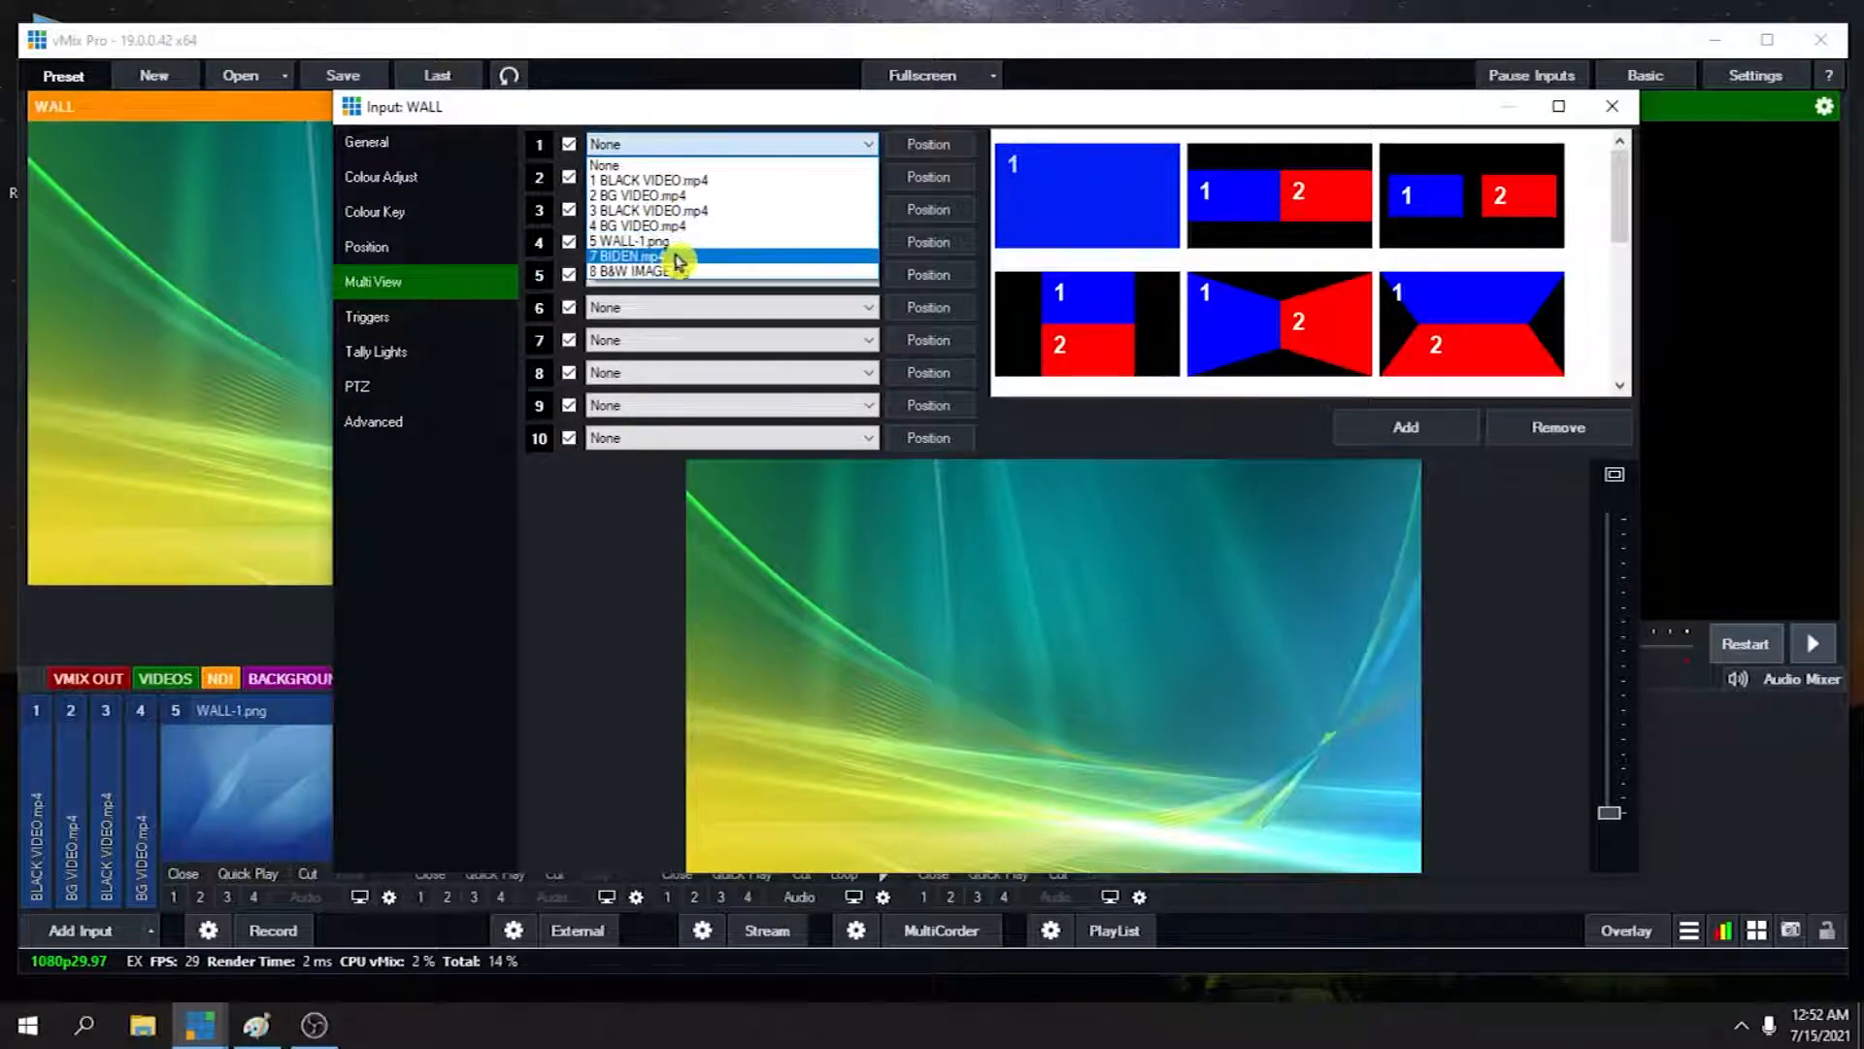
Set WALL's Multi View layer 1 to 7 BIDEN.mp4, then load BIDEN.mp4 into Preview
click(626, 257)
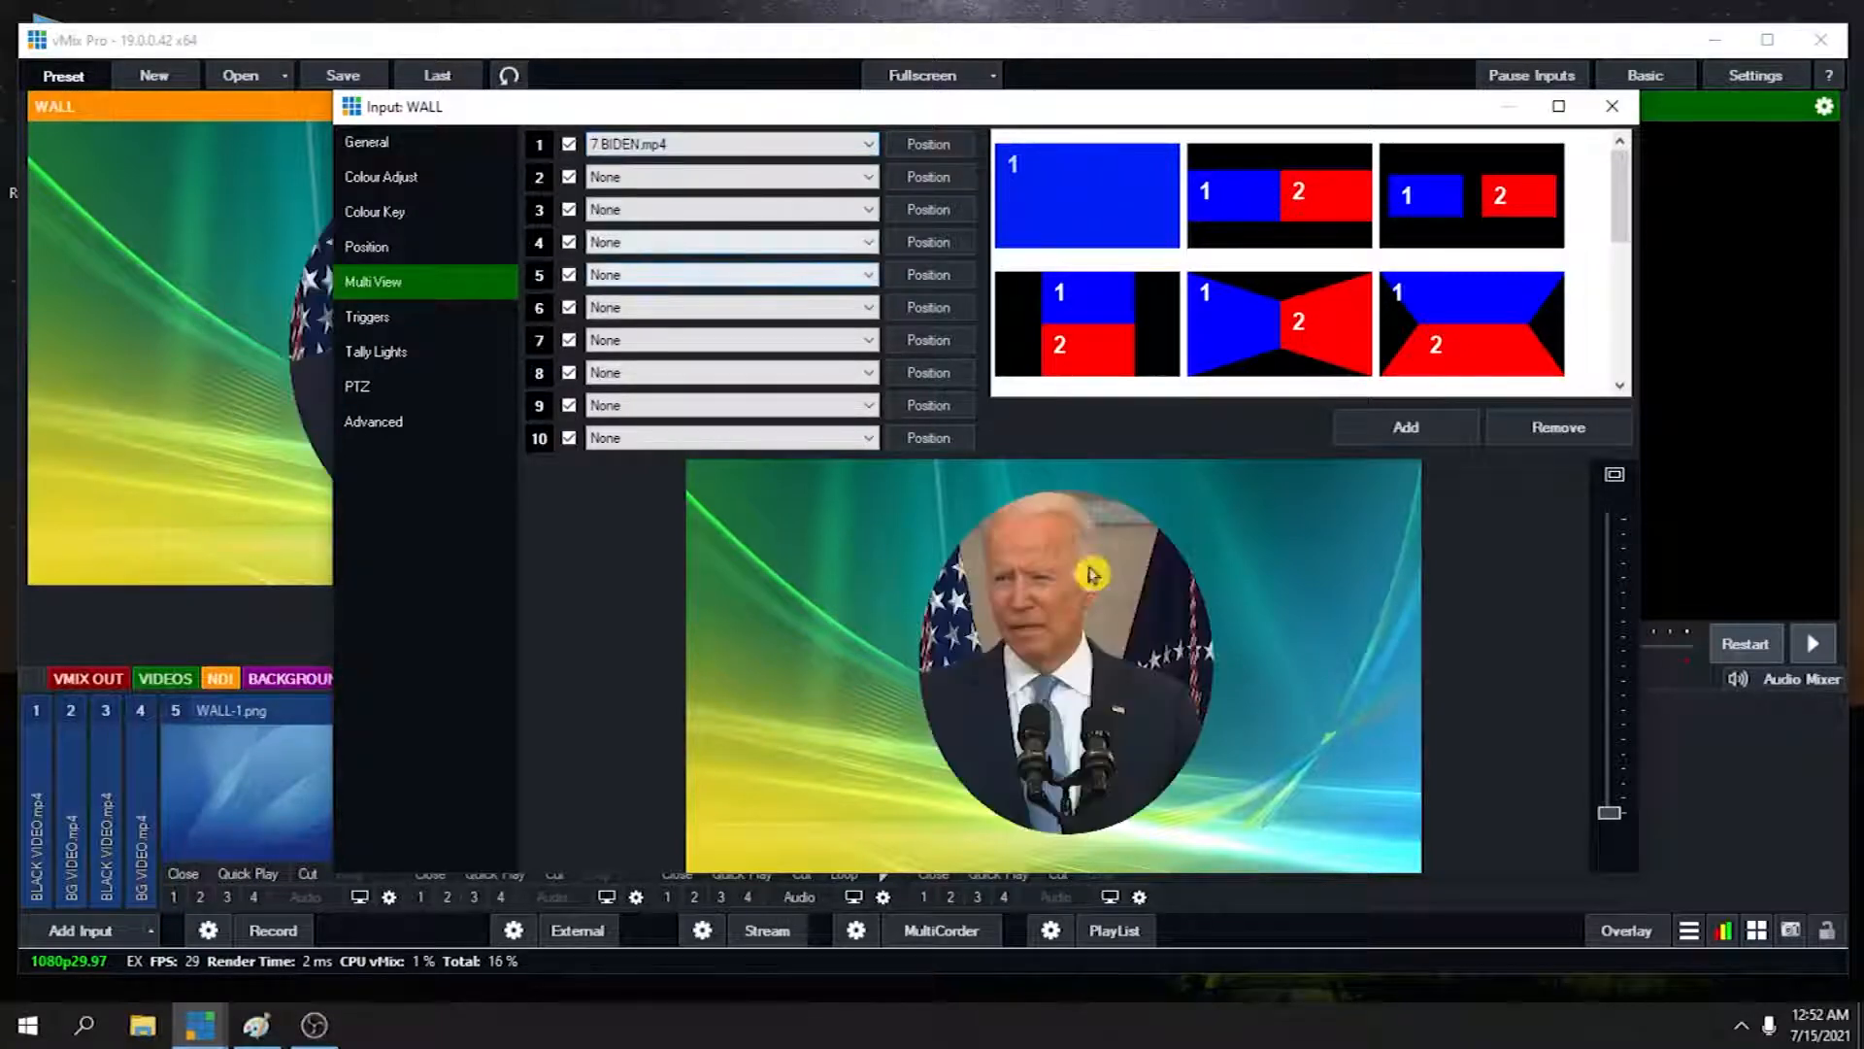
click(1612, 106)
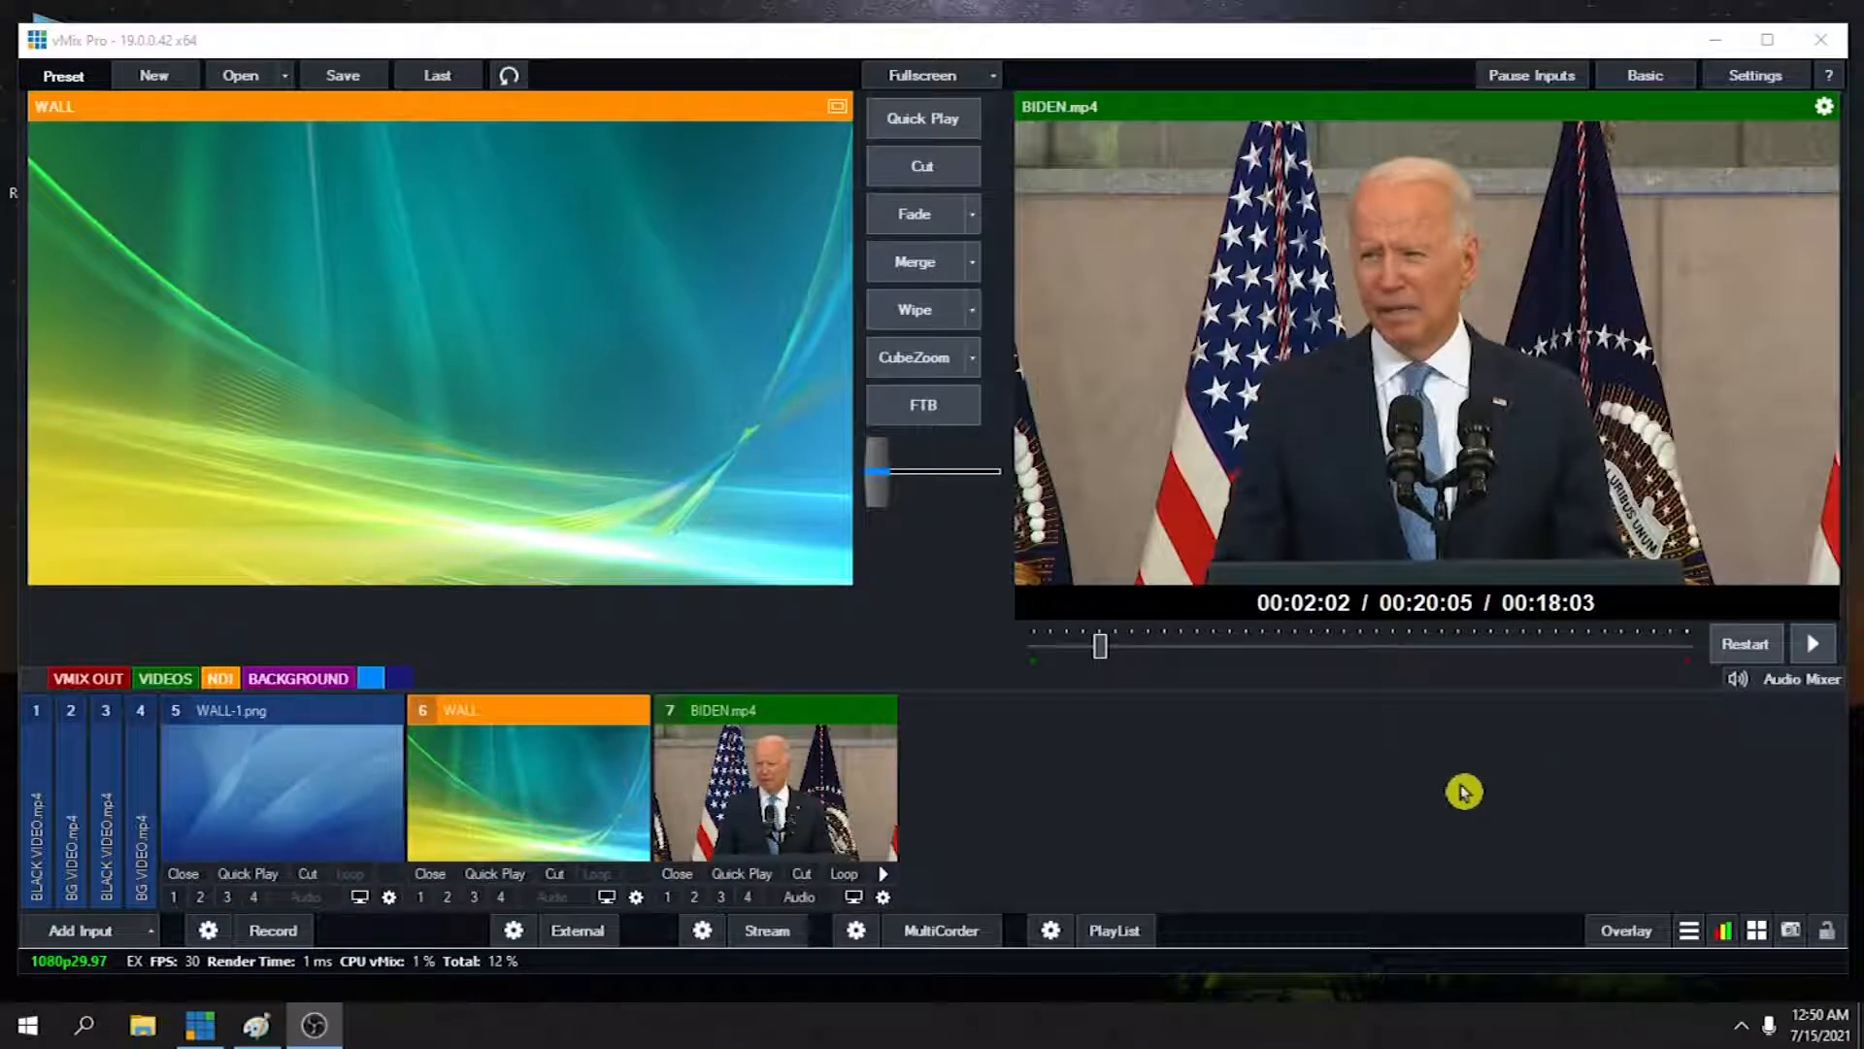
mouse_move(934, 779)
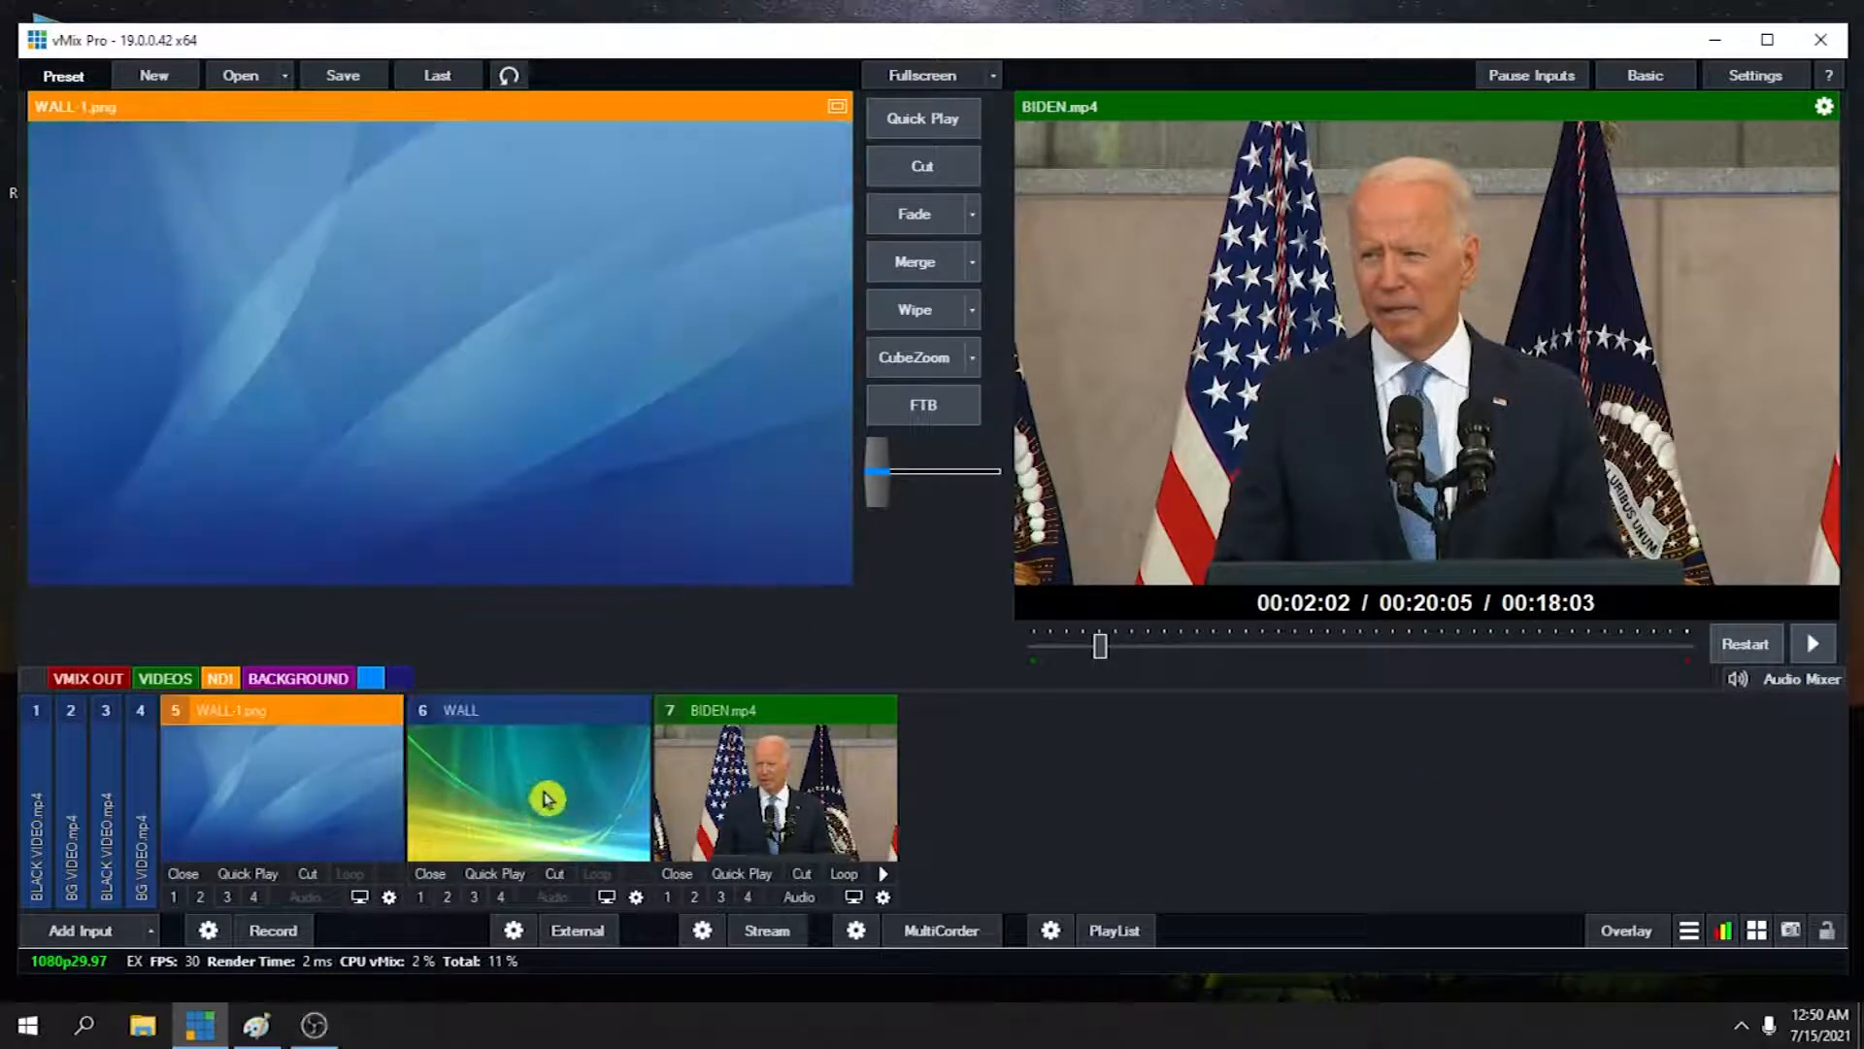
click(774, 778)
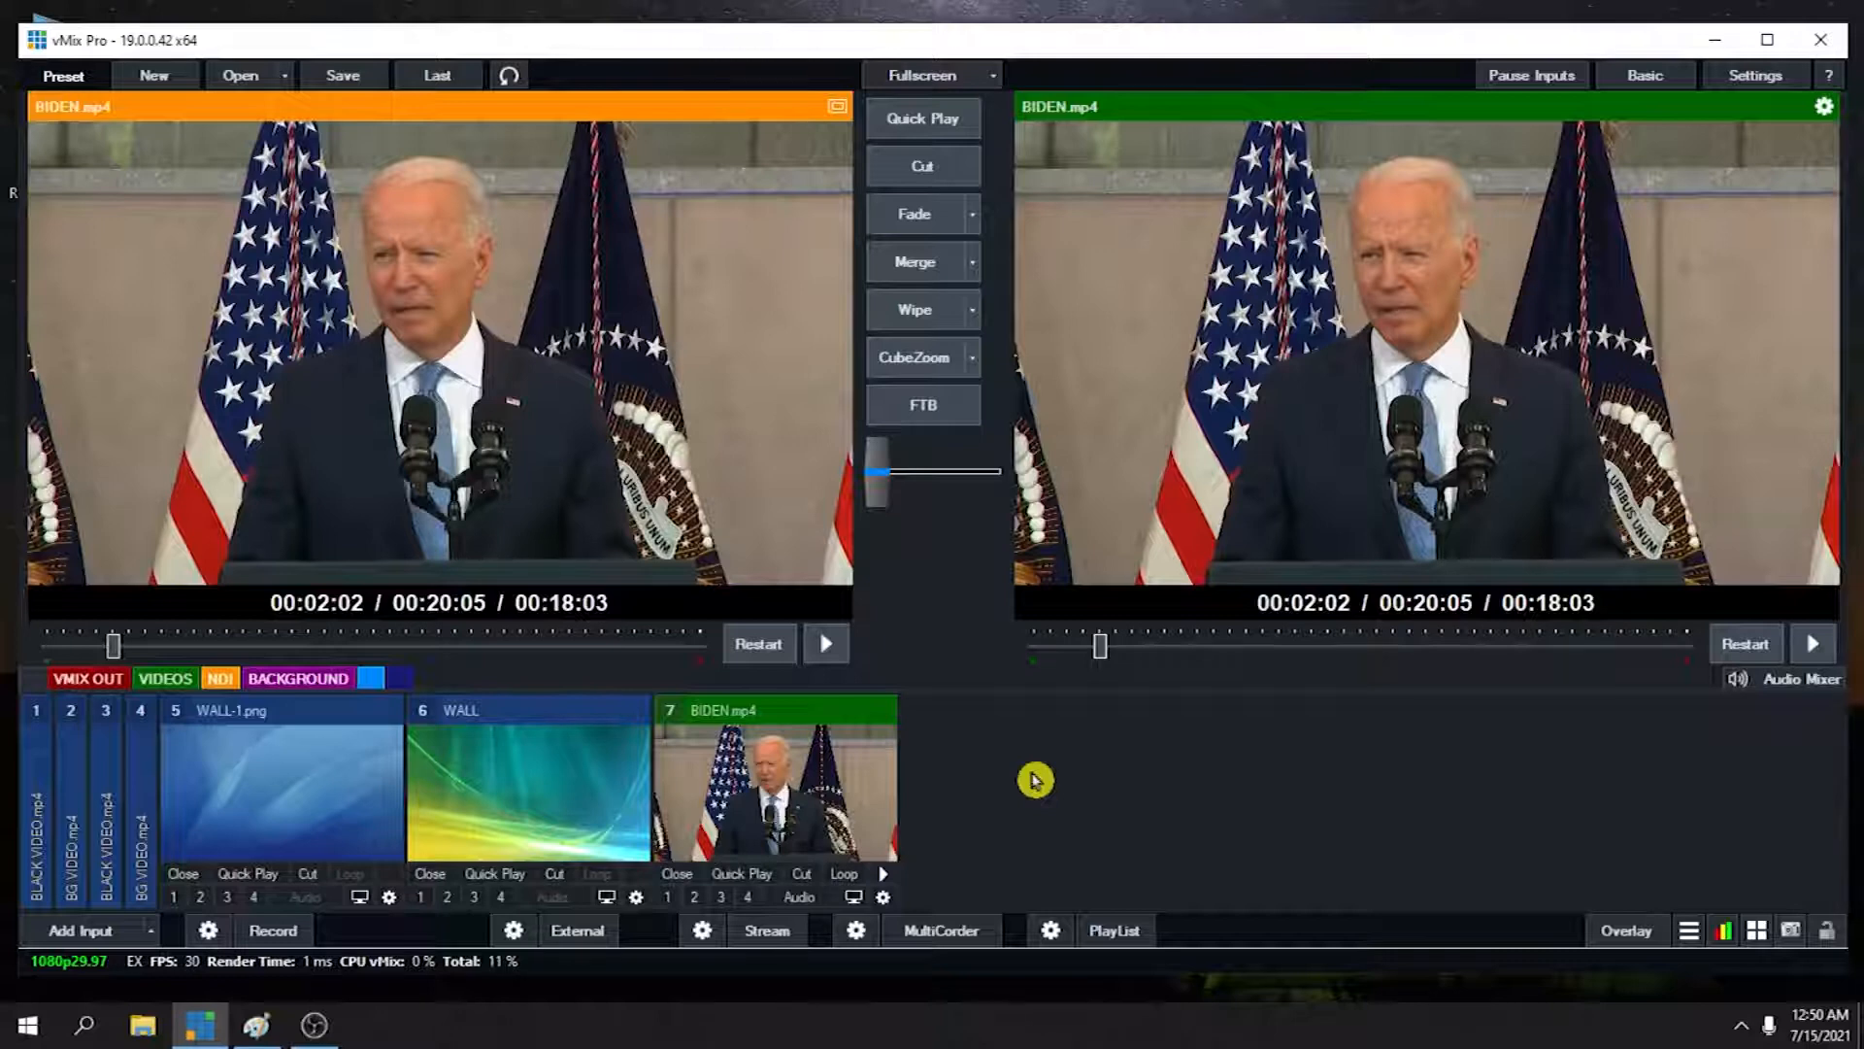
mouse_move(1199, 779)
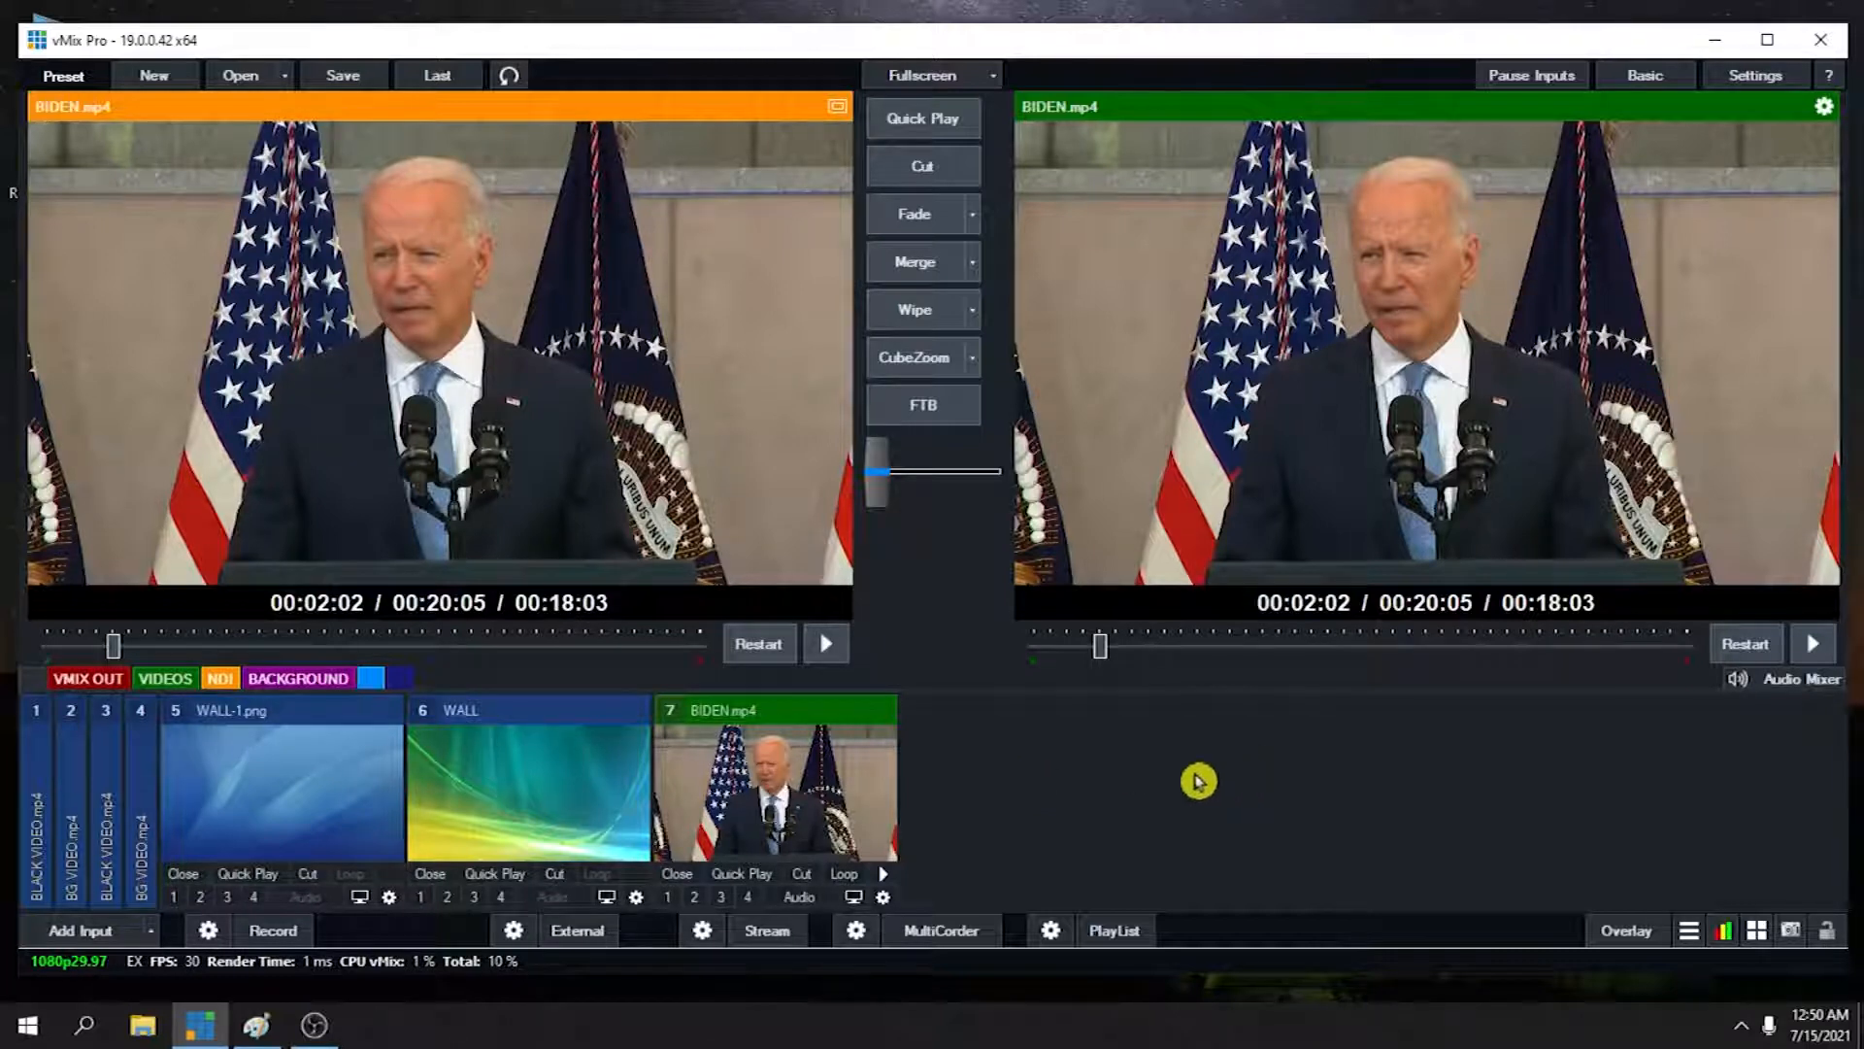
mouse_move(1139, 782)
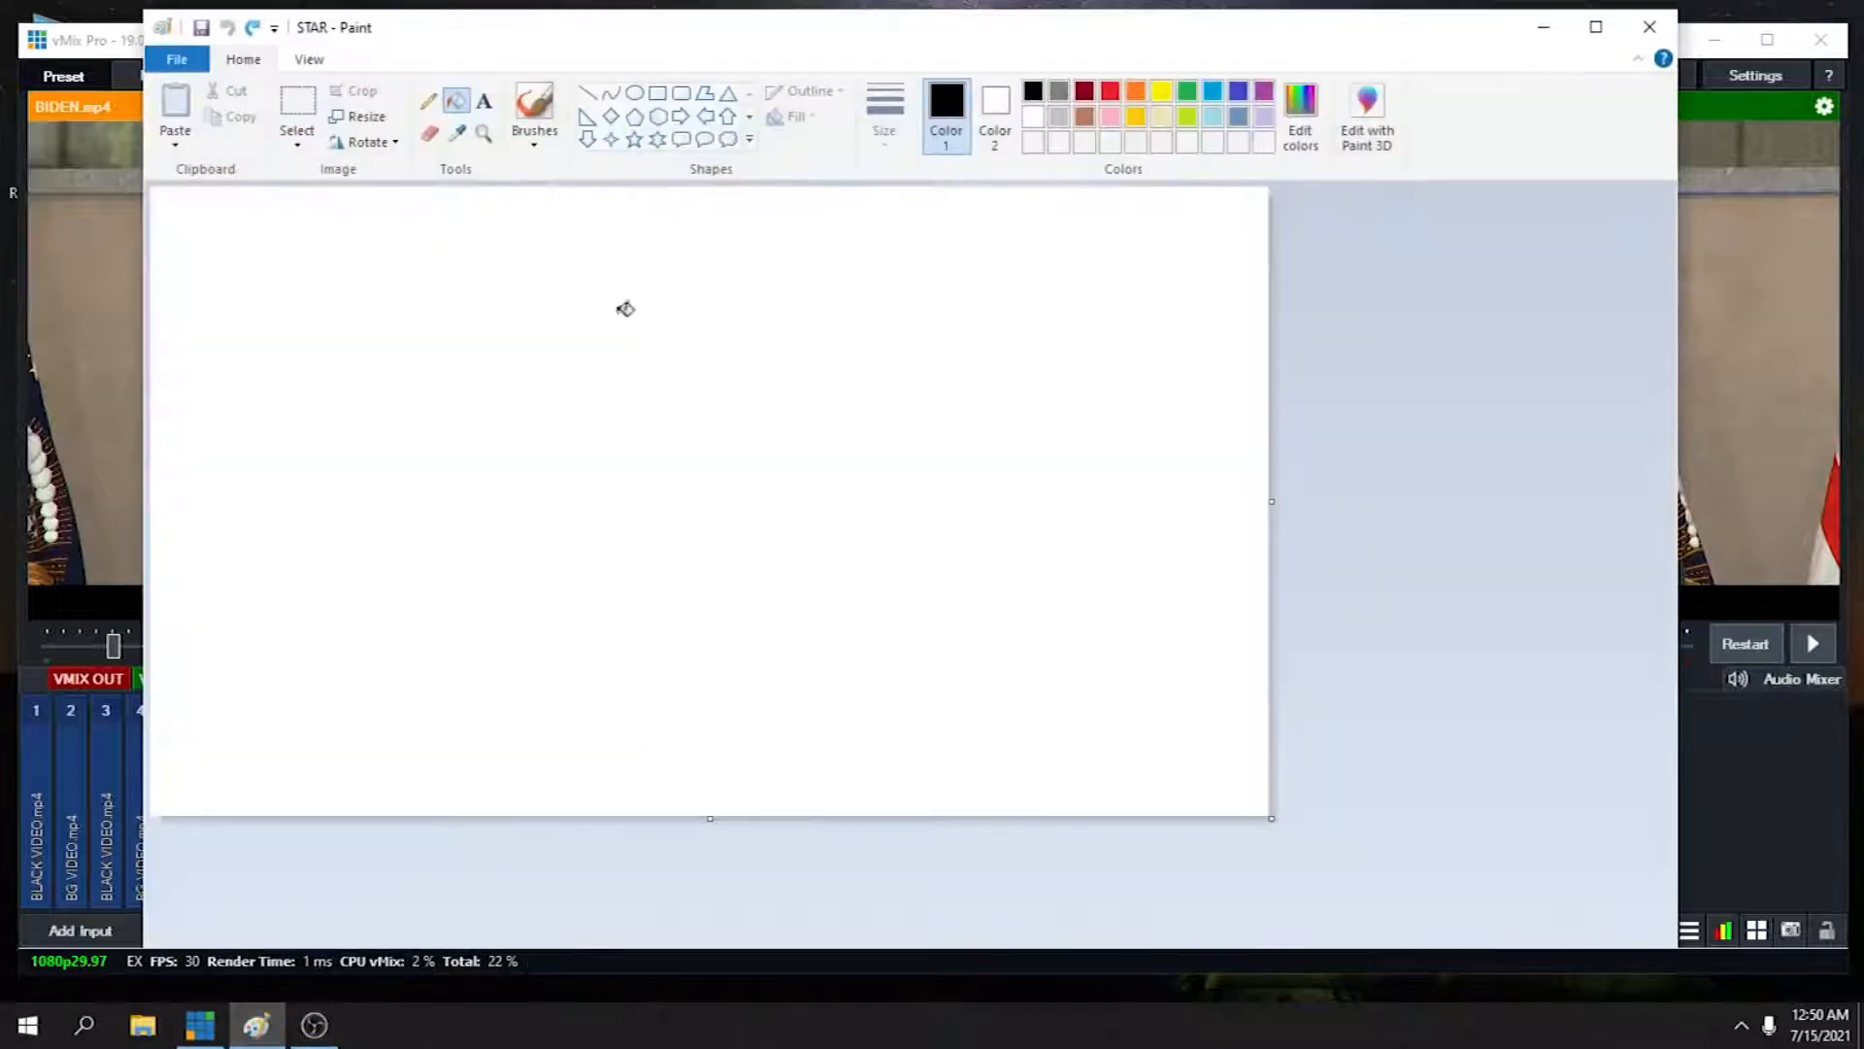
mouse_move(805, 431)
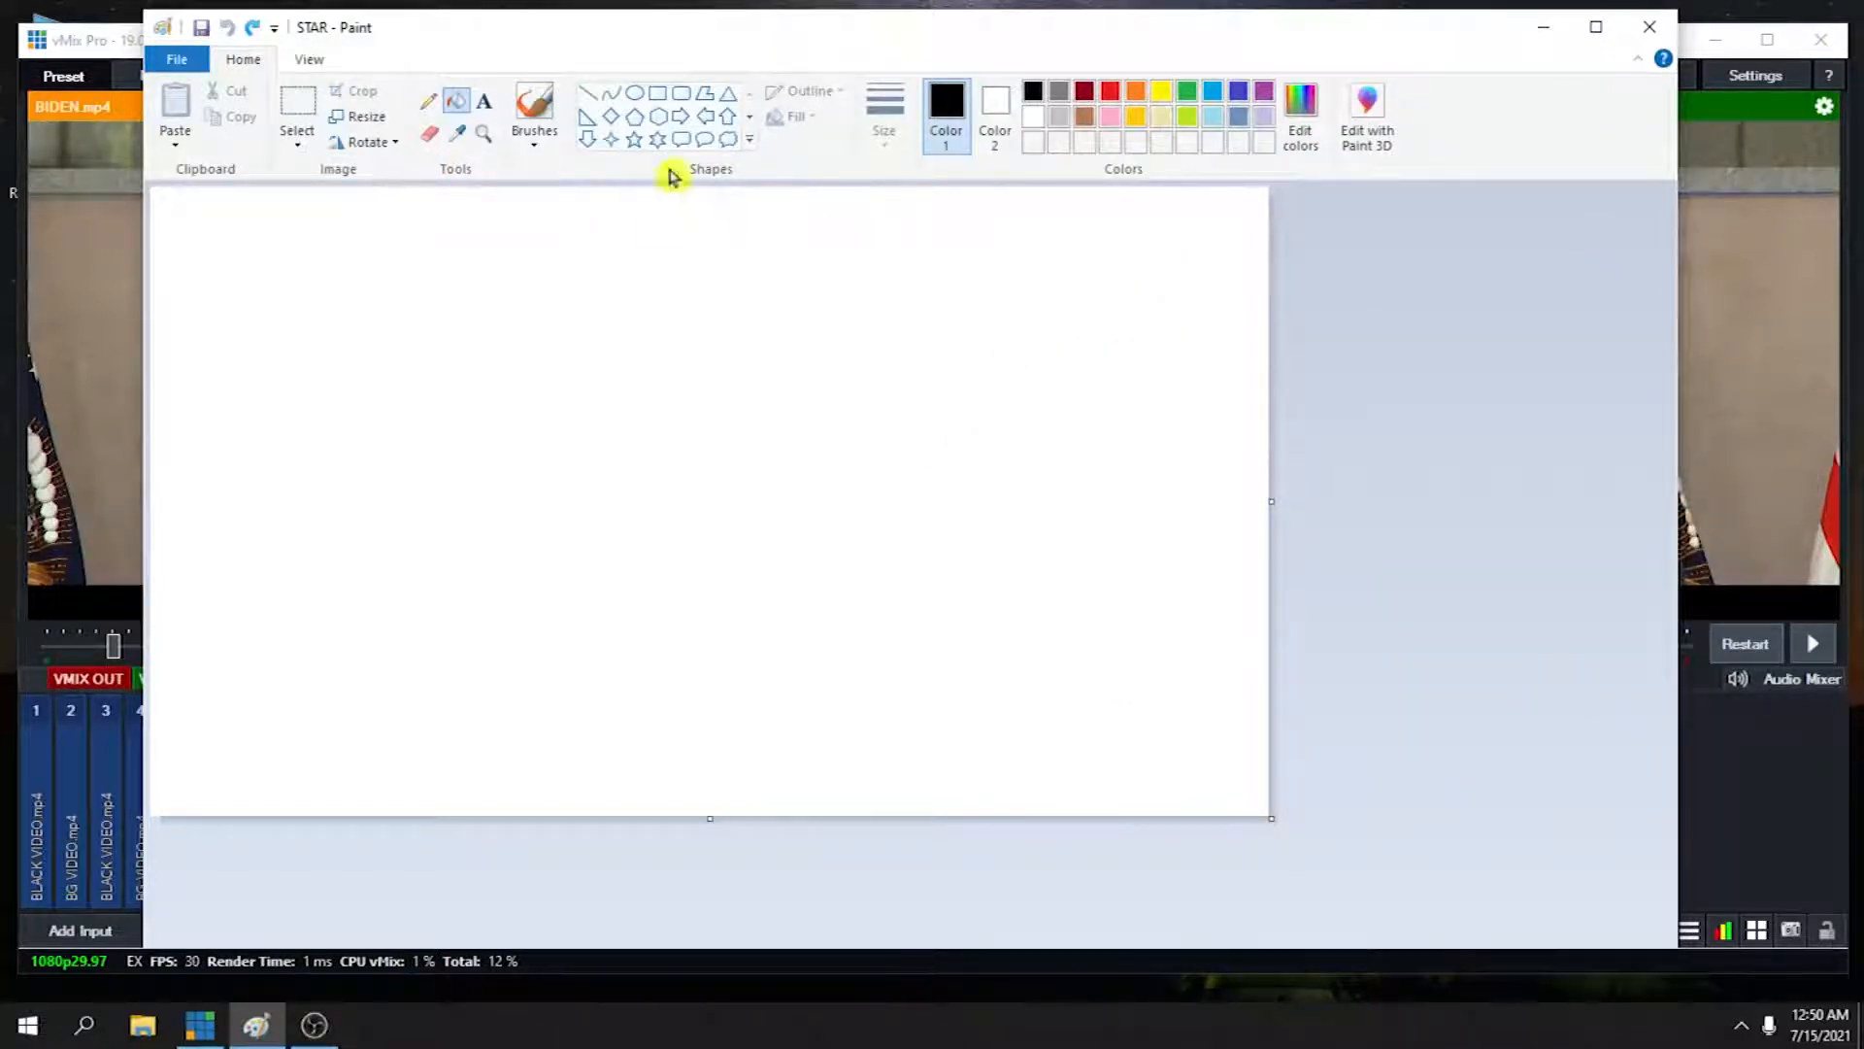
Draw a large centred oval in Paint and save the picture as JPEG 'B&W IMAGE'
click(634, 91)
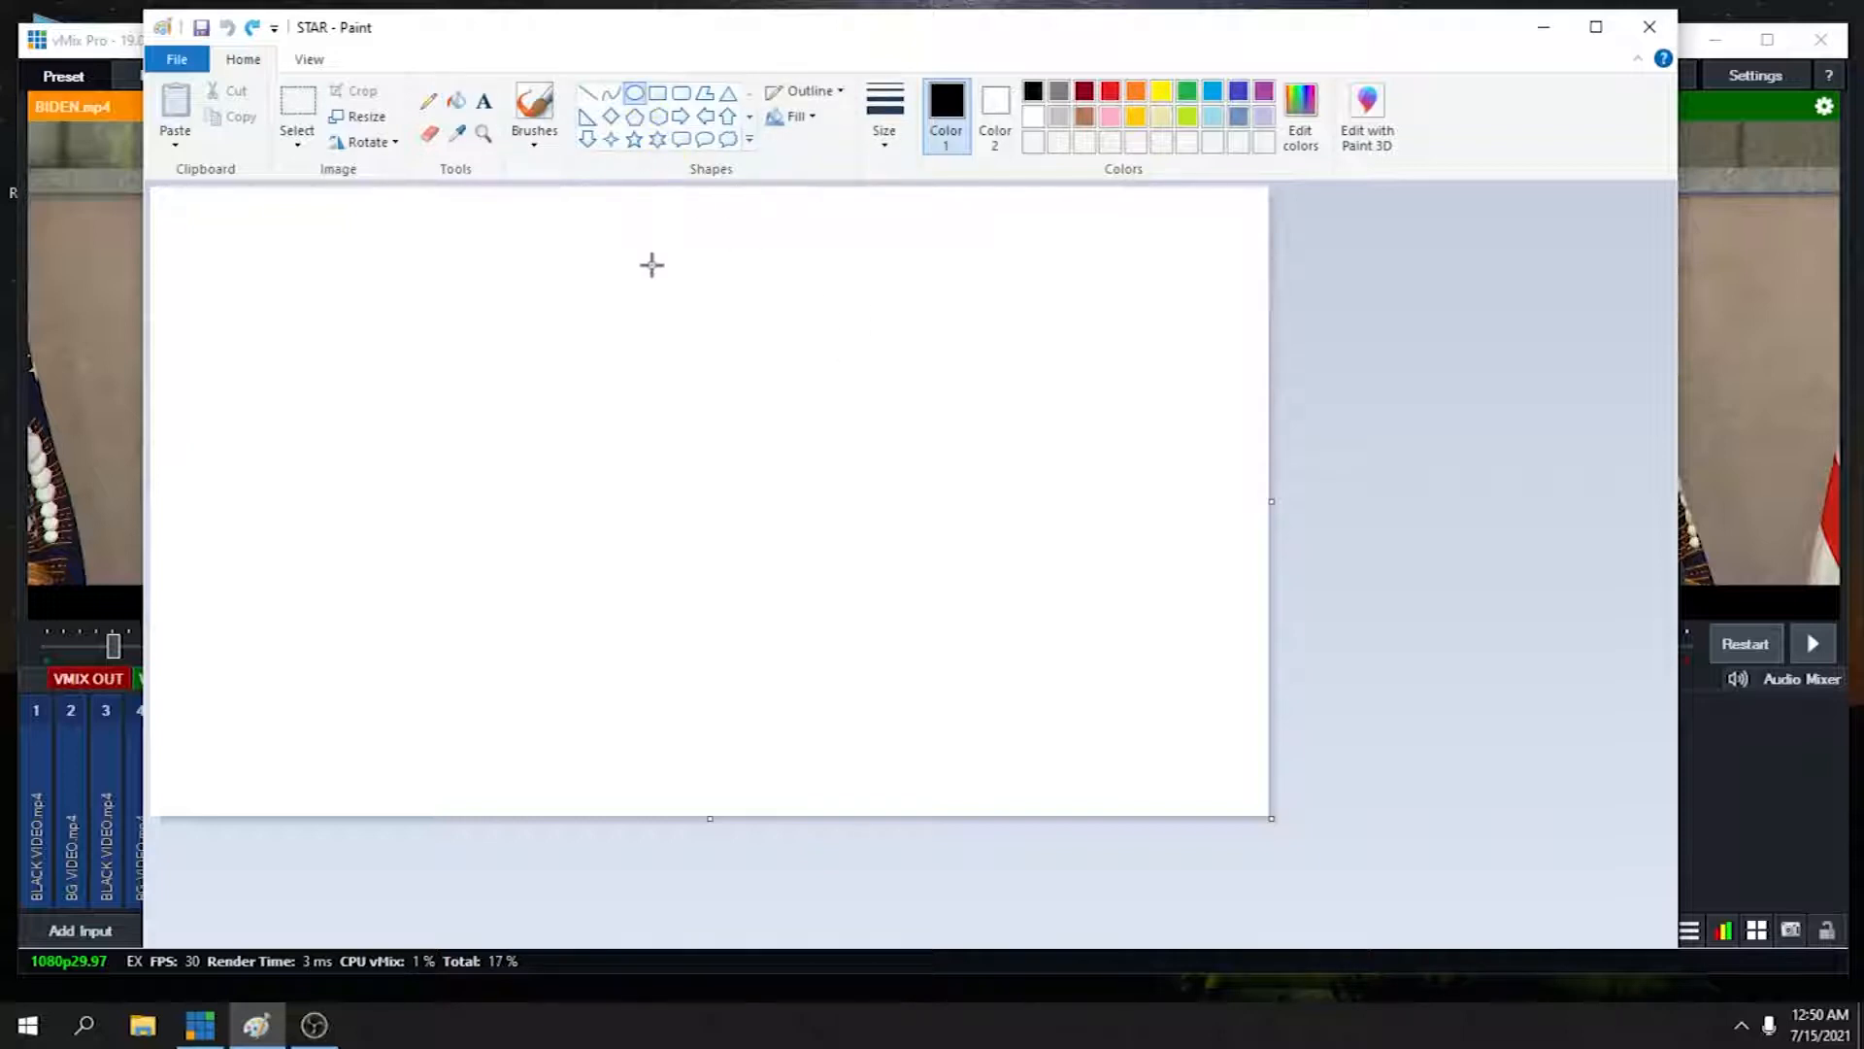
drag(650, 261, 729, 583)
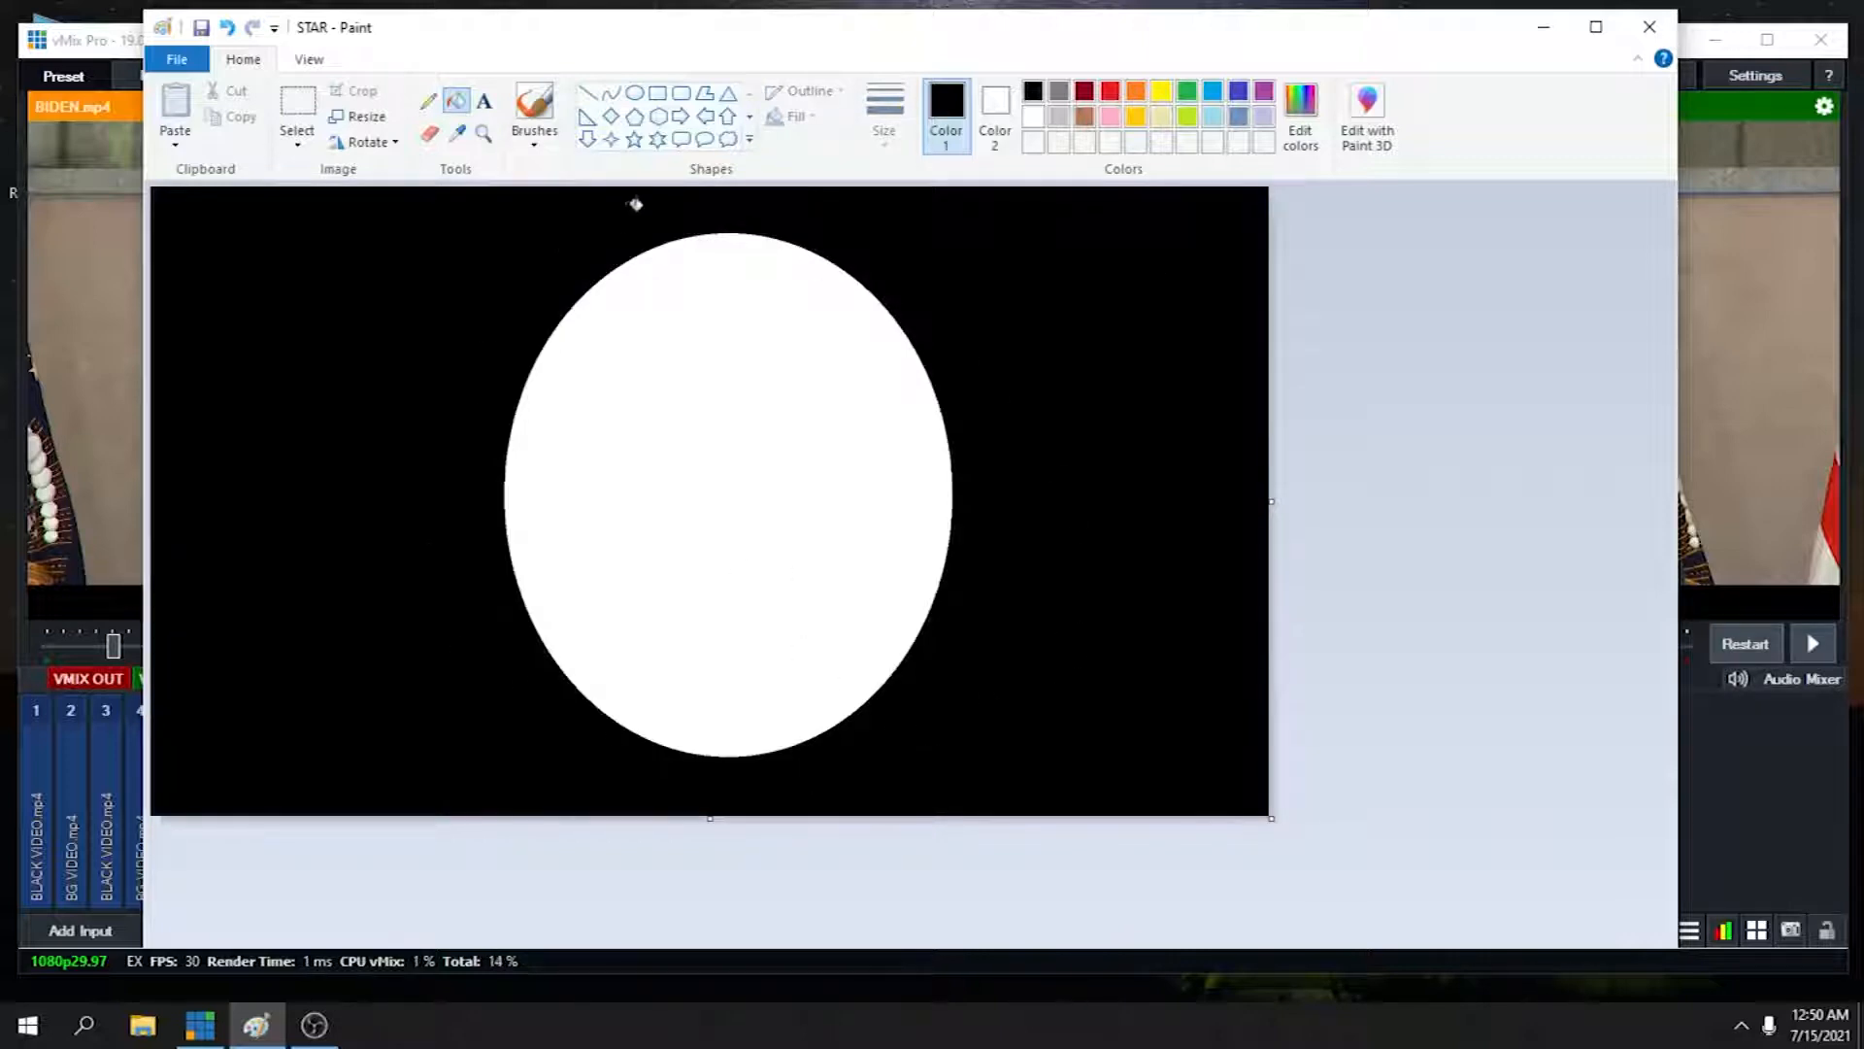
mouse_move(682, 283)
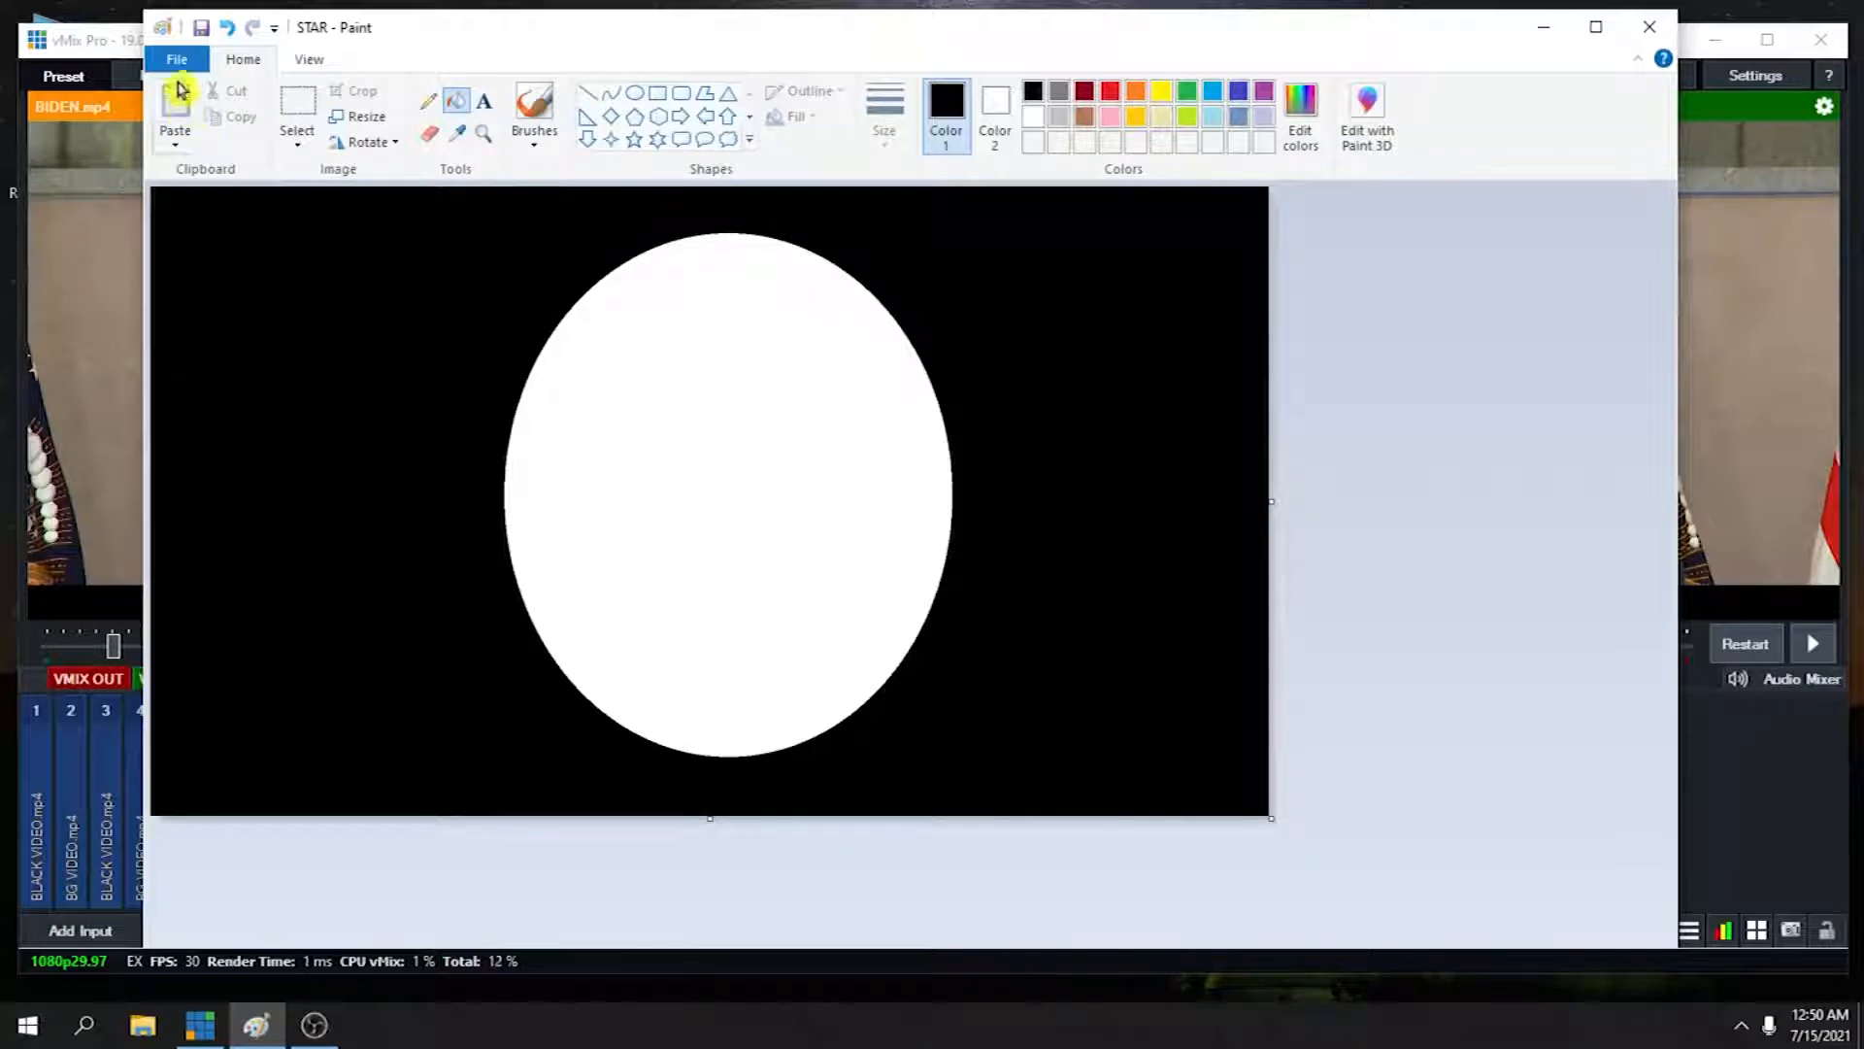
click(176, 58)
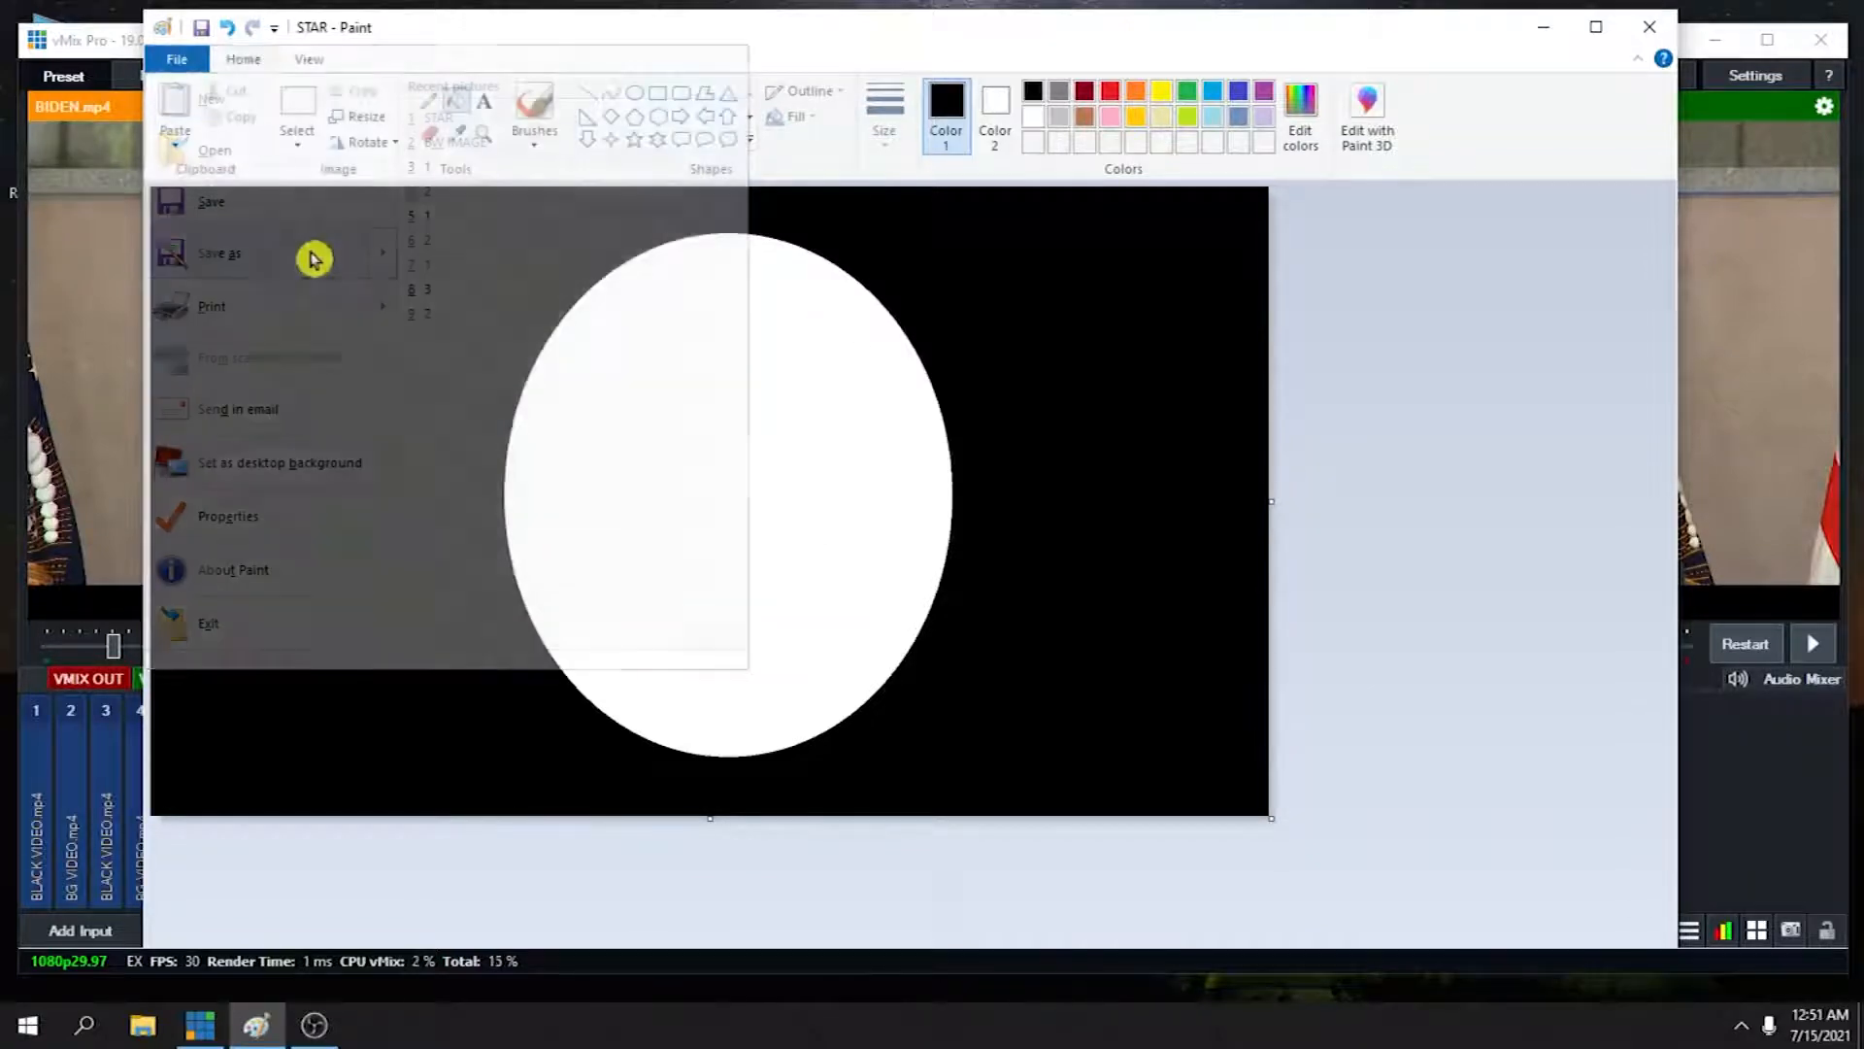
click(217, 254)
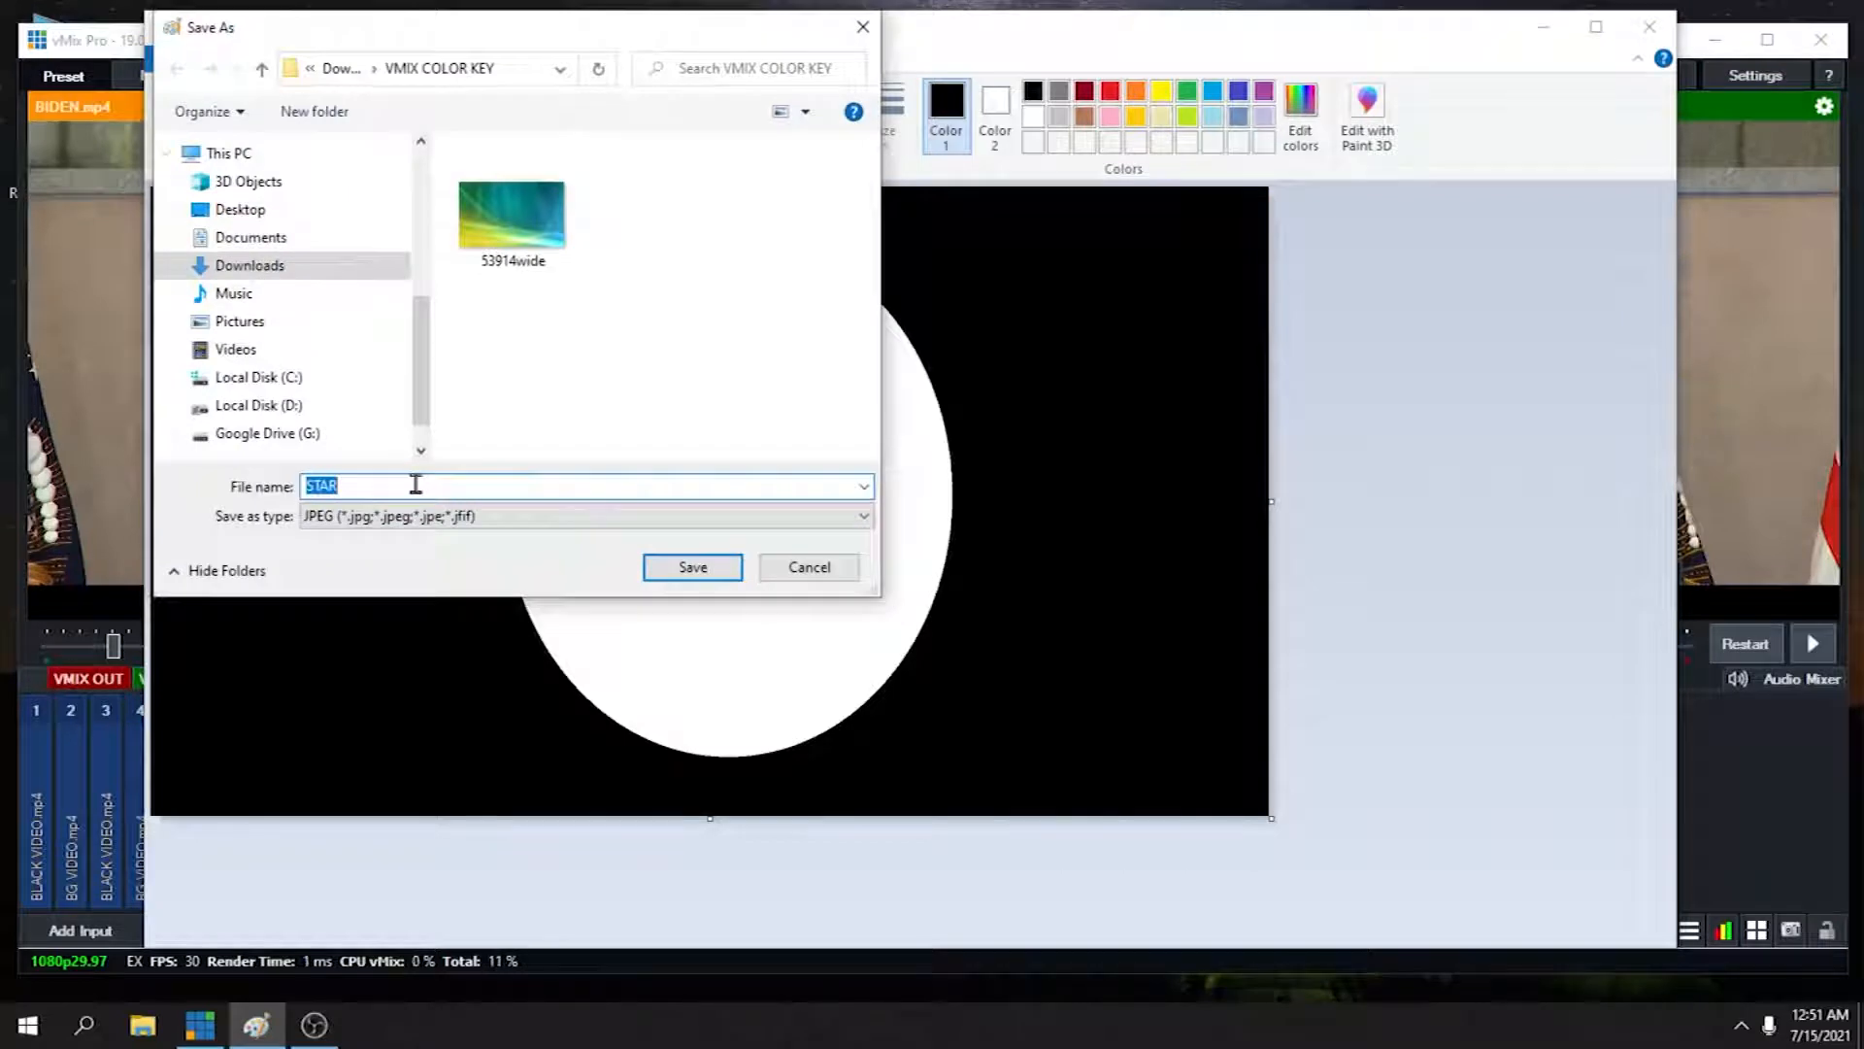
text(B)
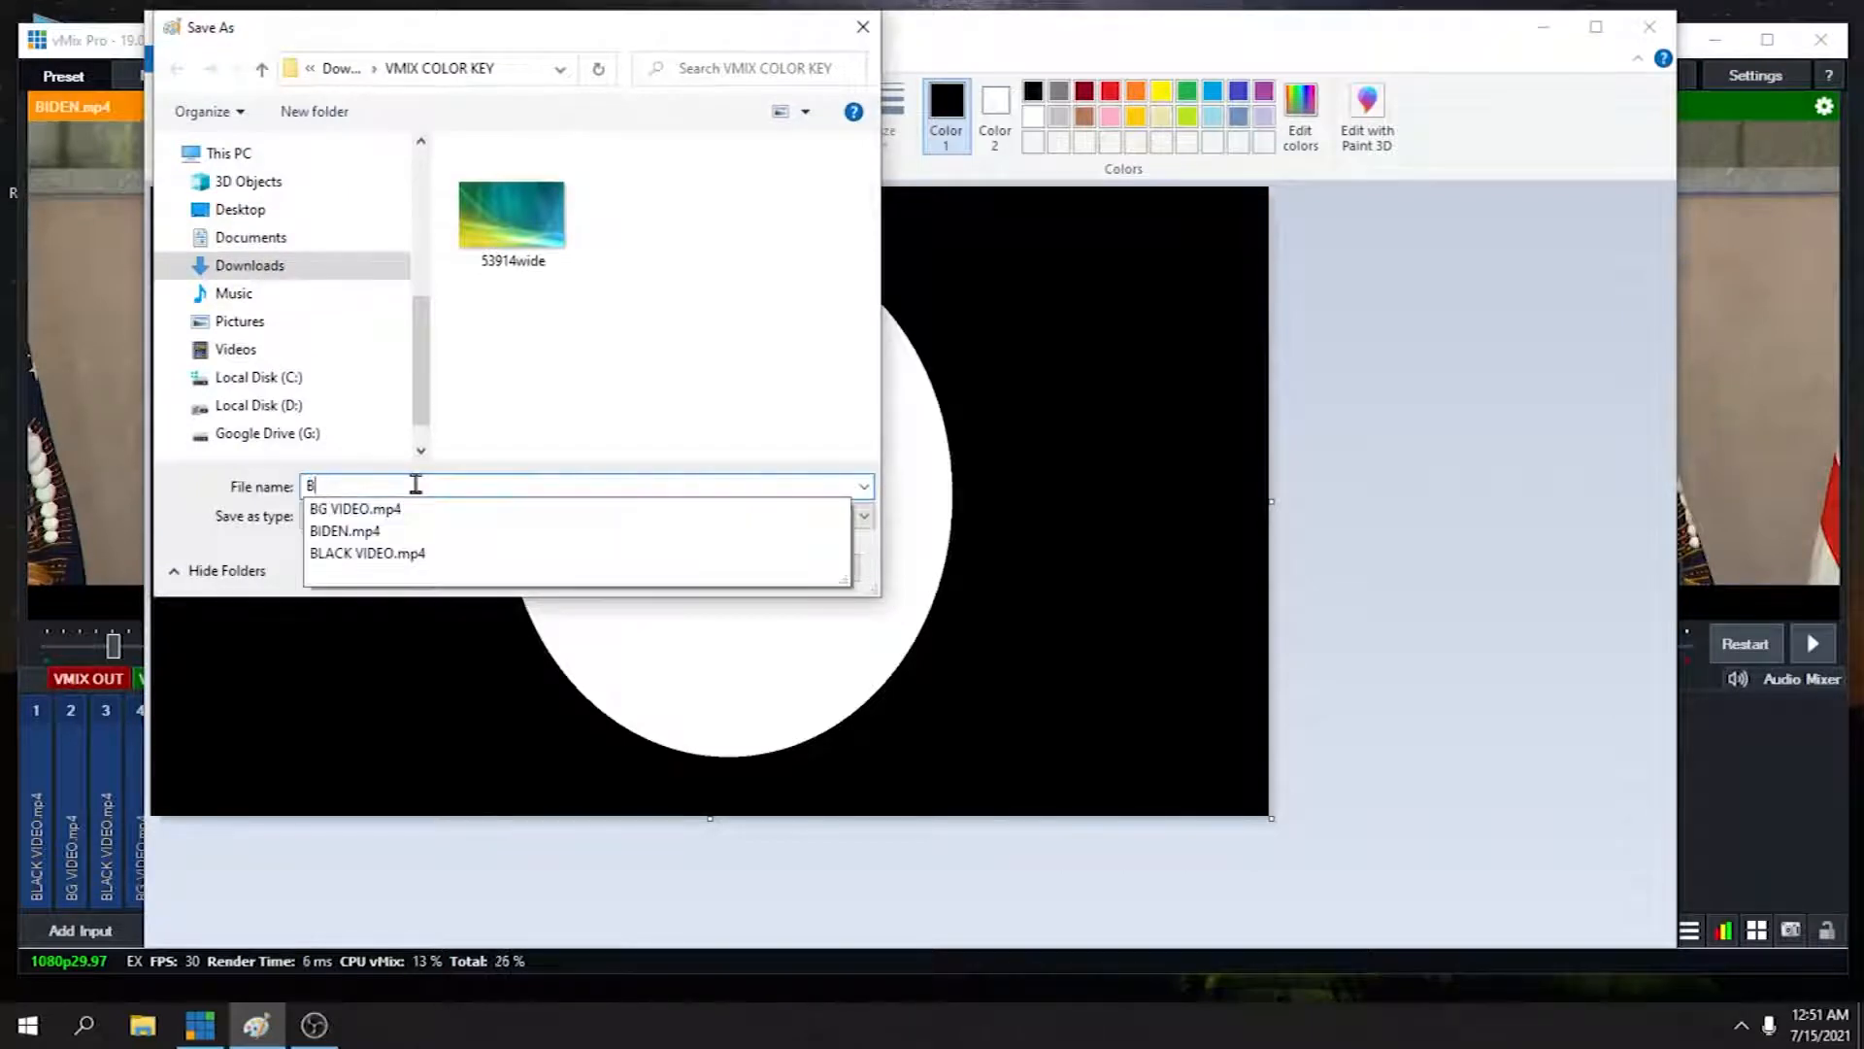
text(&W IMA)
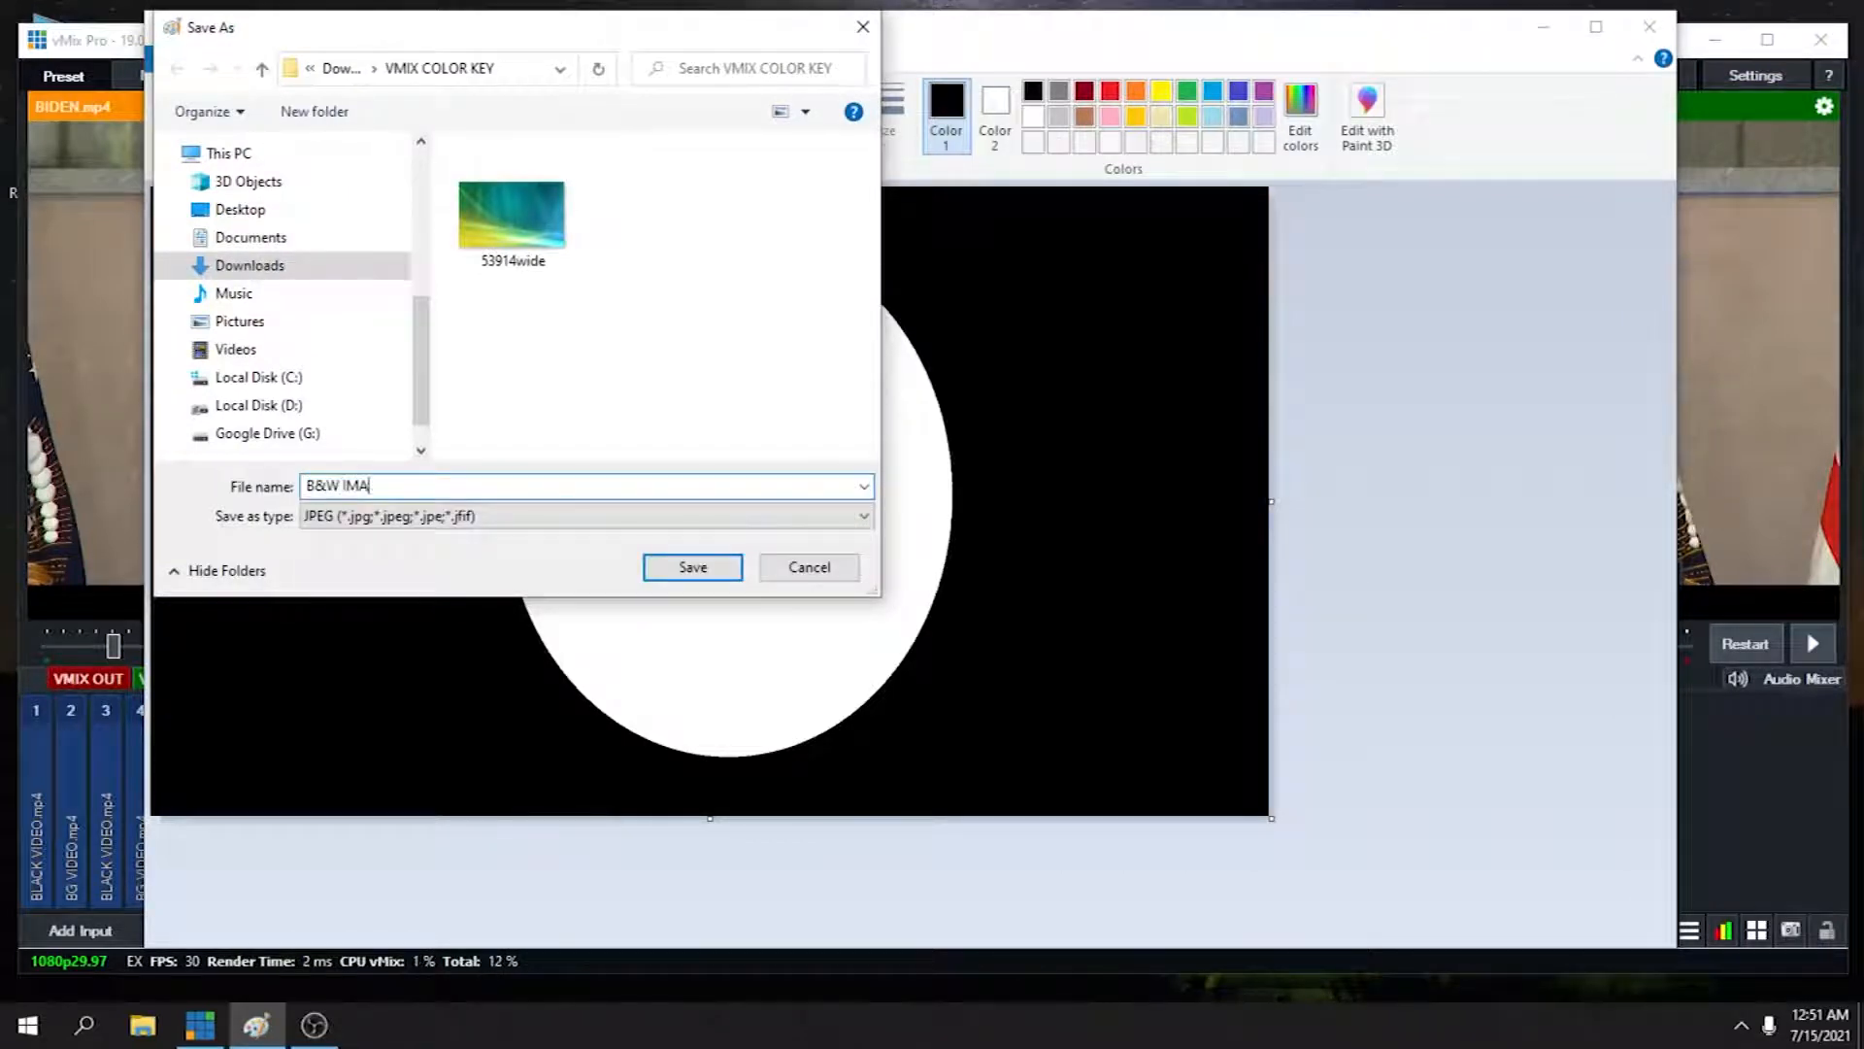
click(692, 567)
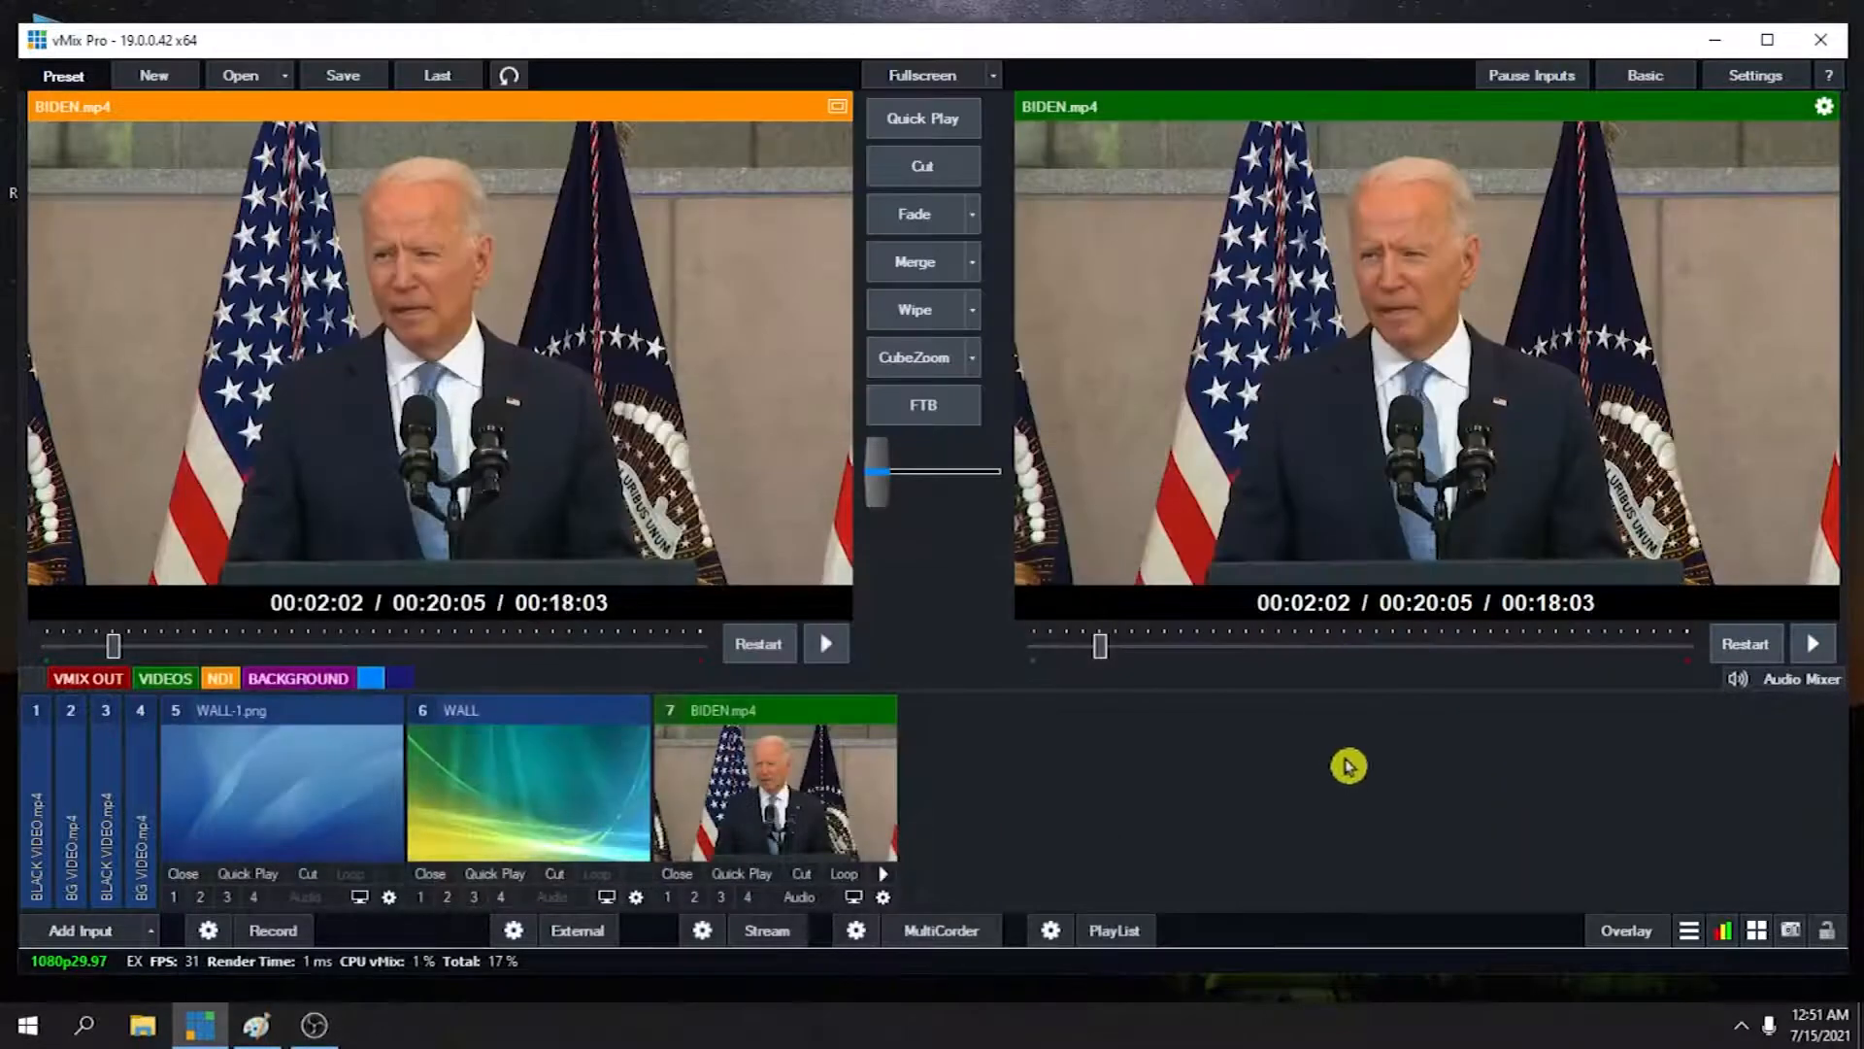
Add B&W IMAGE.jpg as an image input, preview it, and open BIDEN.mp4's settings
click(79, 930)
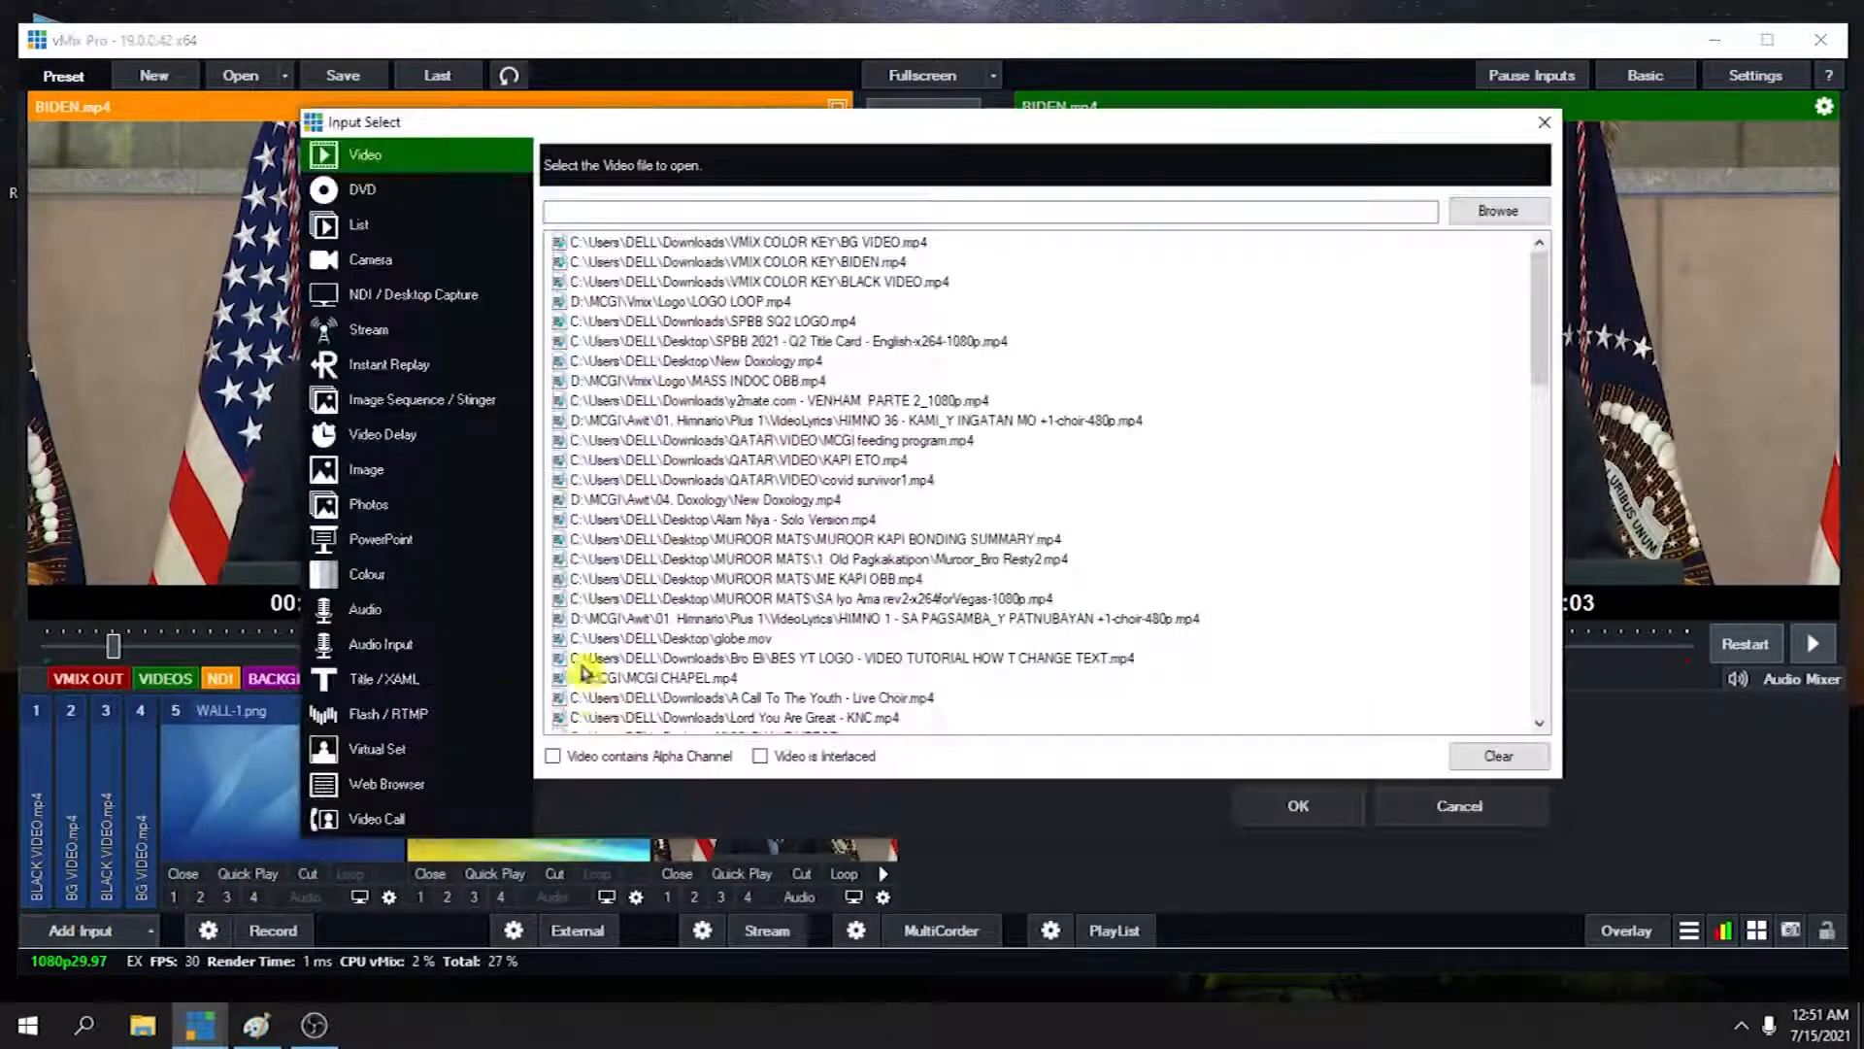
click(365, 467)
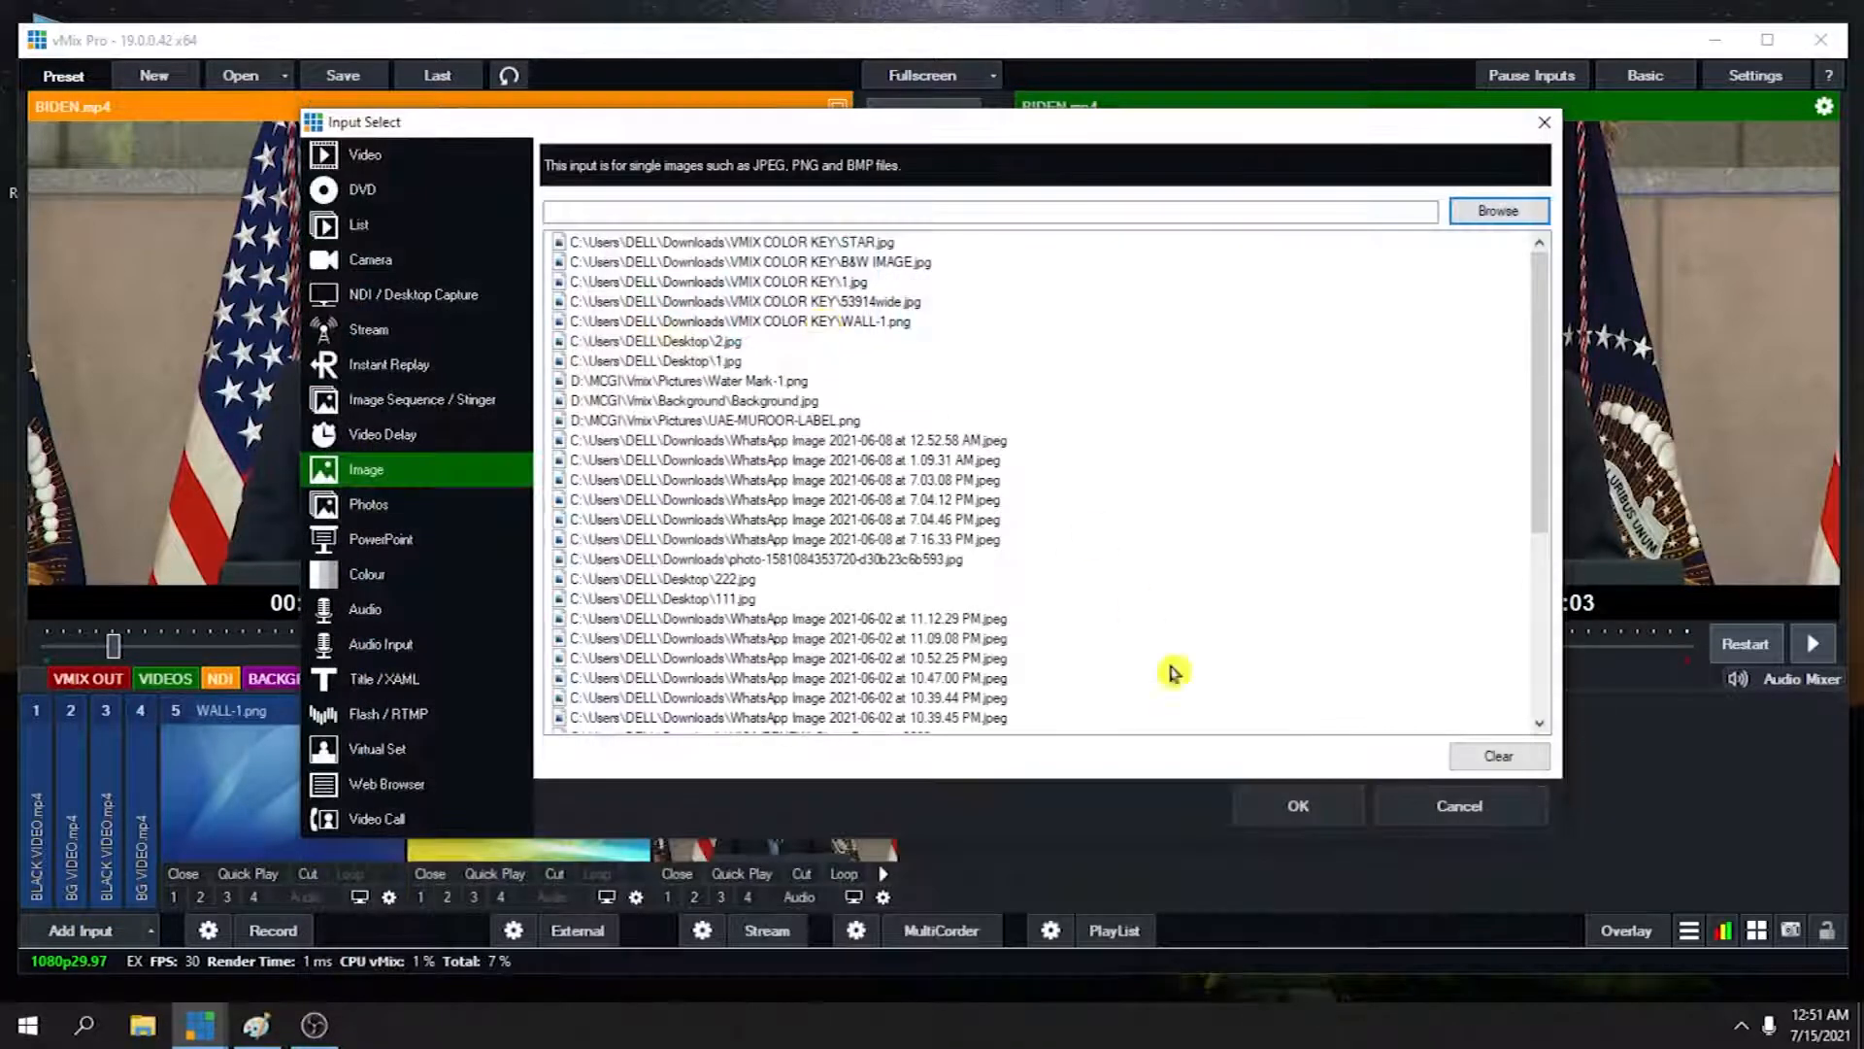
click(1296, 805)
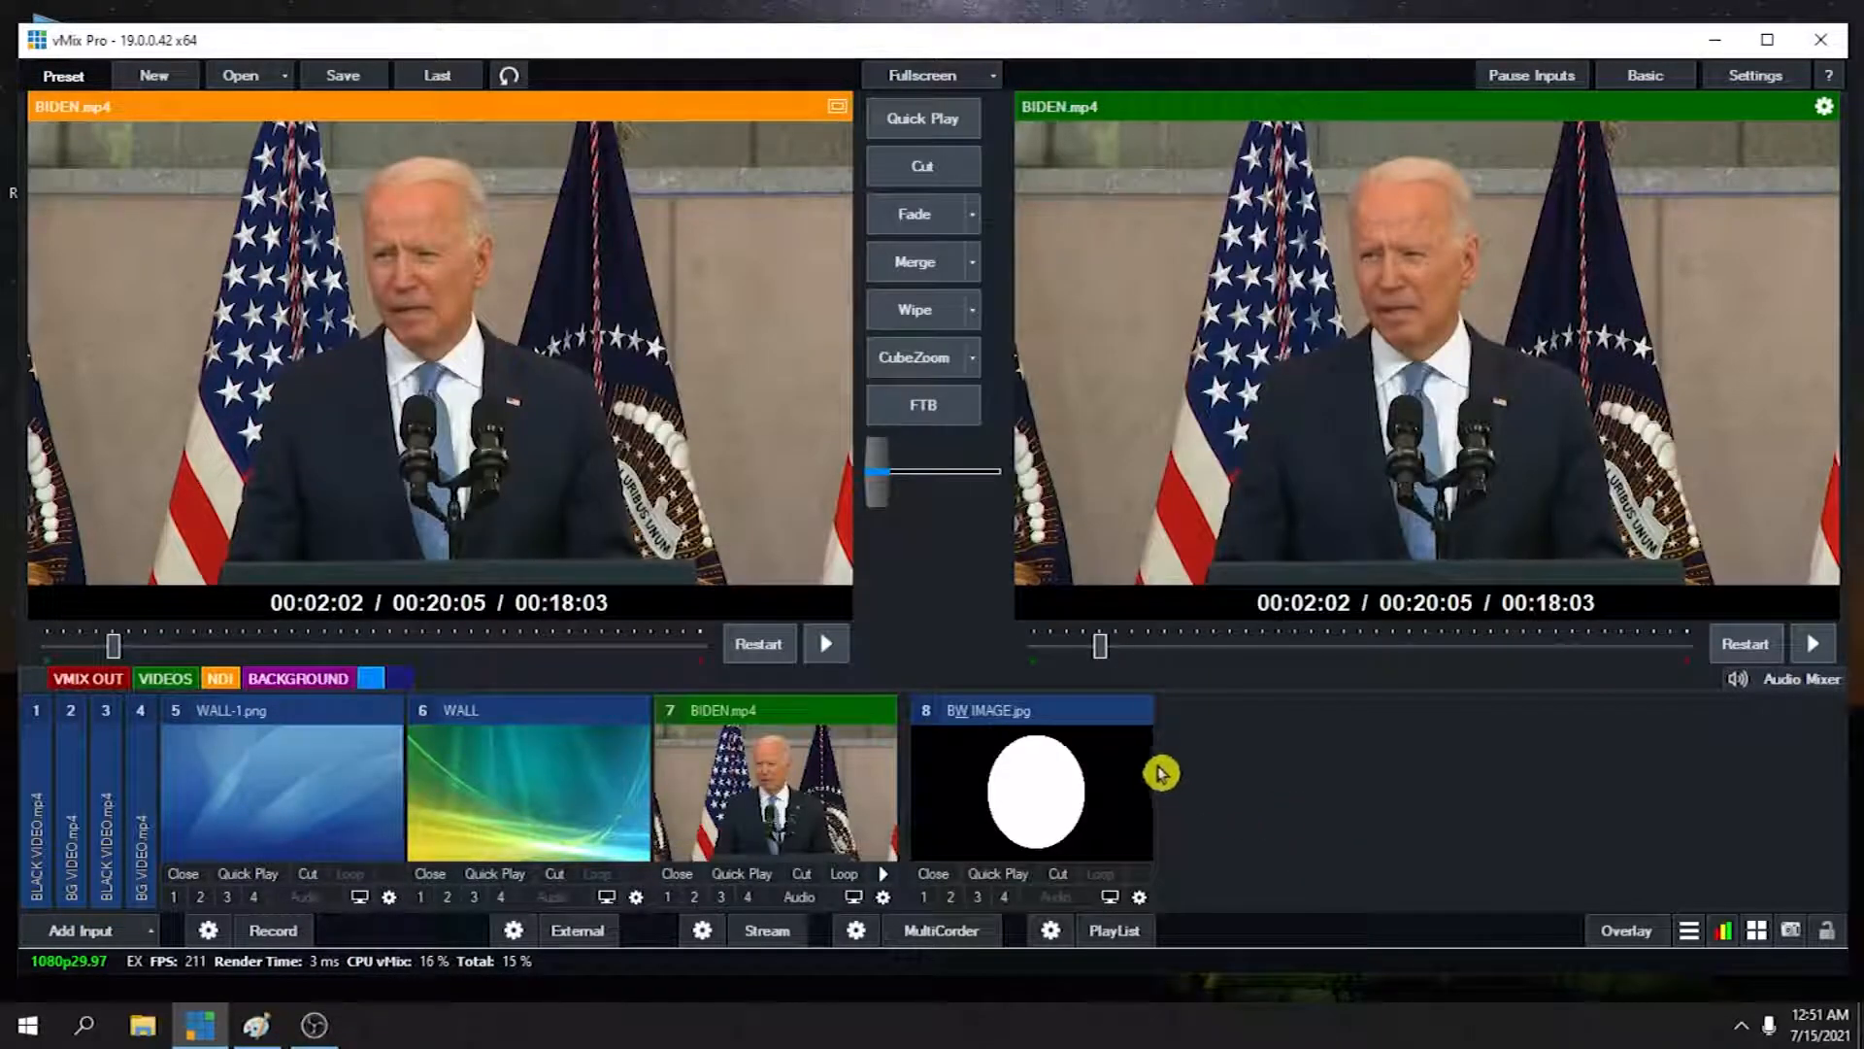
click(1028, 790)
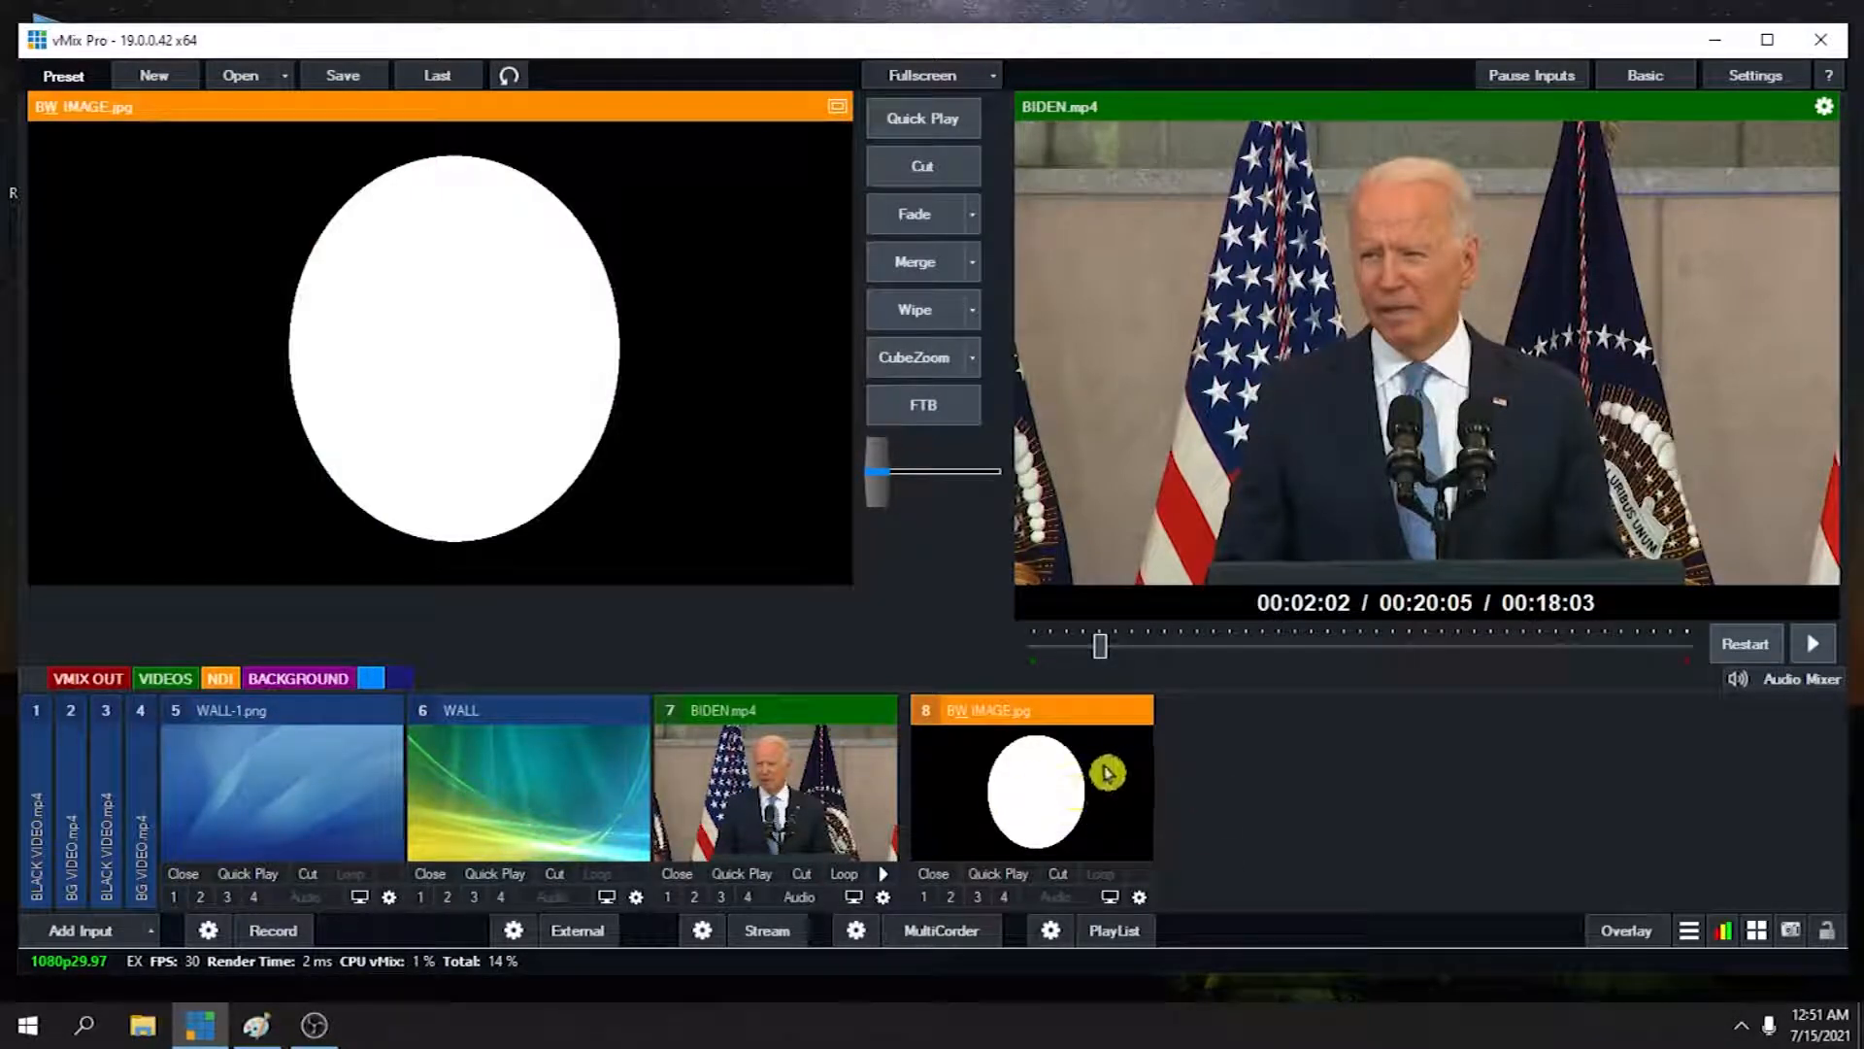
click(773, 778)
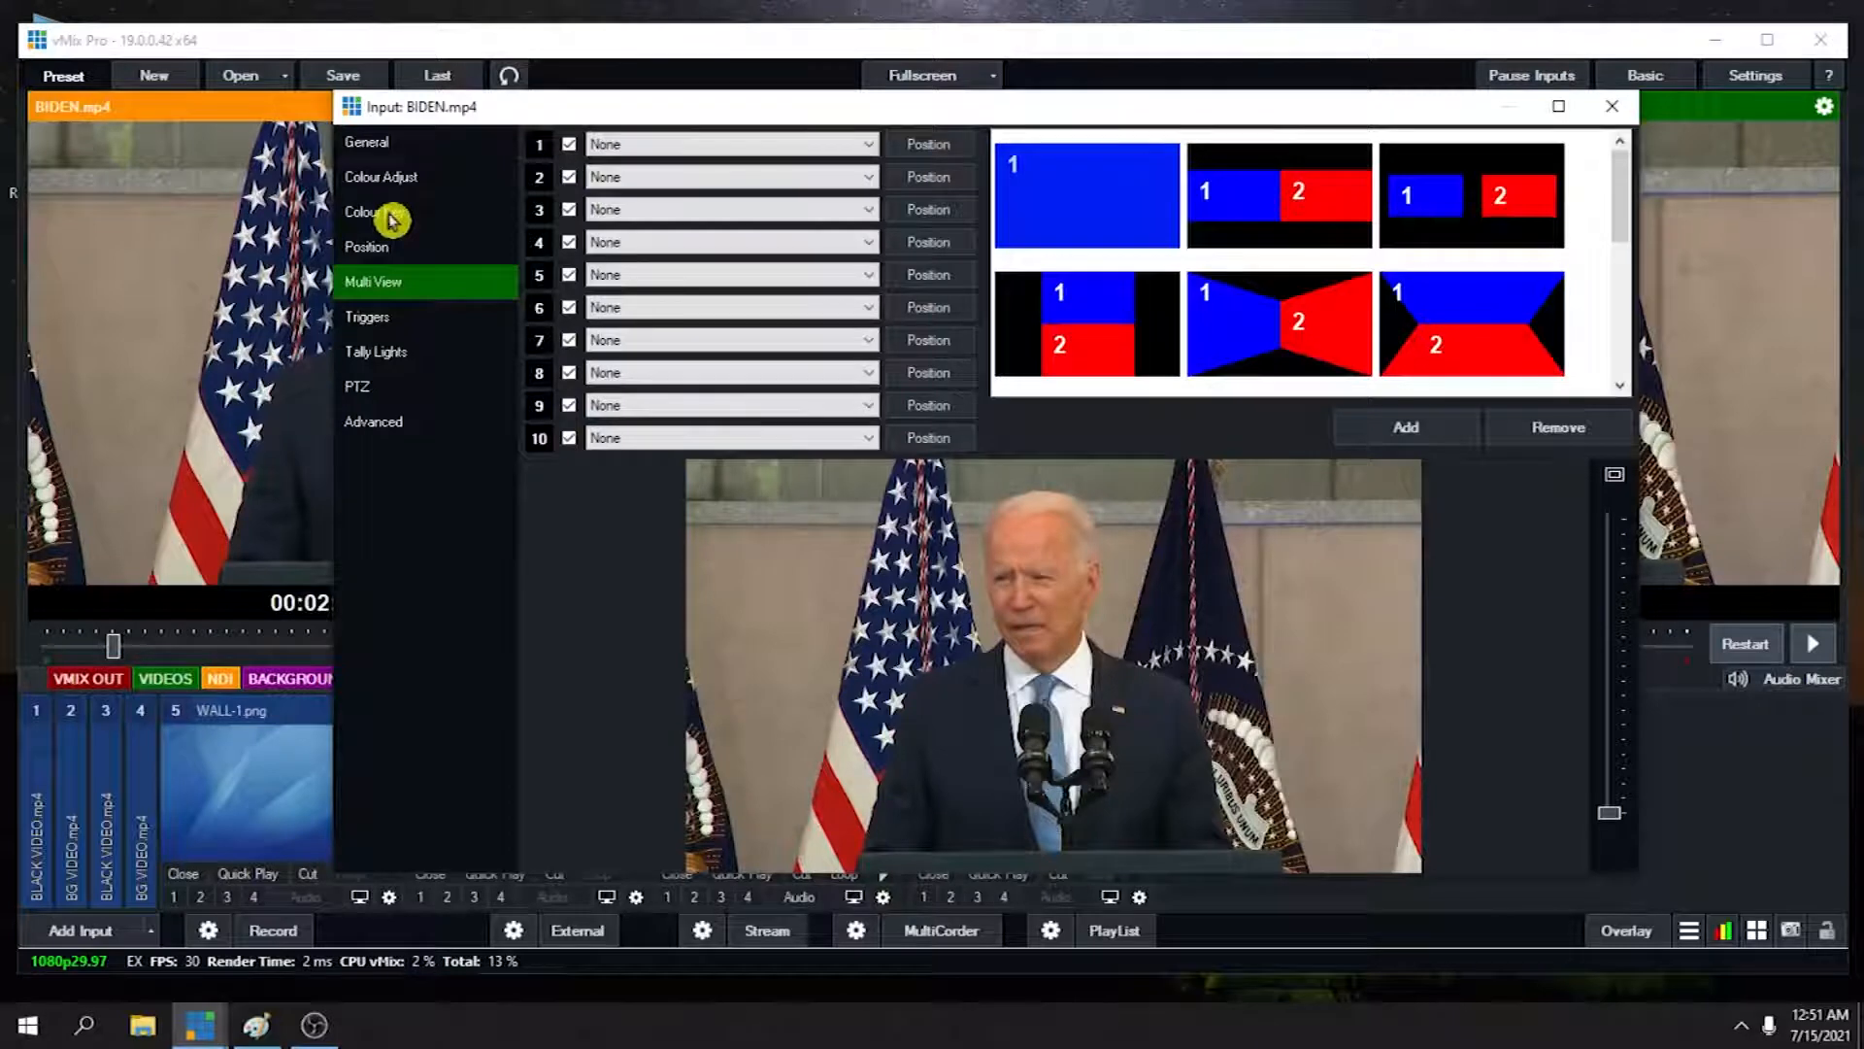
Set BIDEN.mp4's key fill source to the B&W IMAGE.jpg oval so it shows as a circle
click(374, 212)
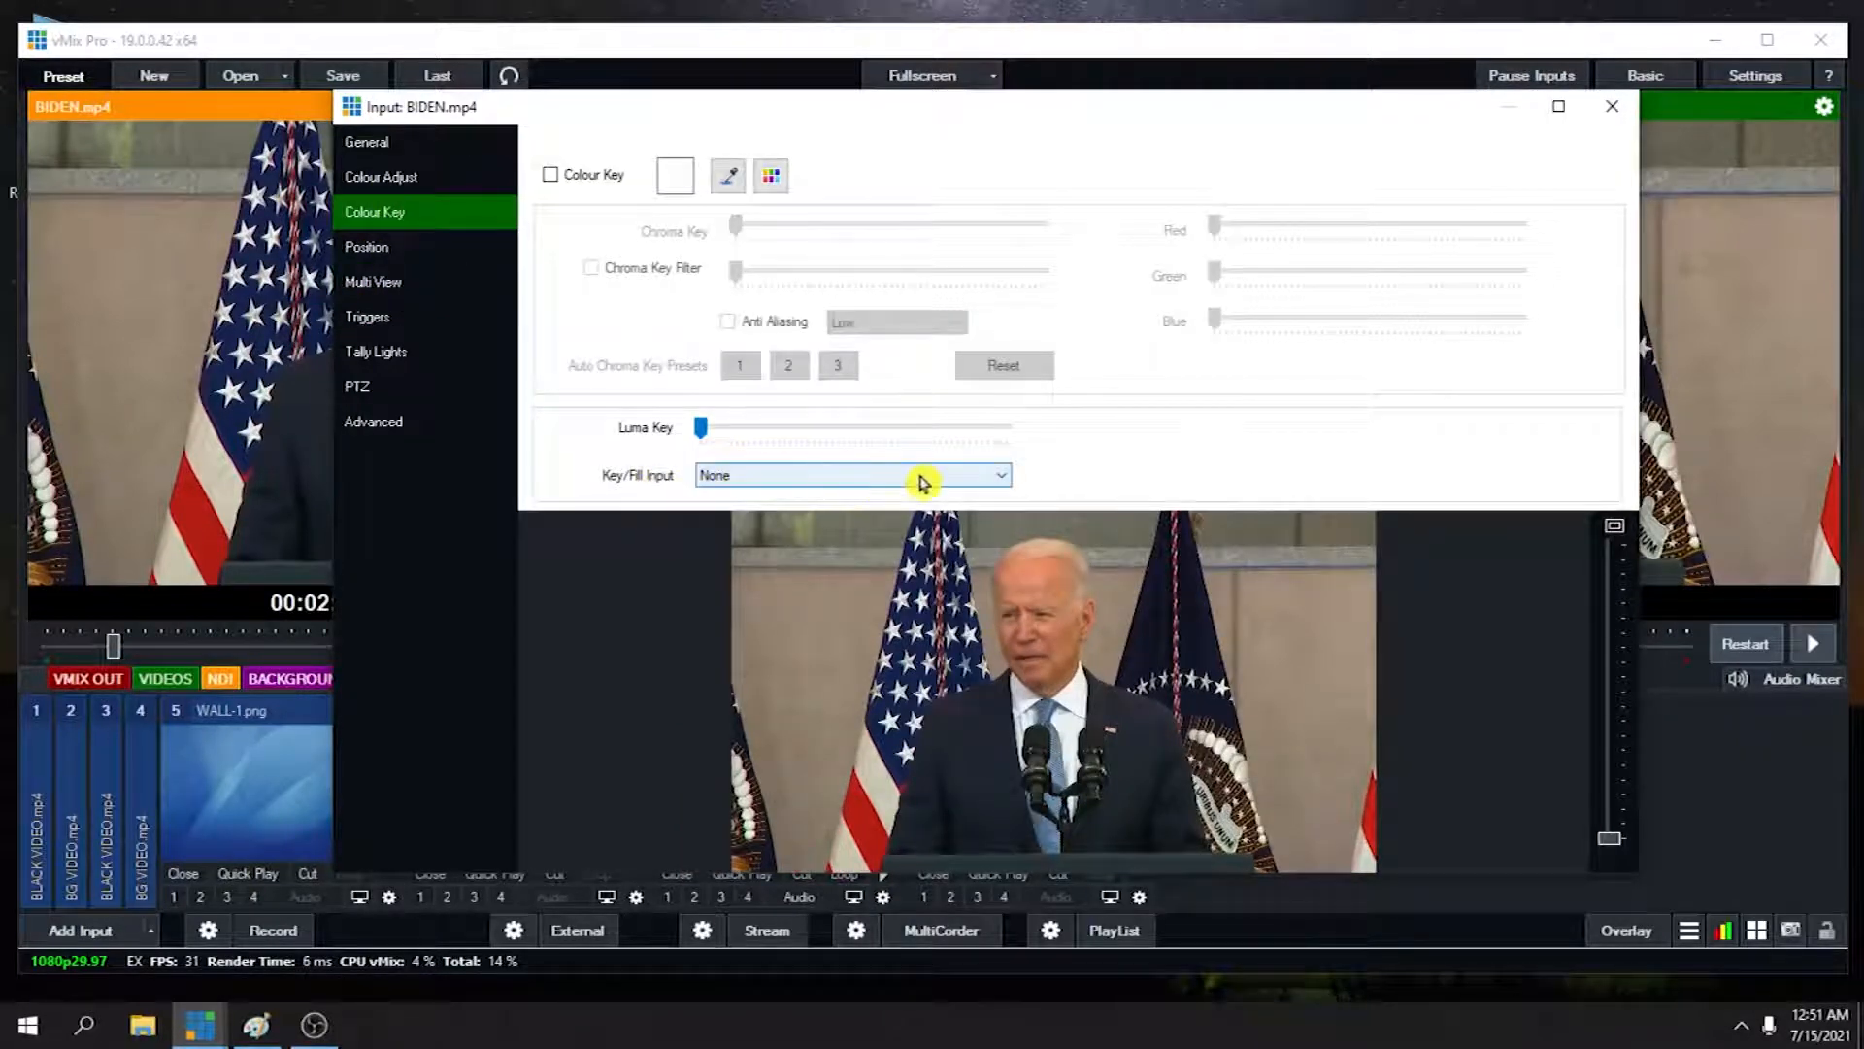
click(848, 475)
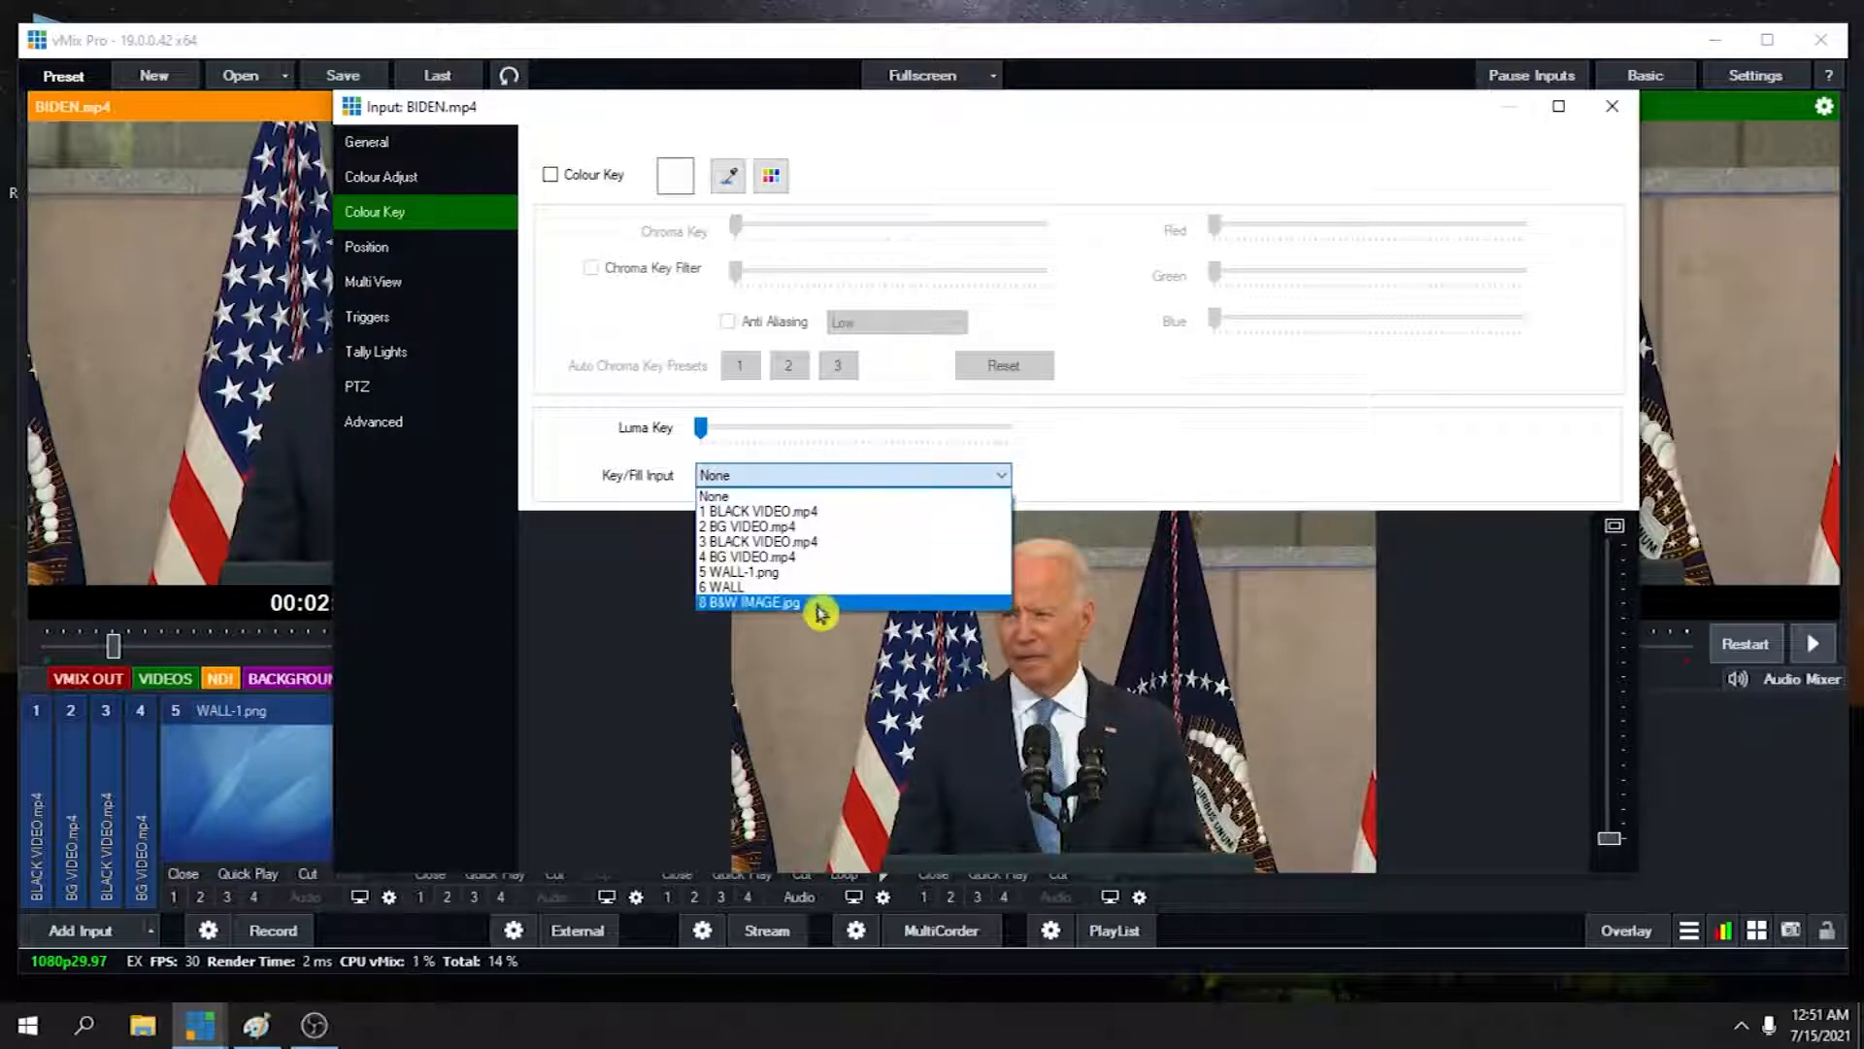
click(748, 603)
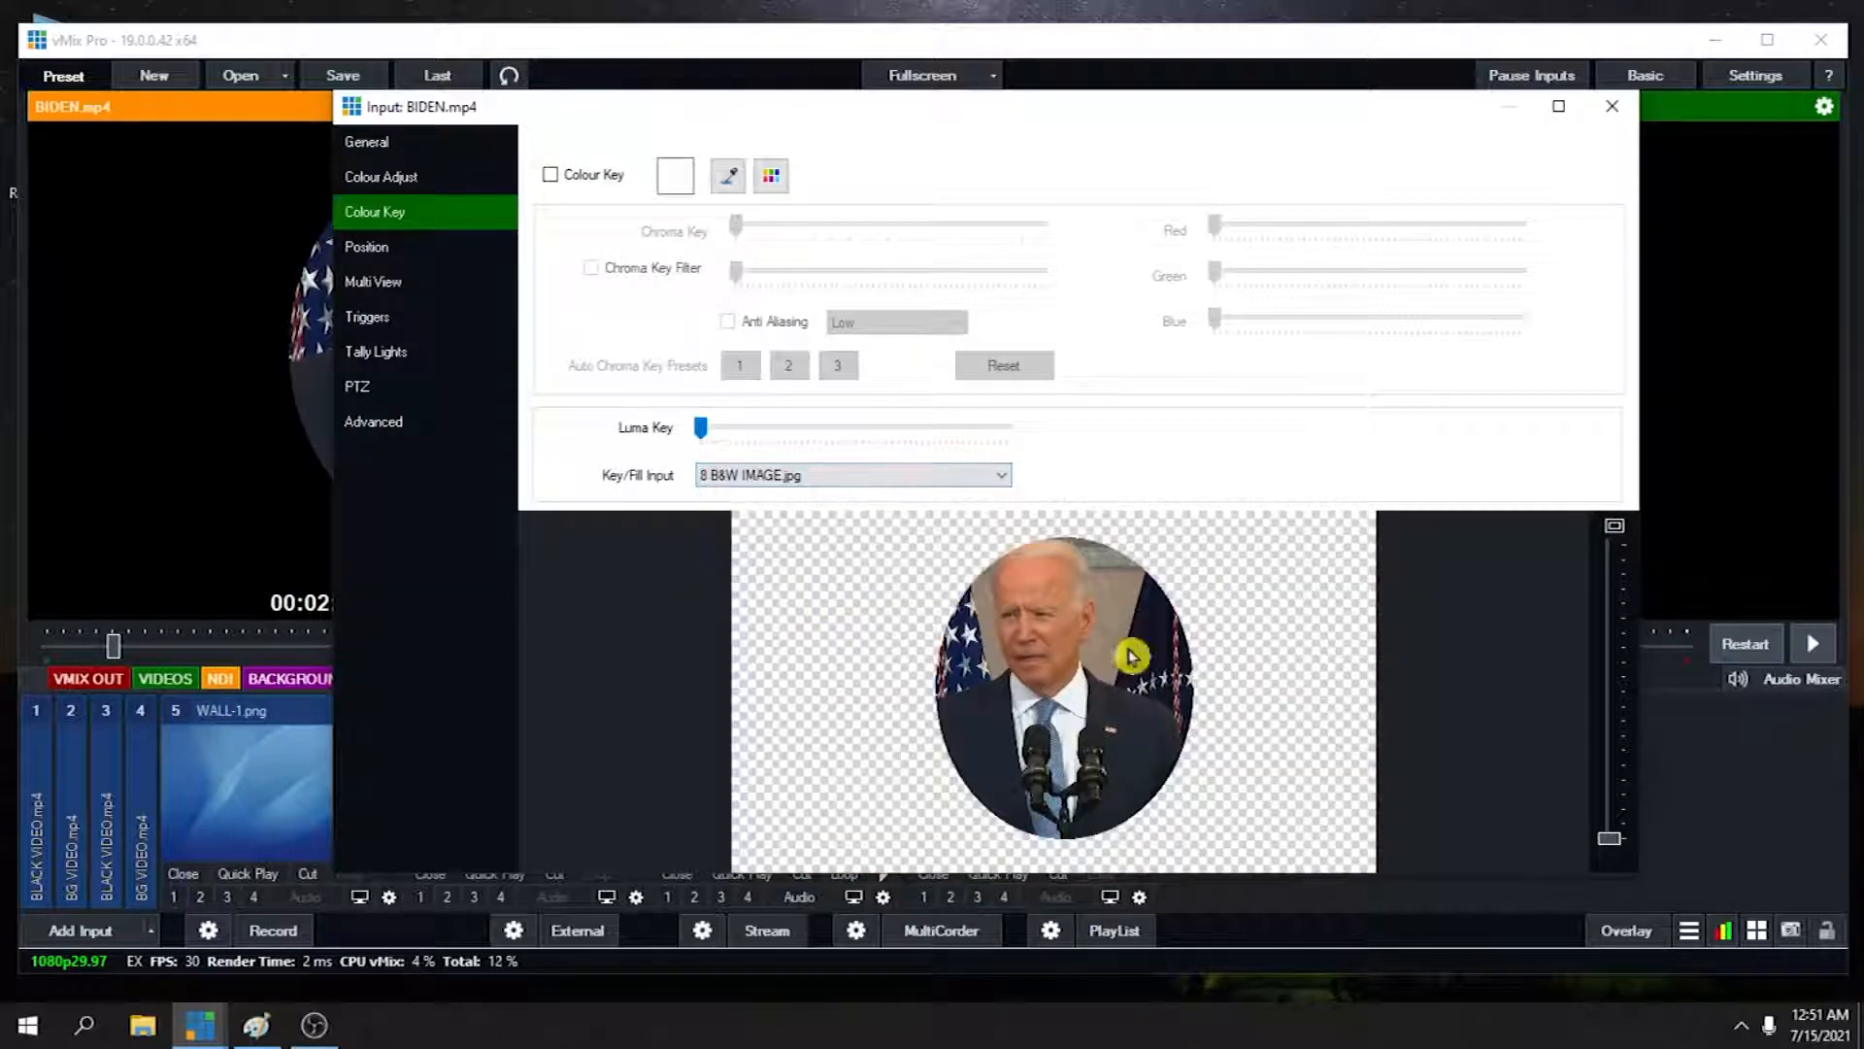
click(1612, 106)
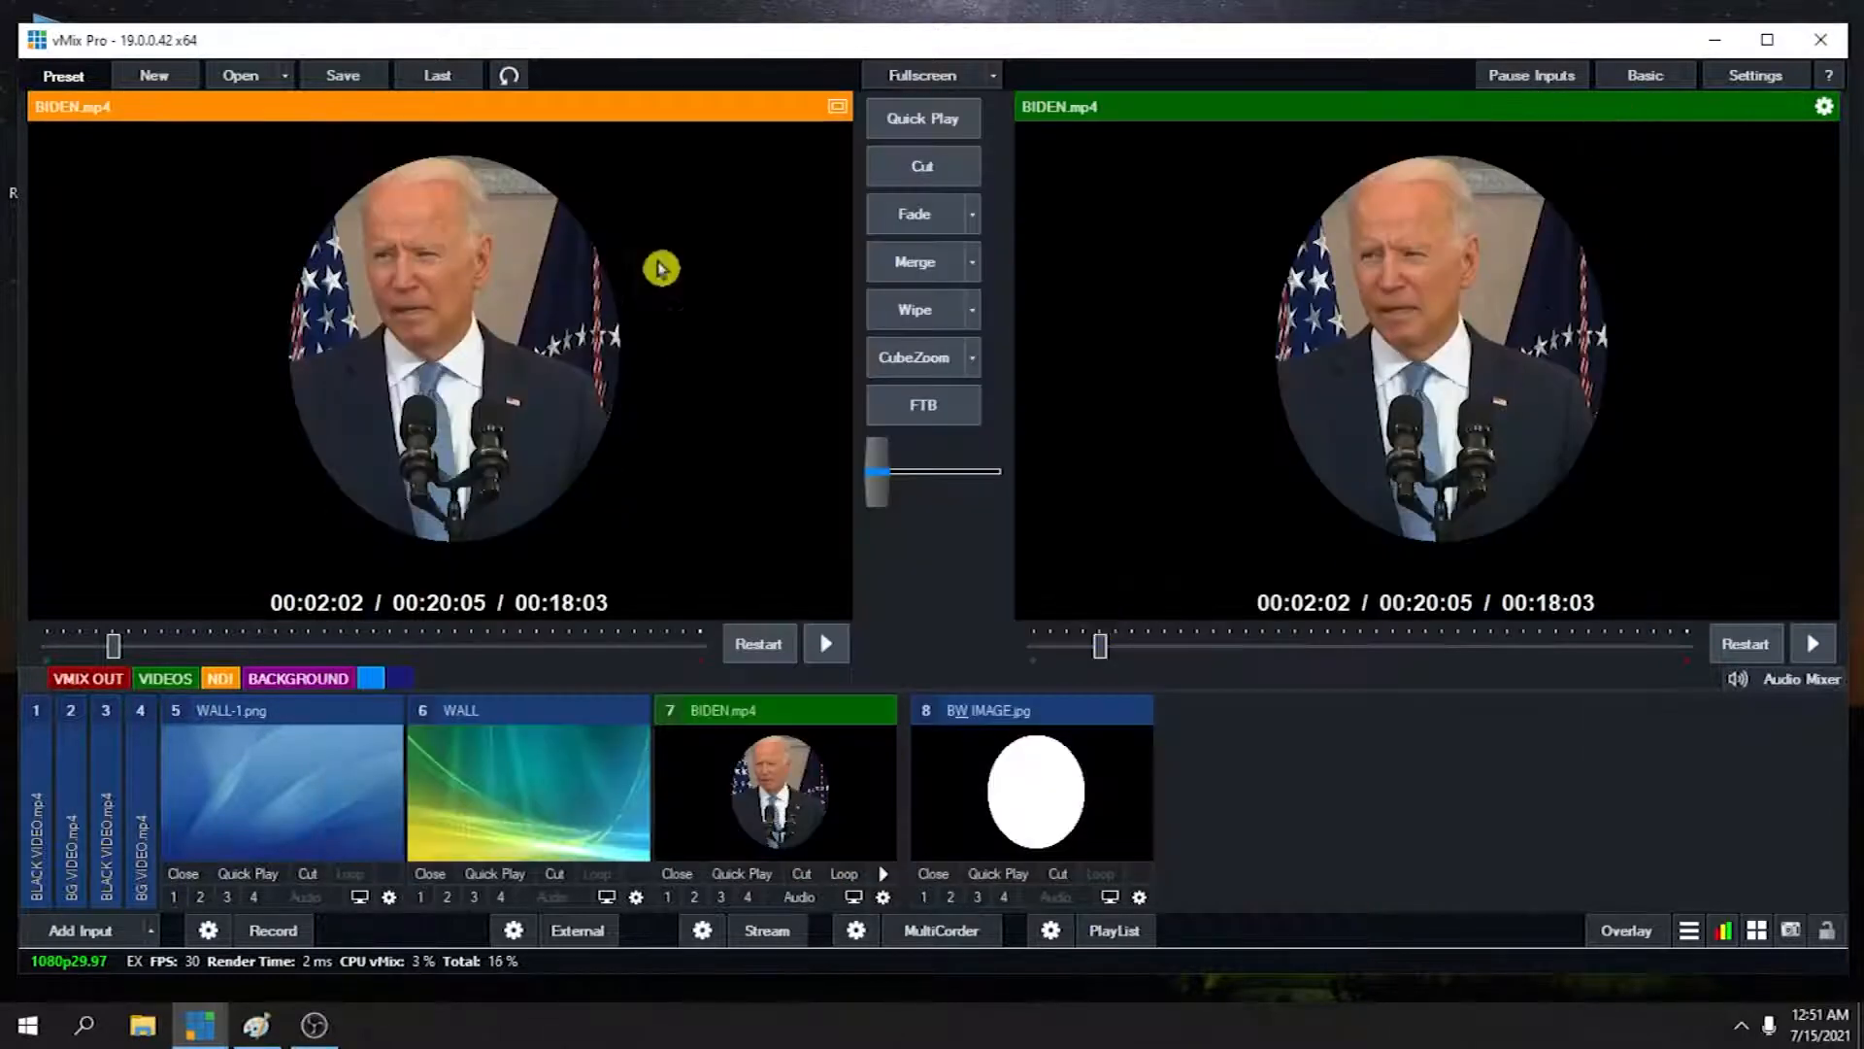
mouse_move(344, 455)
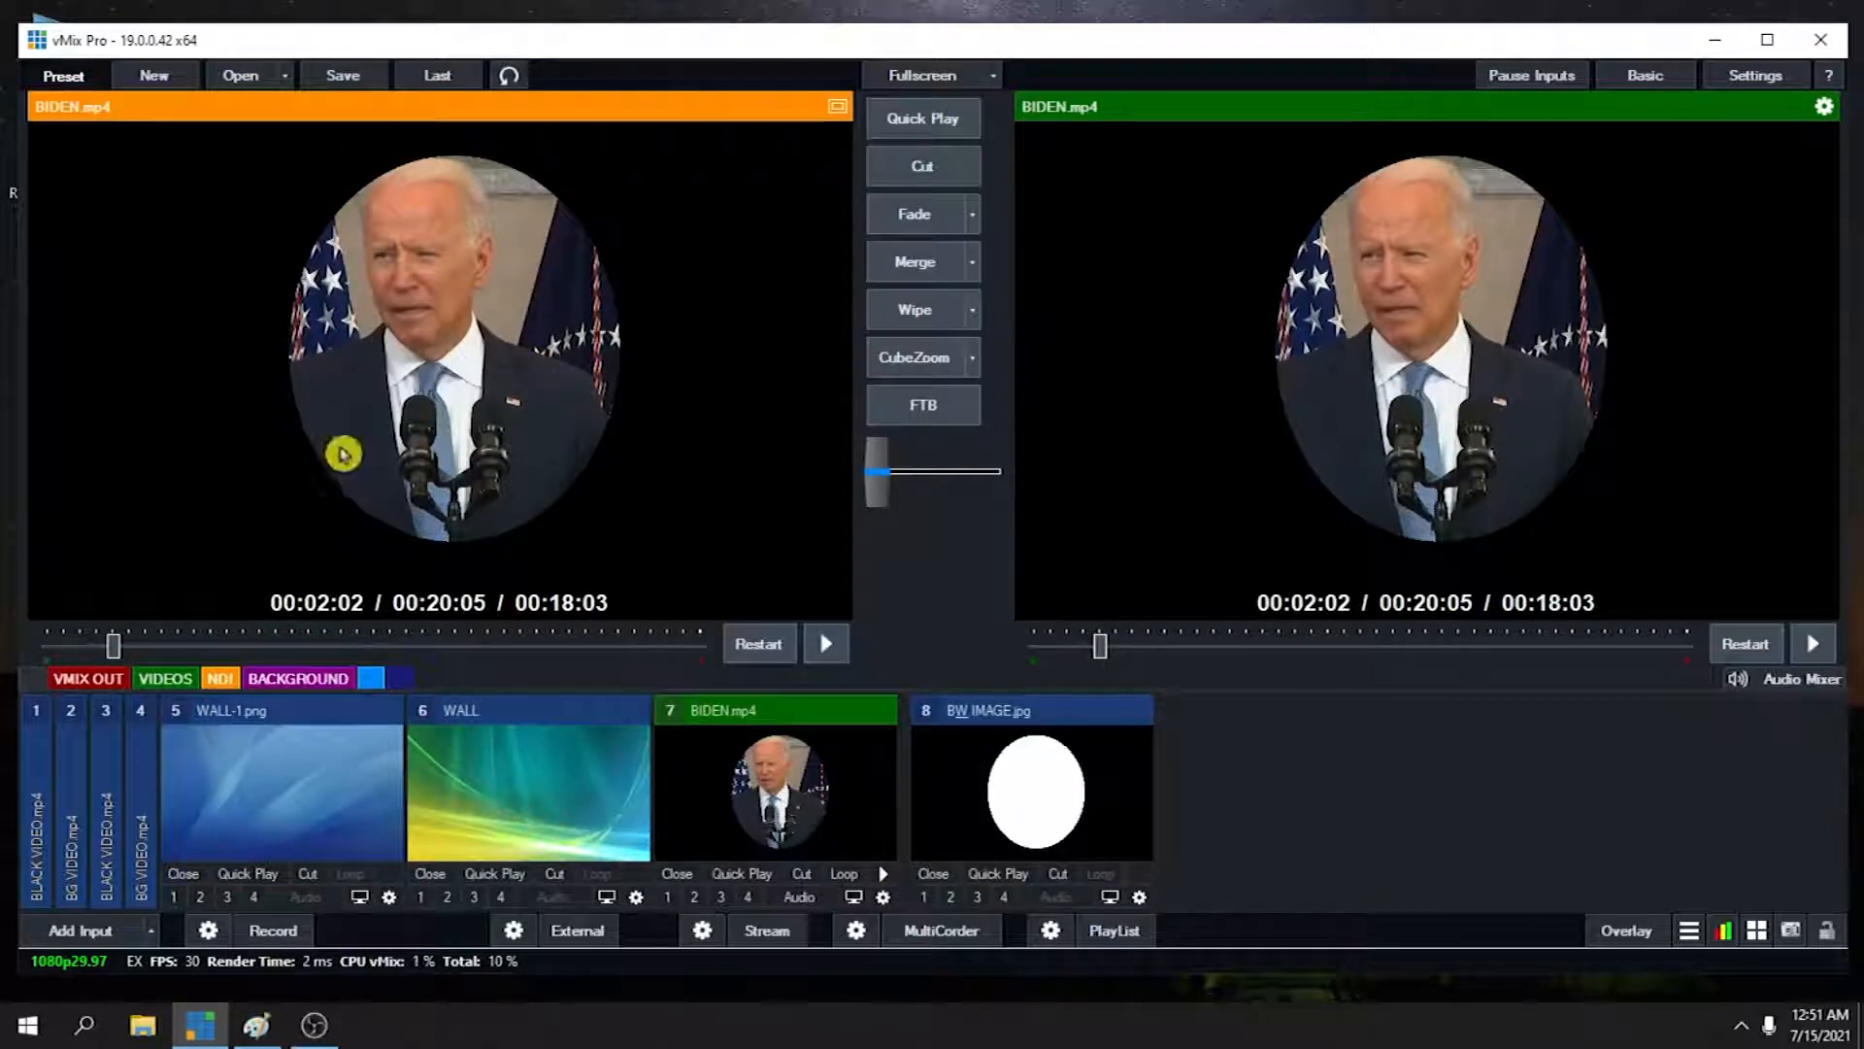
mouse_move(468, 416)
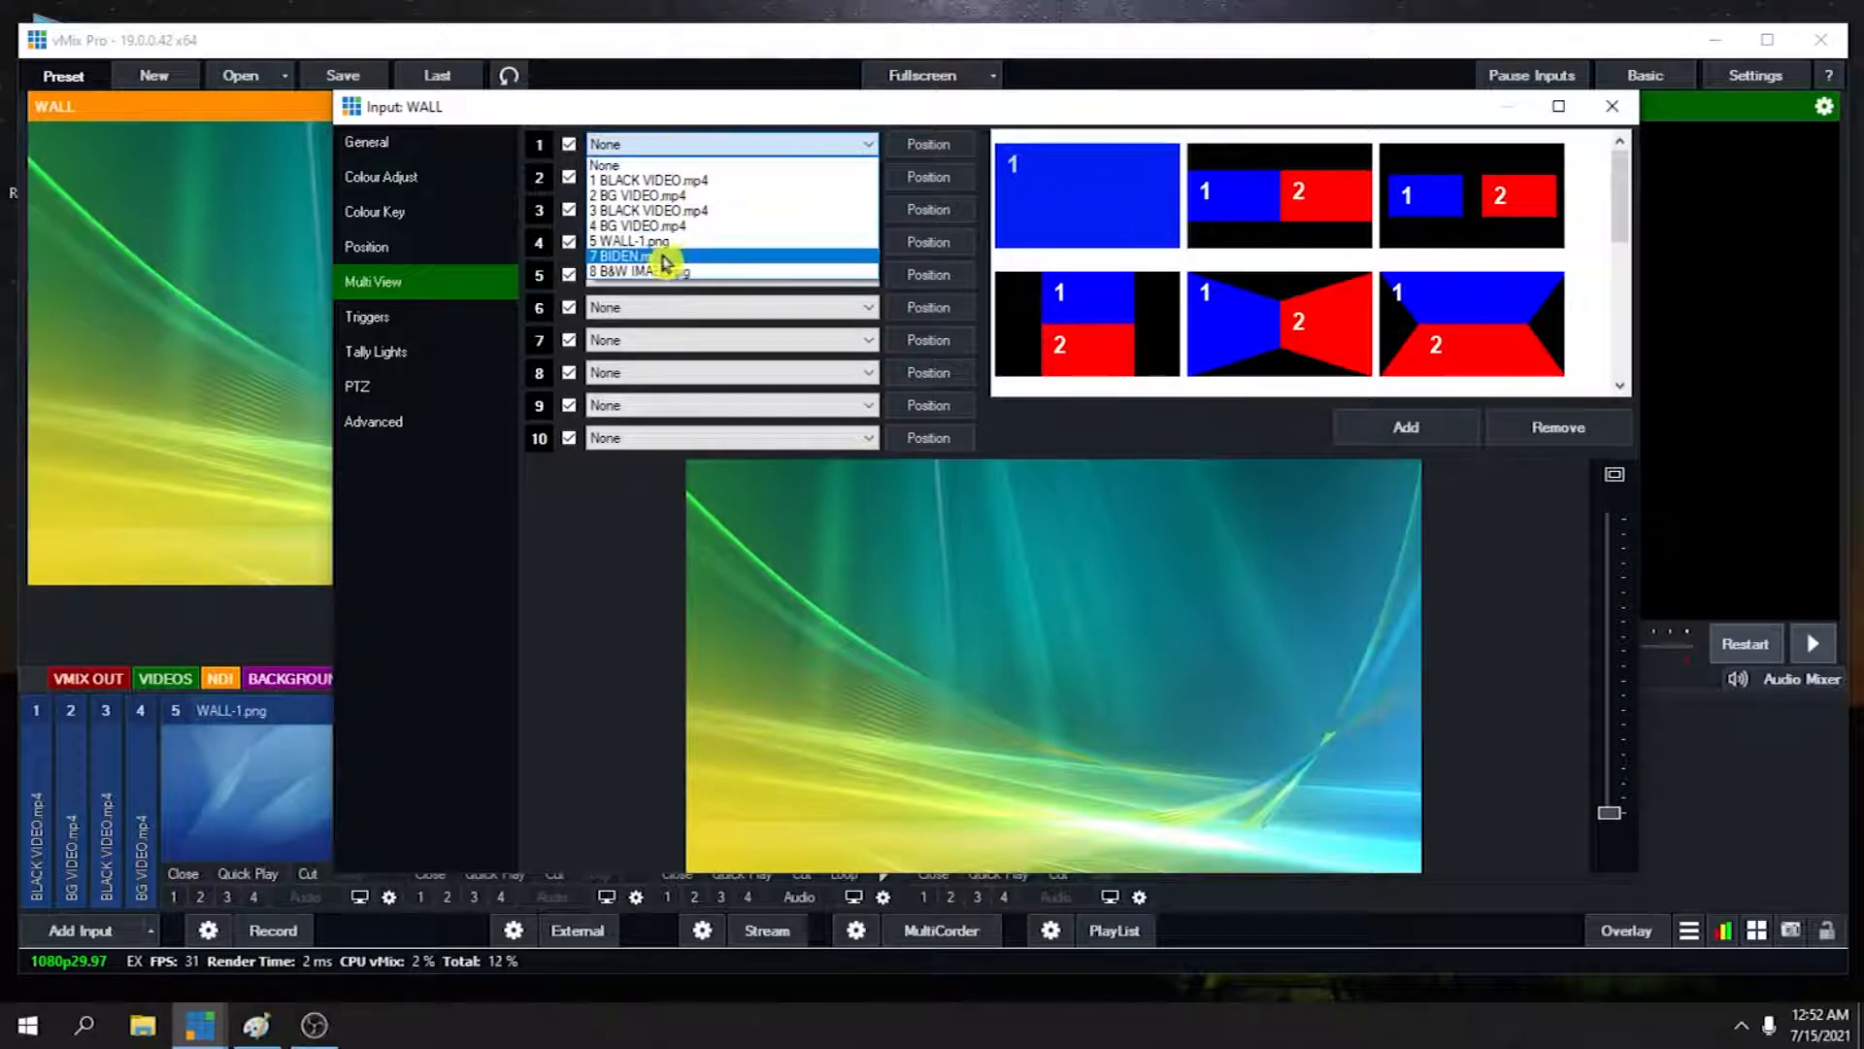
Put 7 BIDEN.mp4 on WALL's layer 1 and adjust its Zoom and Pan sliders
click(642, 255)
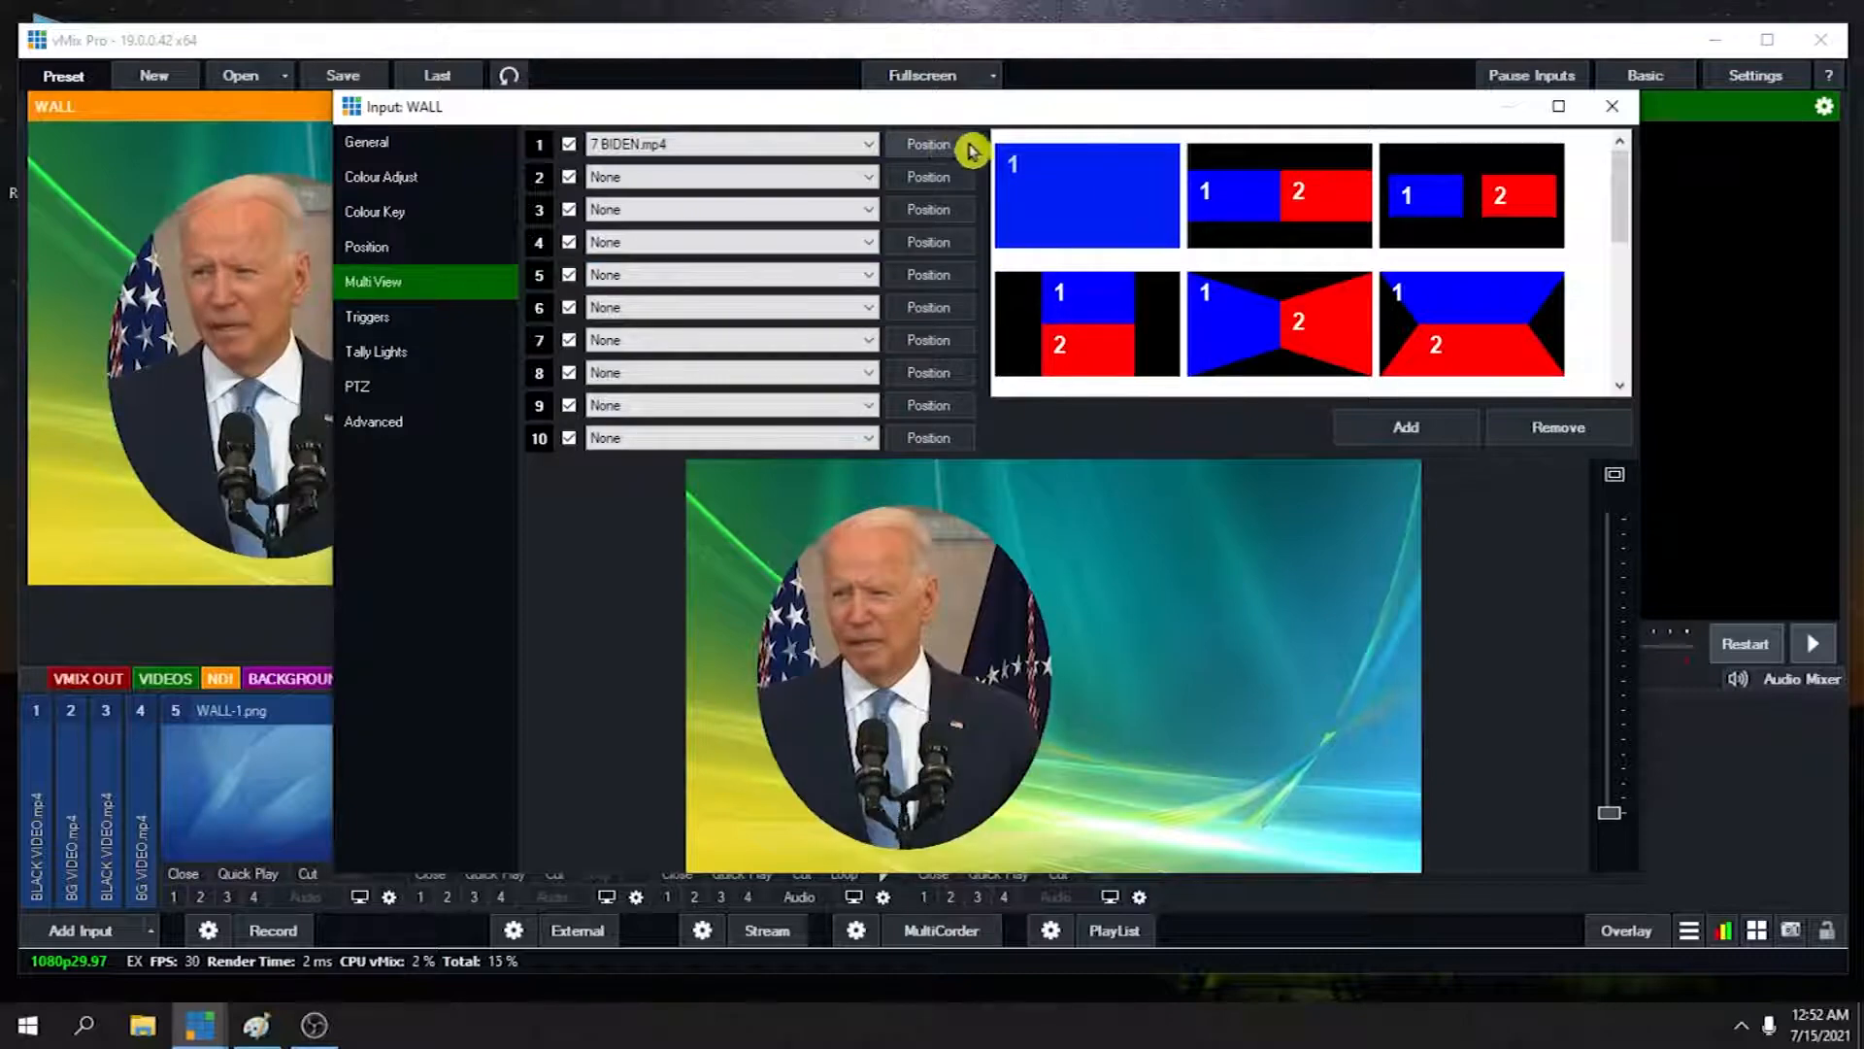
click(366, 245)
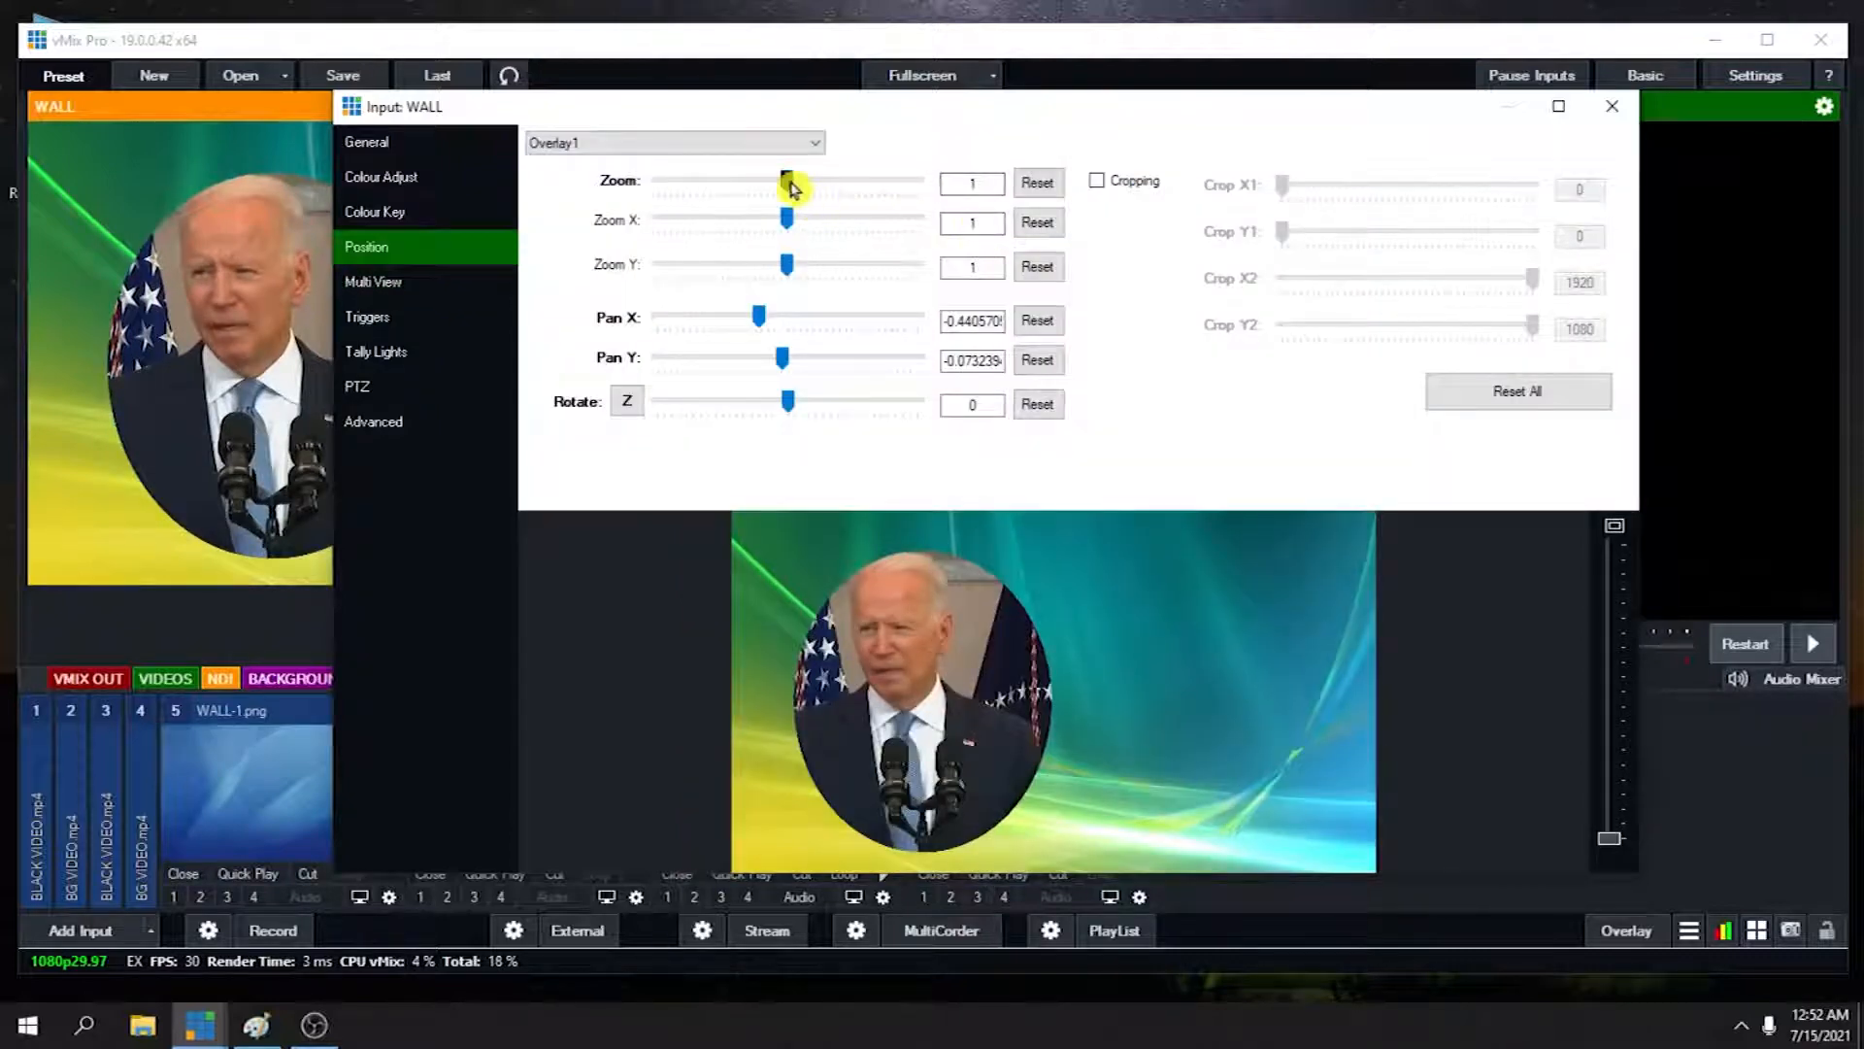
drag(789, 180, 735, 180)
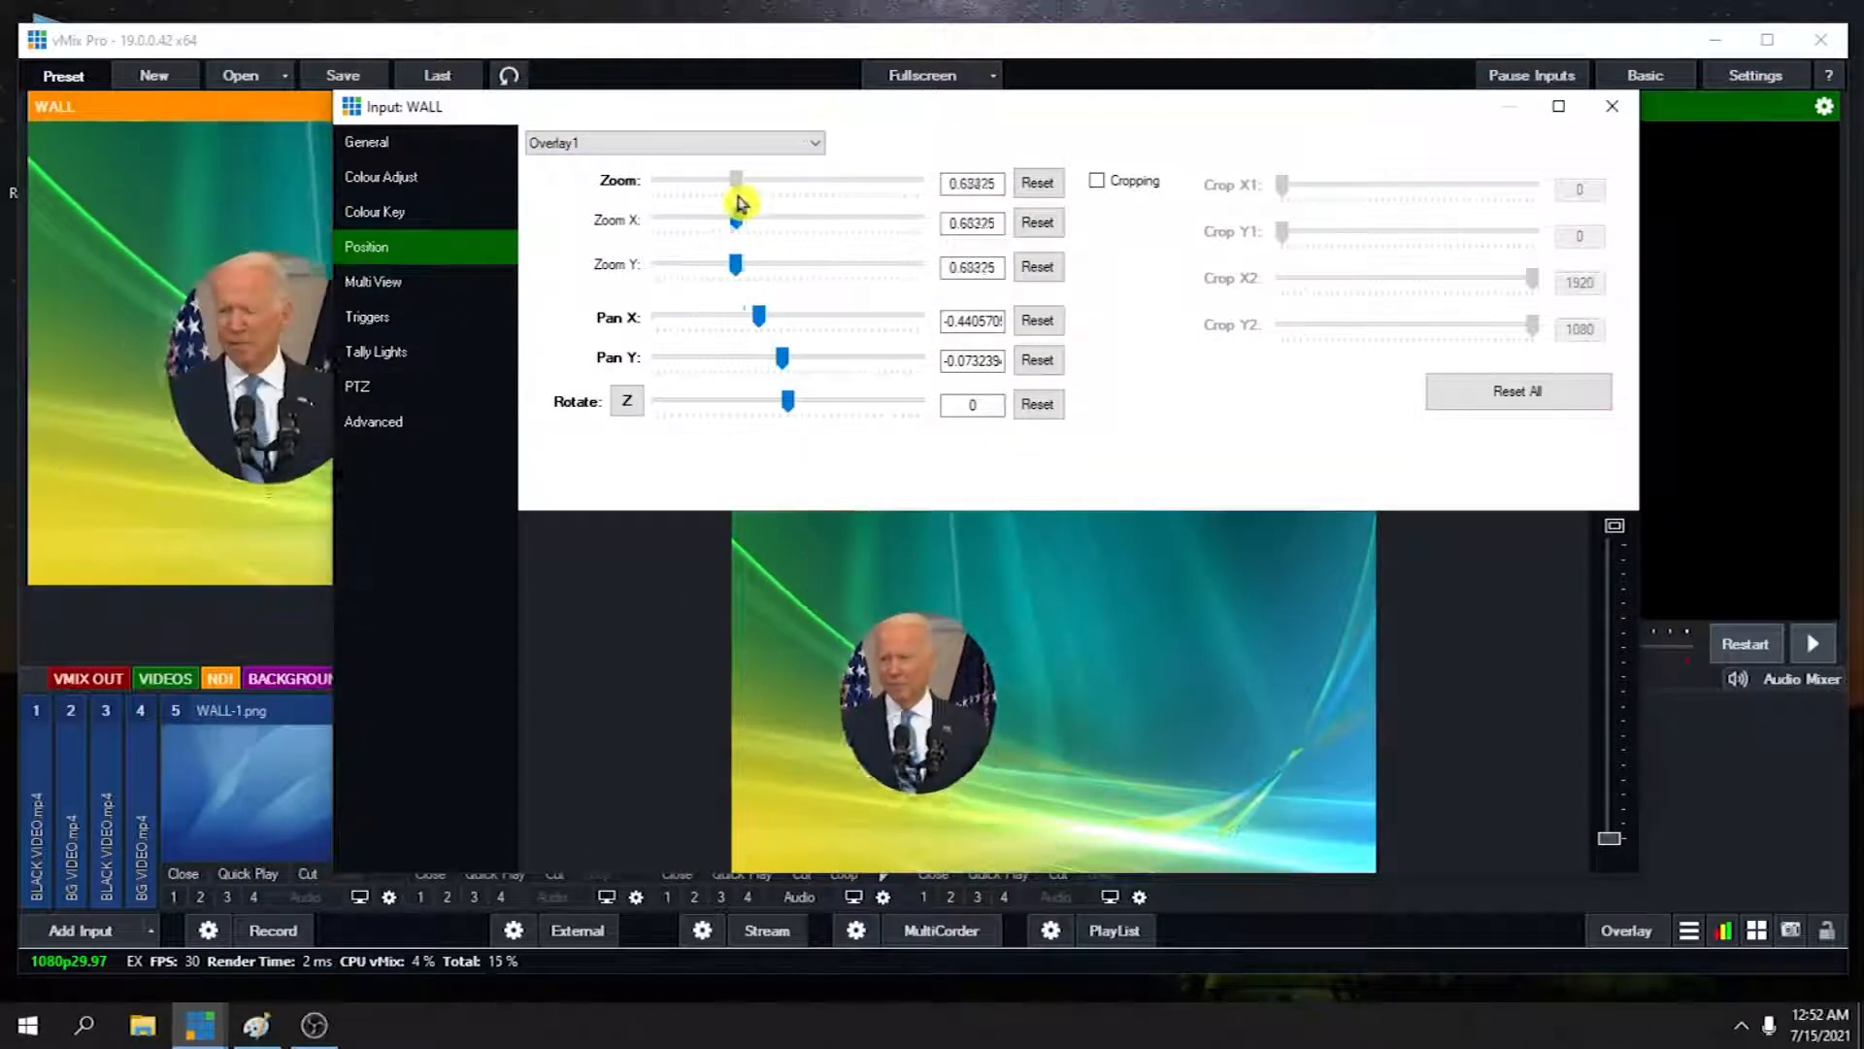
drag(737, 181, 748, 180)
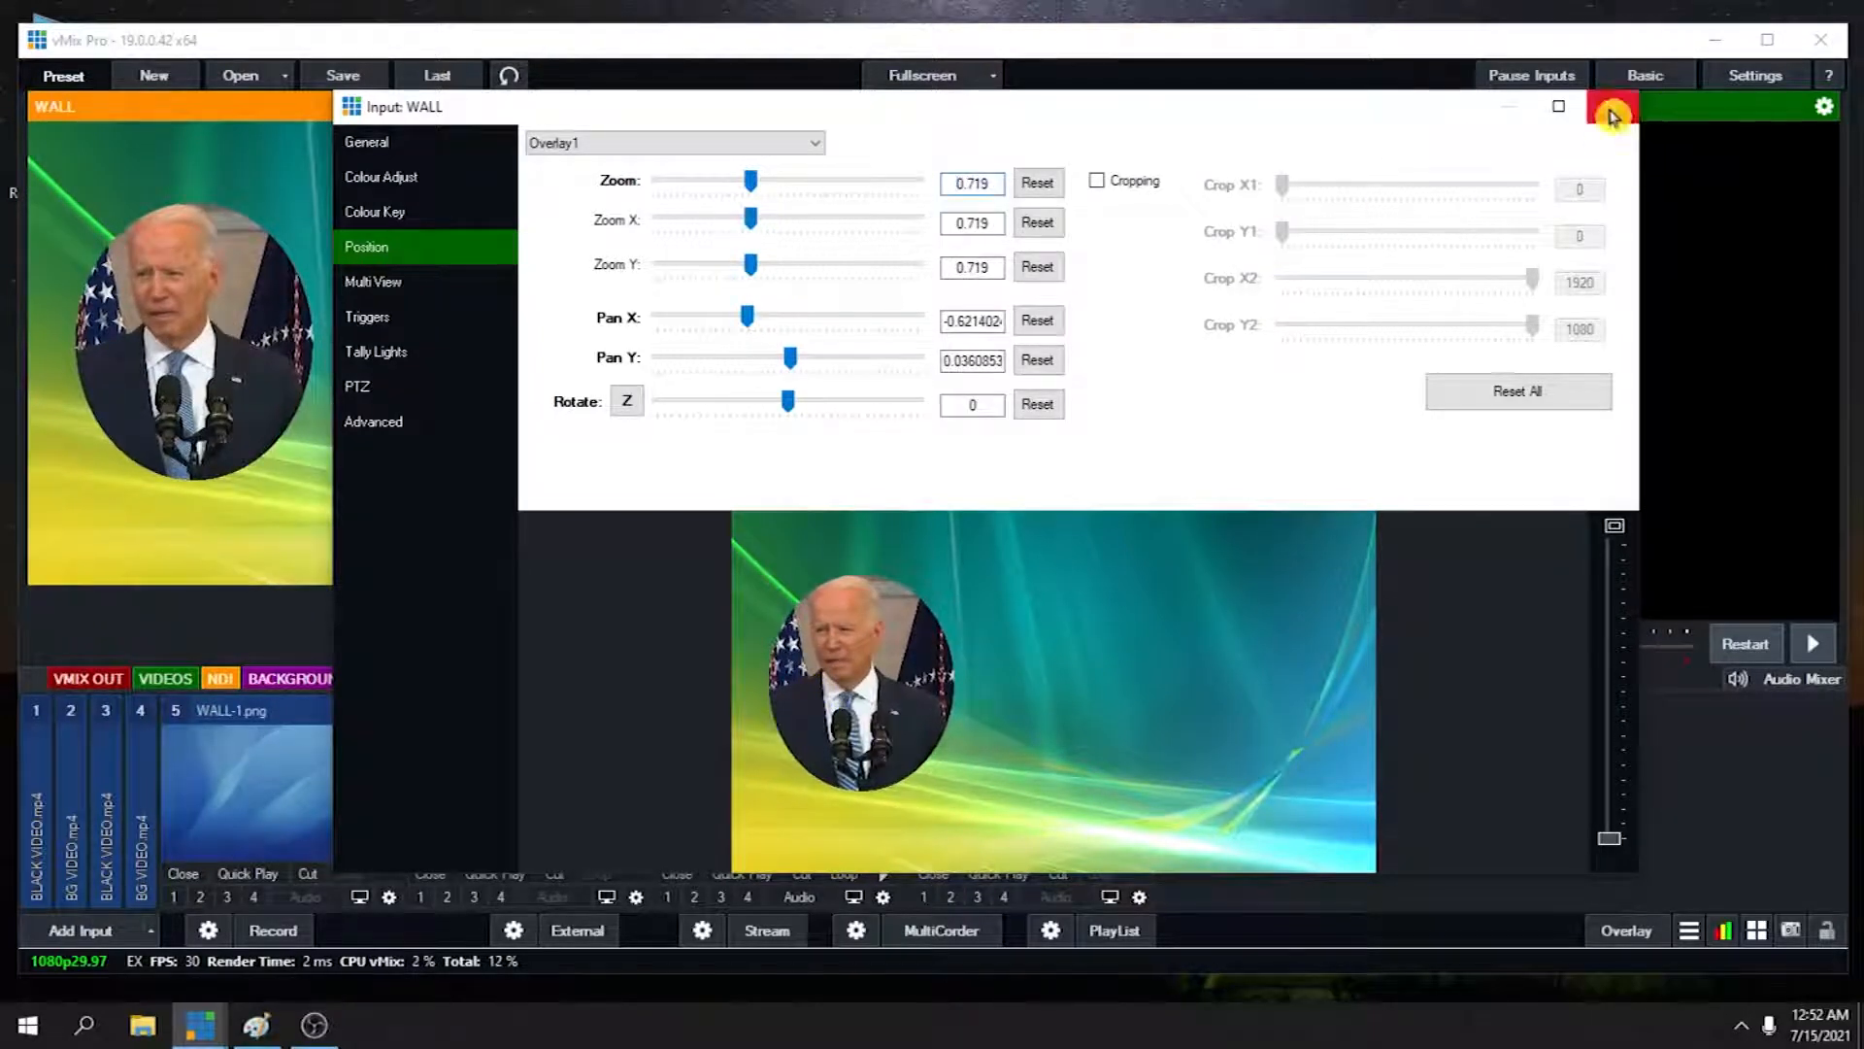
click(1612, 106)
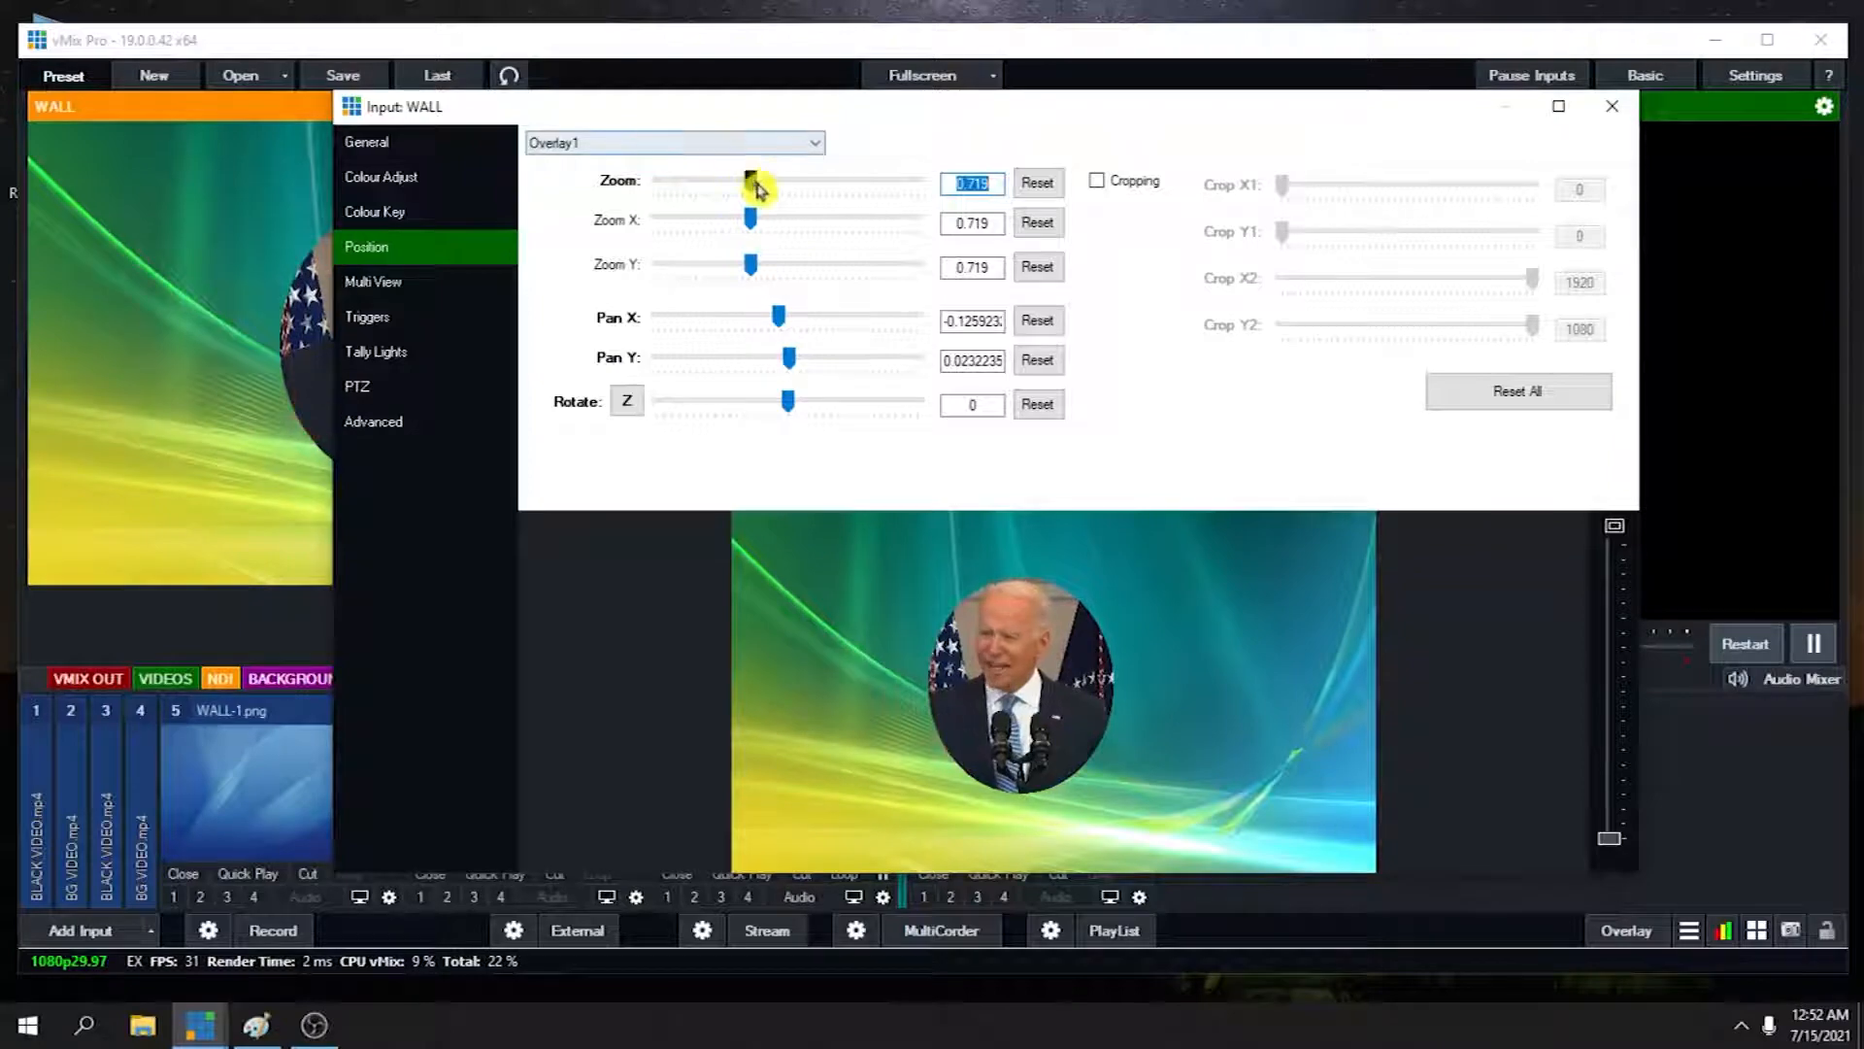
drag(749, 182, 789, 182)
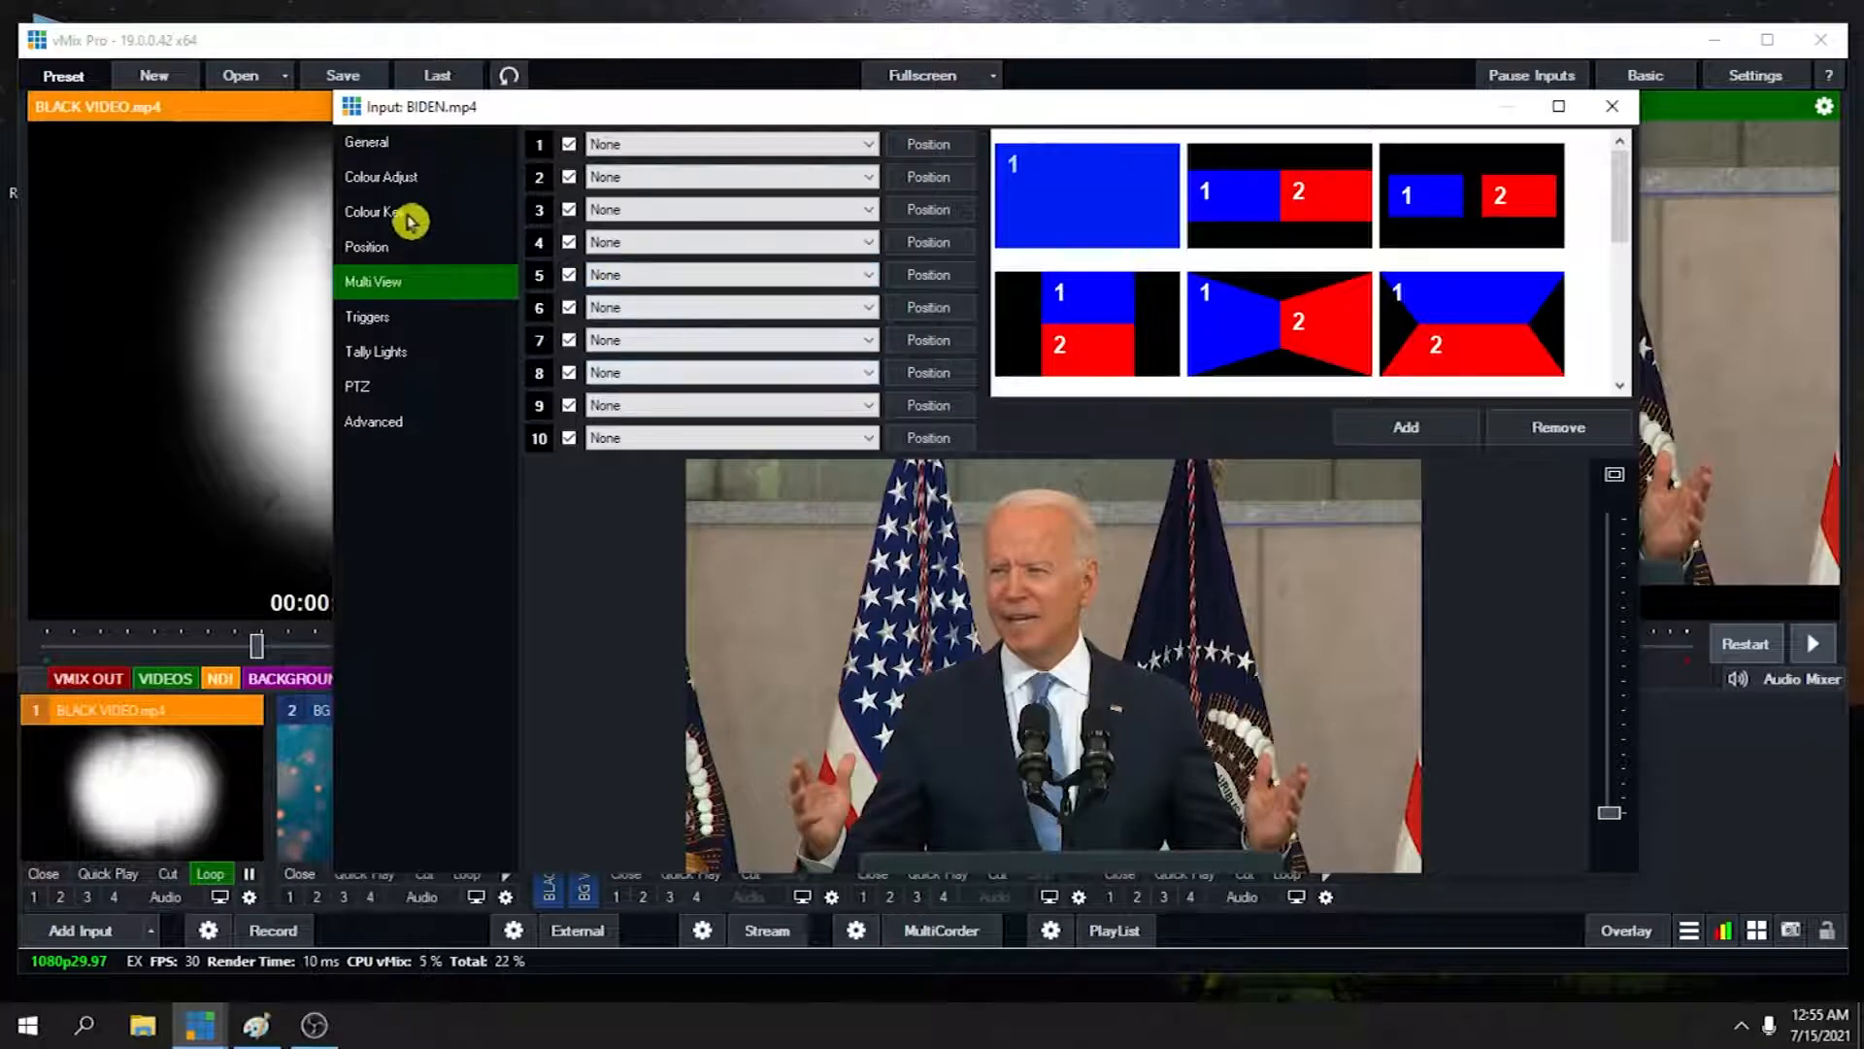
Set BIDEN.mp4's Key/Fill Input to 1 BLACK VIDEO.mp4, then open WALL-1.png settings
click(375, 211)
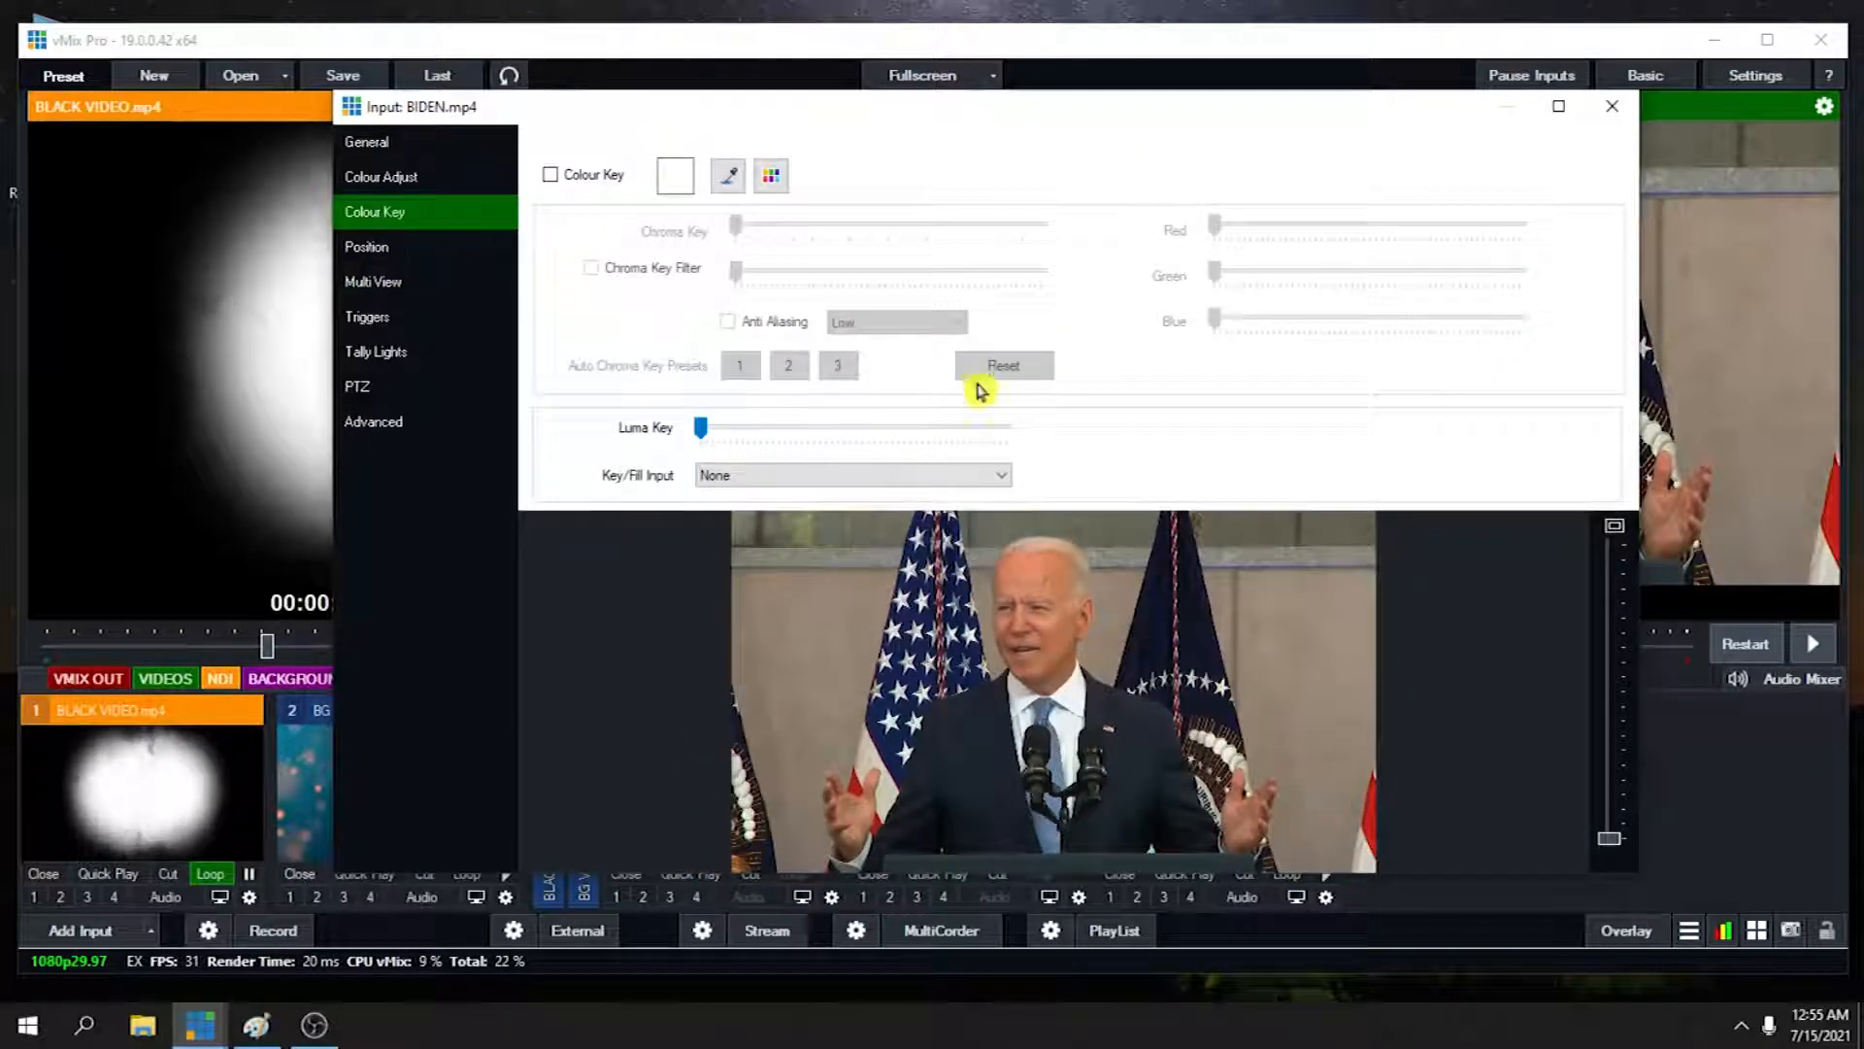
click(851, 475)
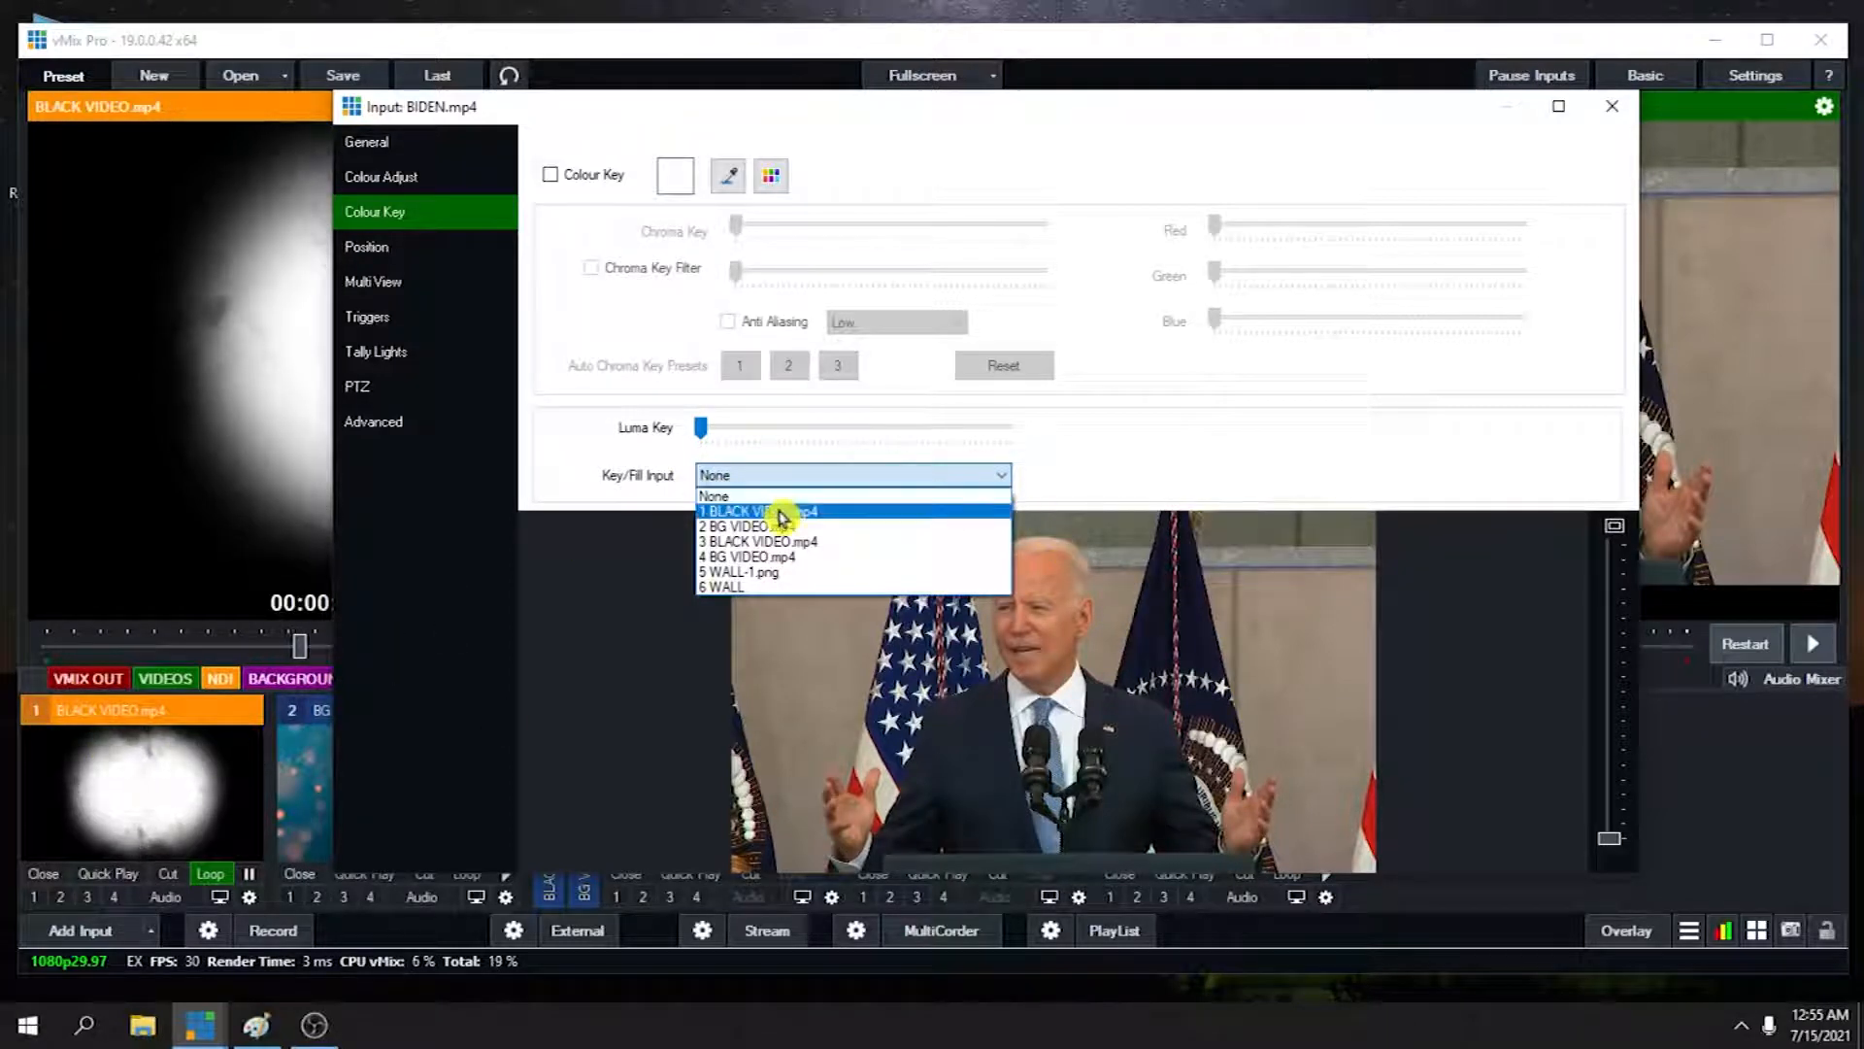
click(762, 512)
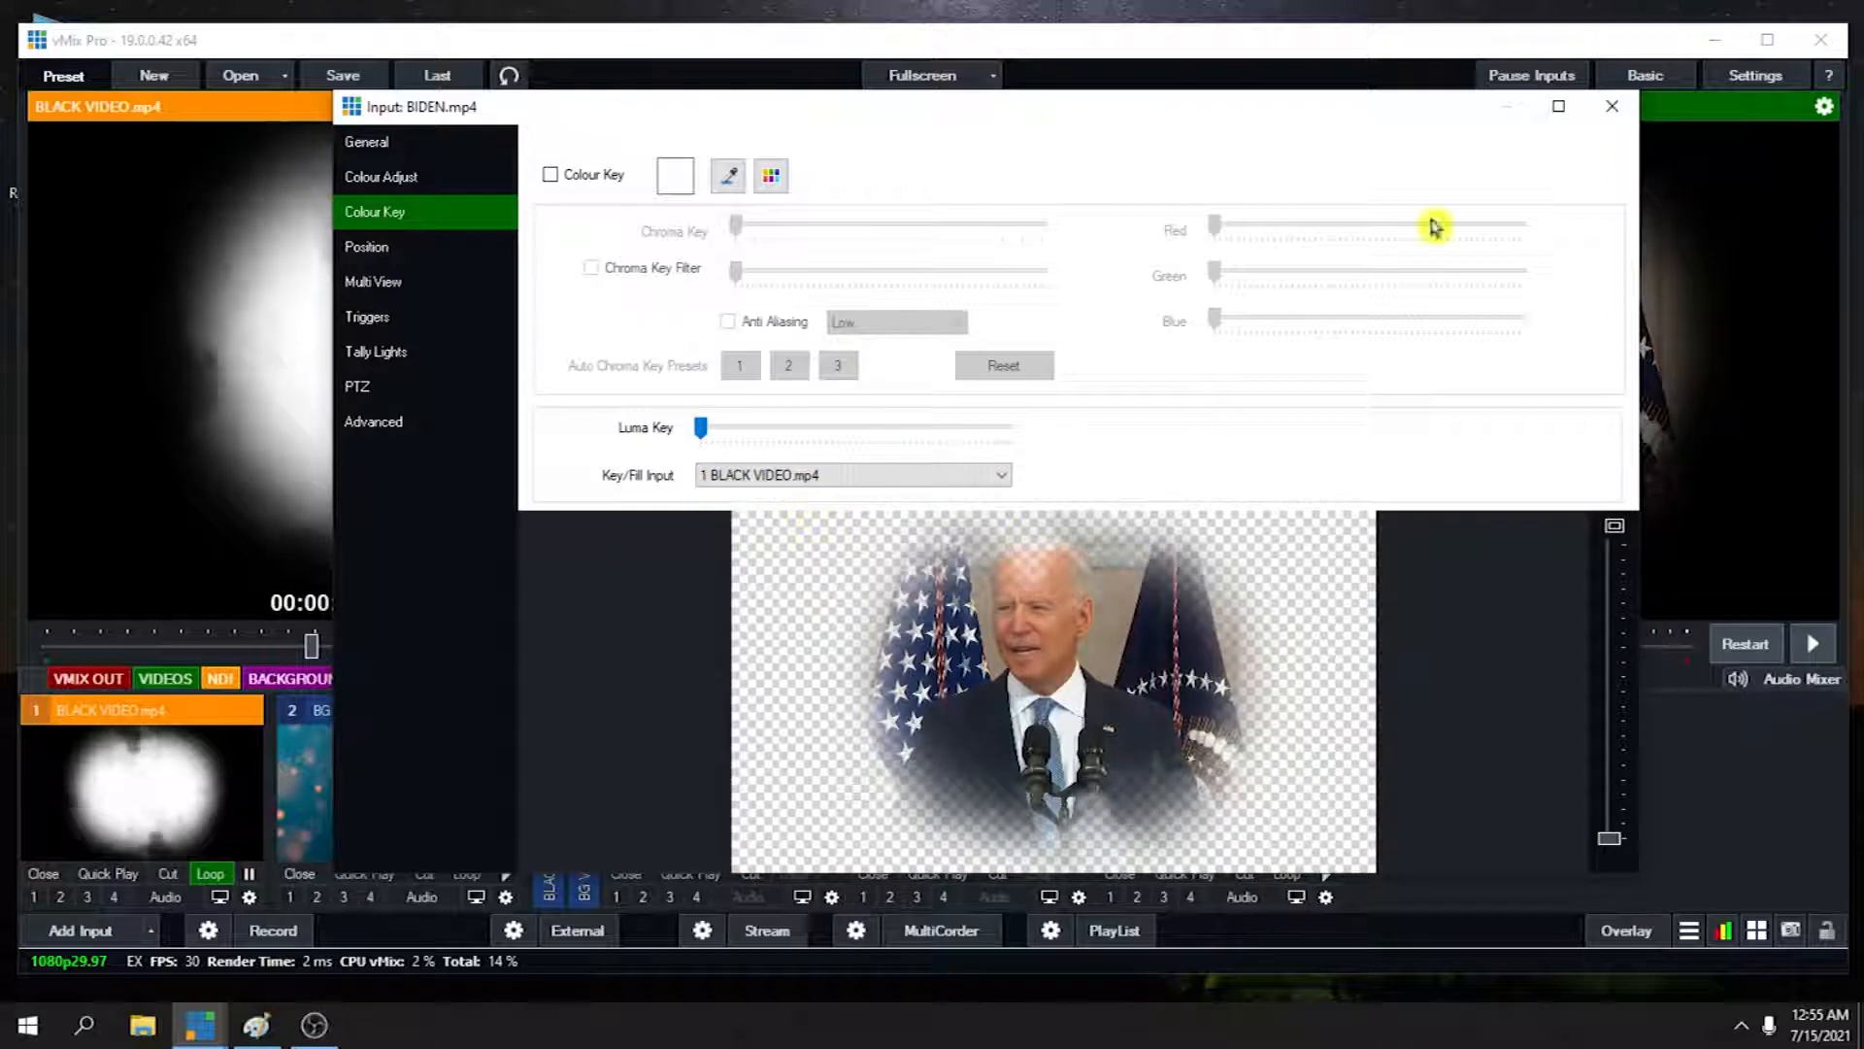
click(1612, 106)
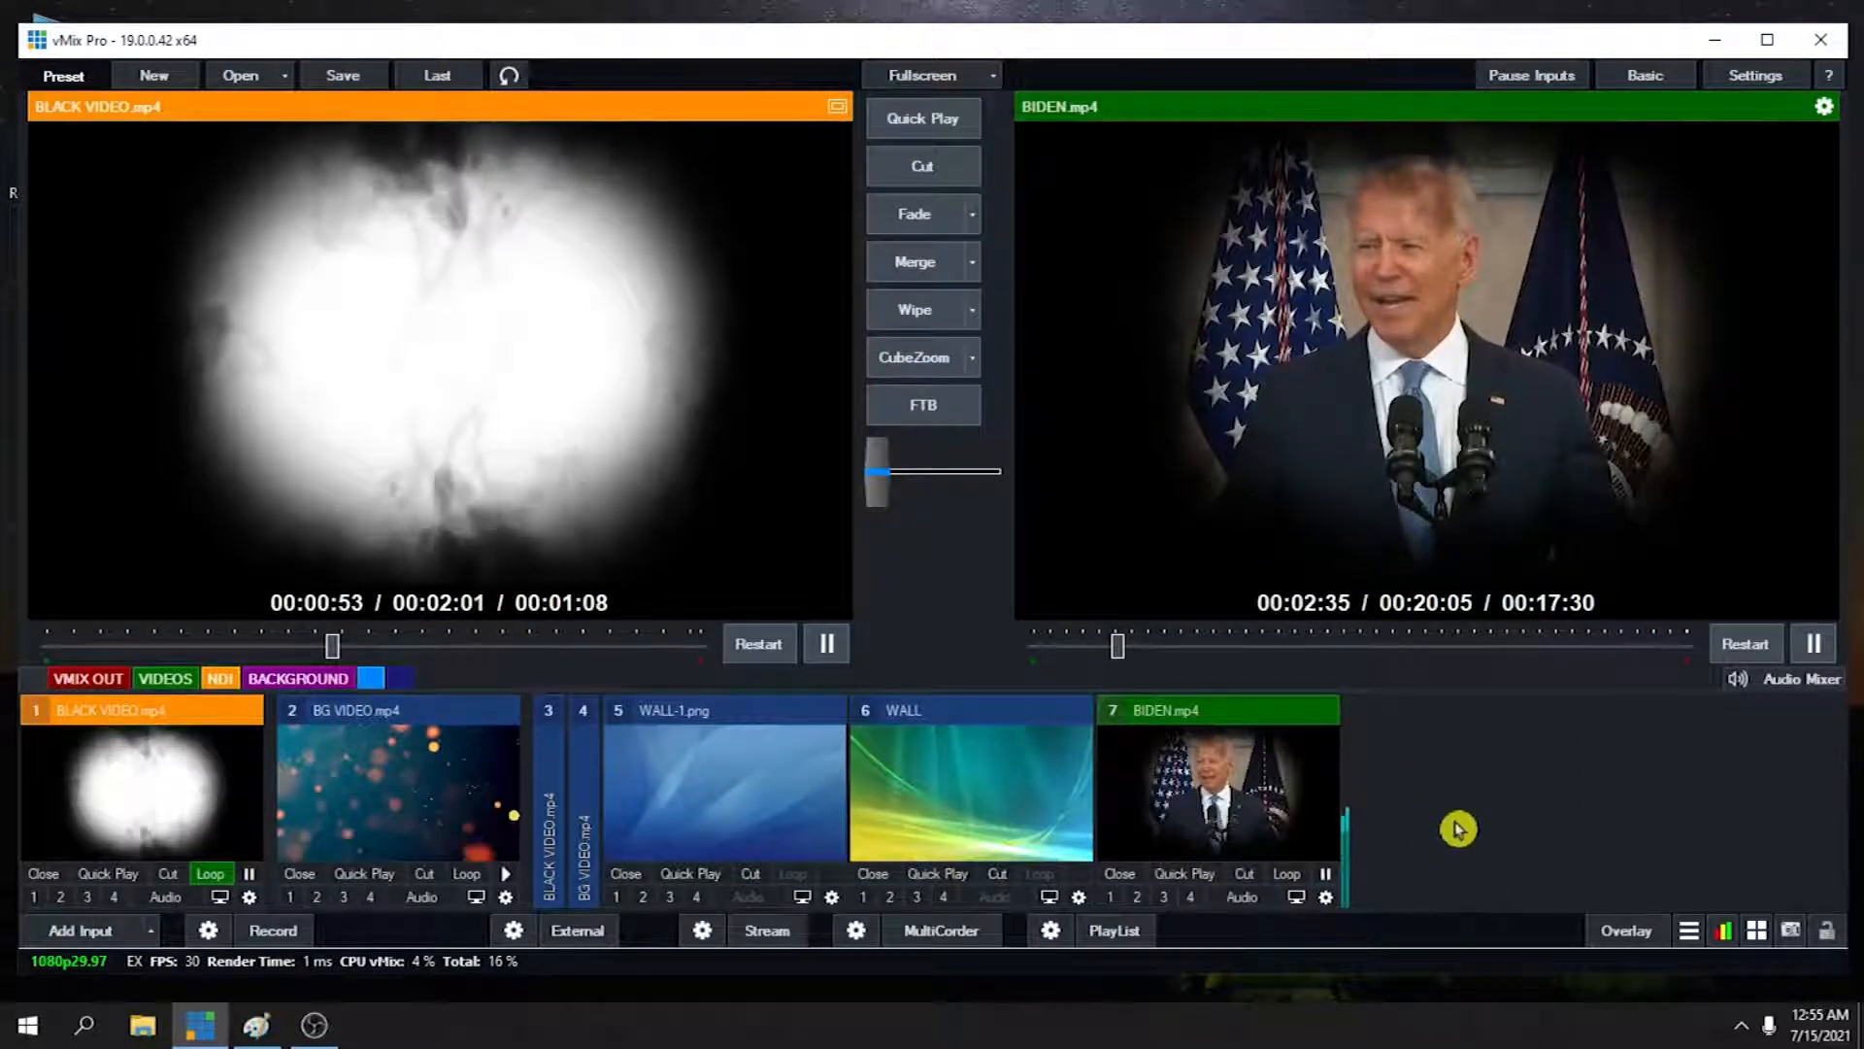
click(723, 778)
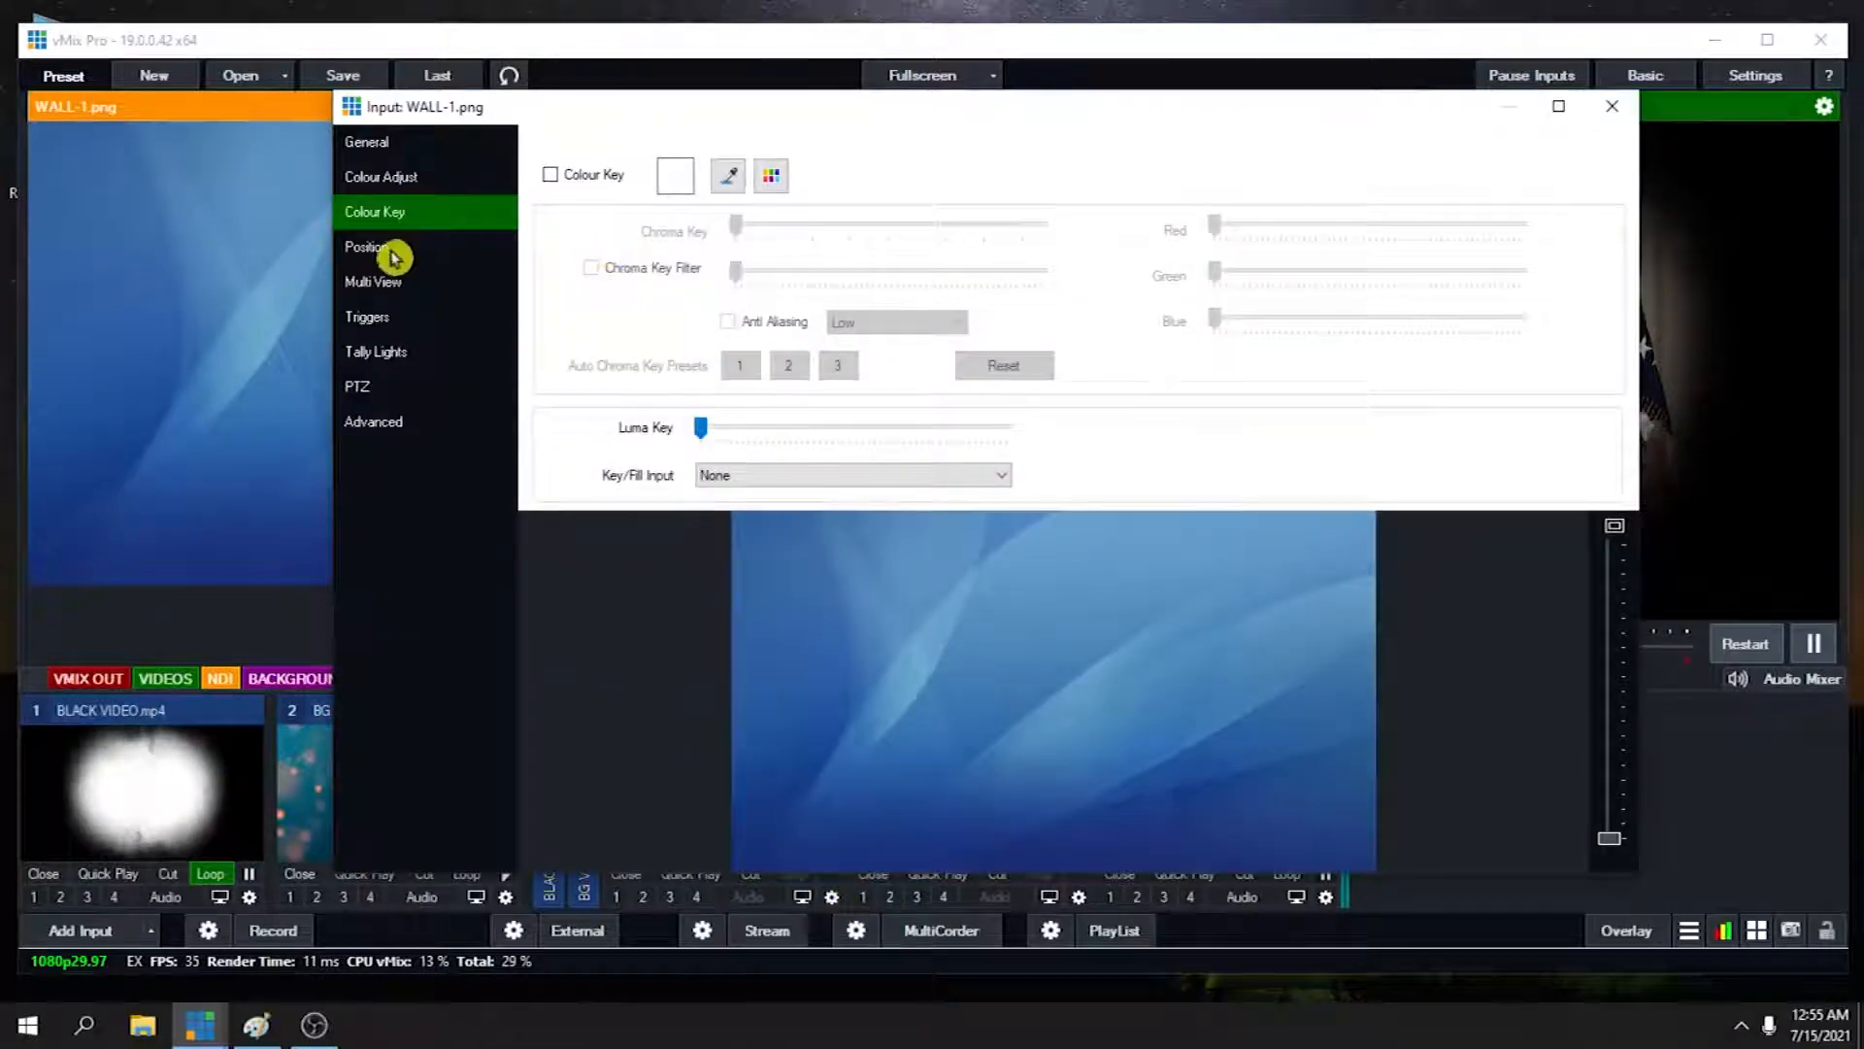
Layer 7 BIDEN.mp4 on WALL-1.png, resized and shifted left of centre
click(373, 281)
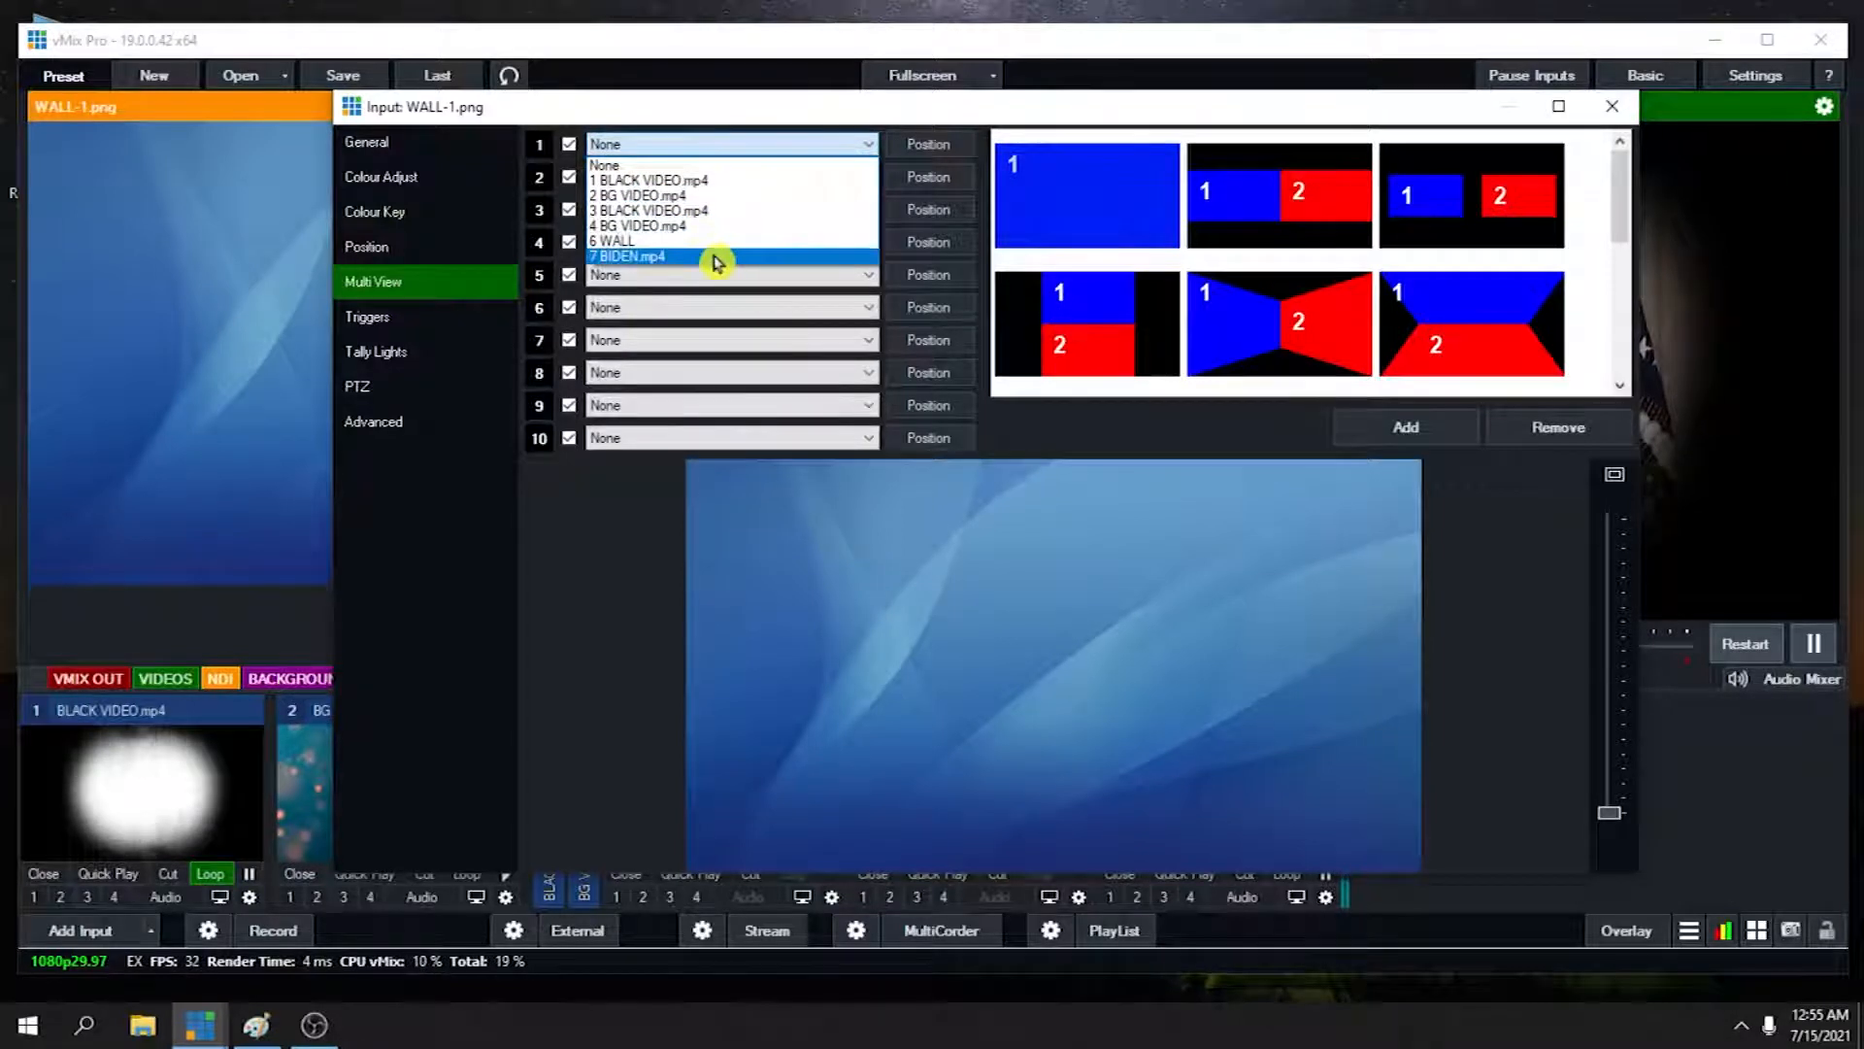
click(628, 256)
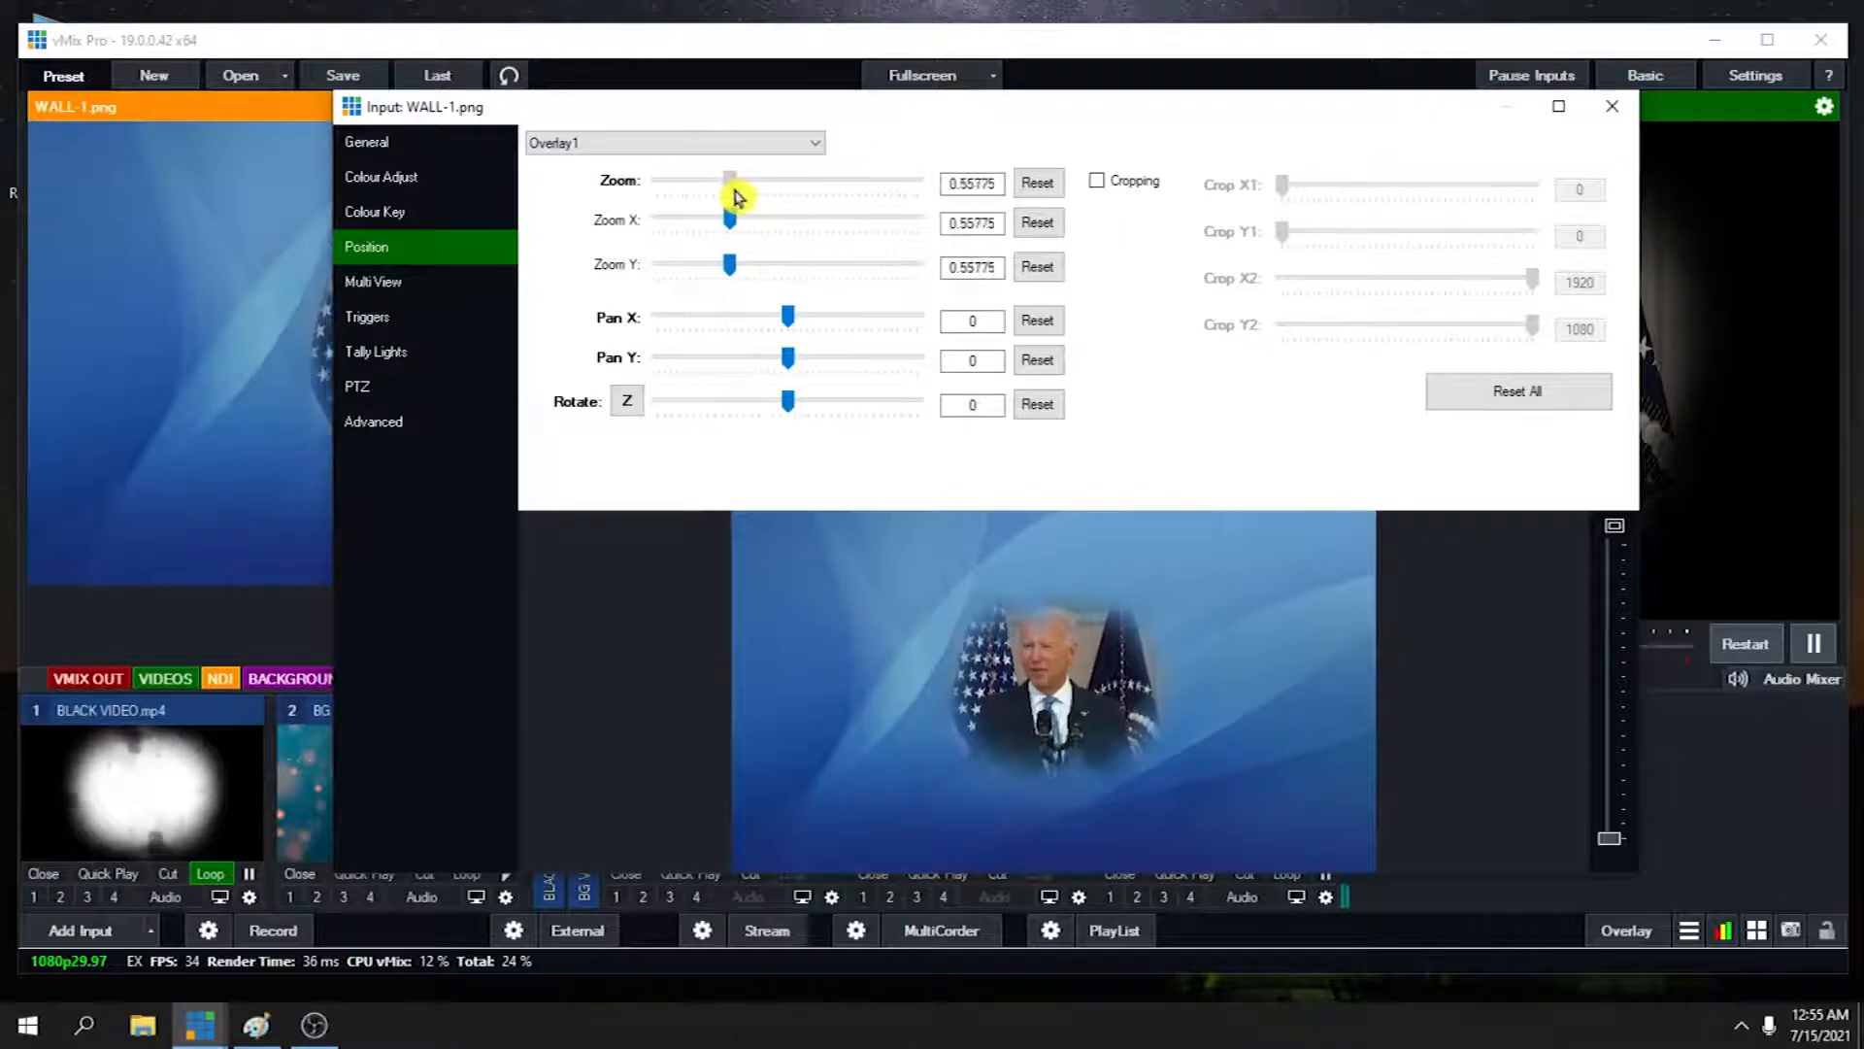
drag(730, 180, 754, 180)
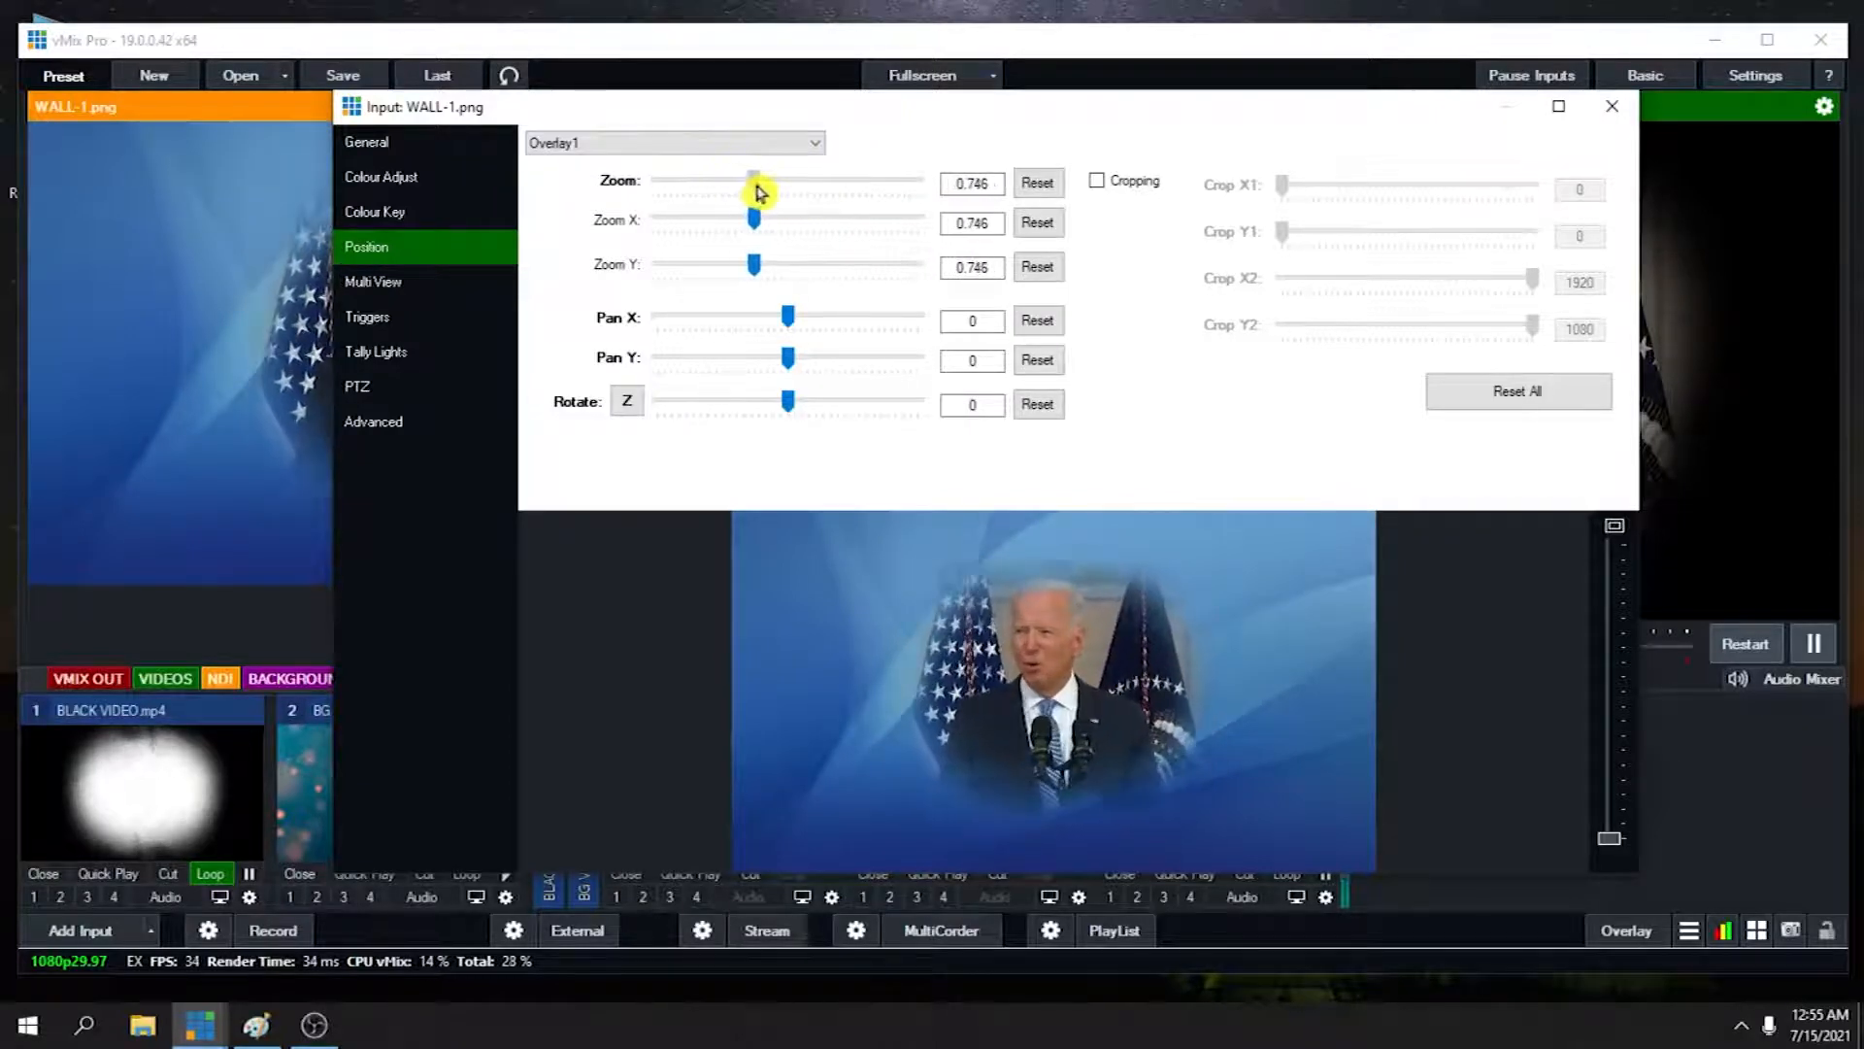
drag(755, 179, 739, 180)
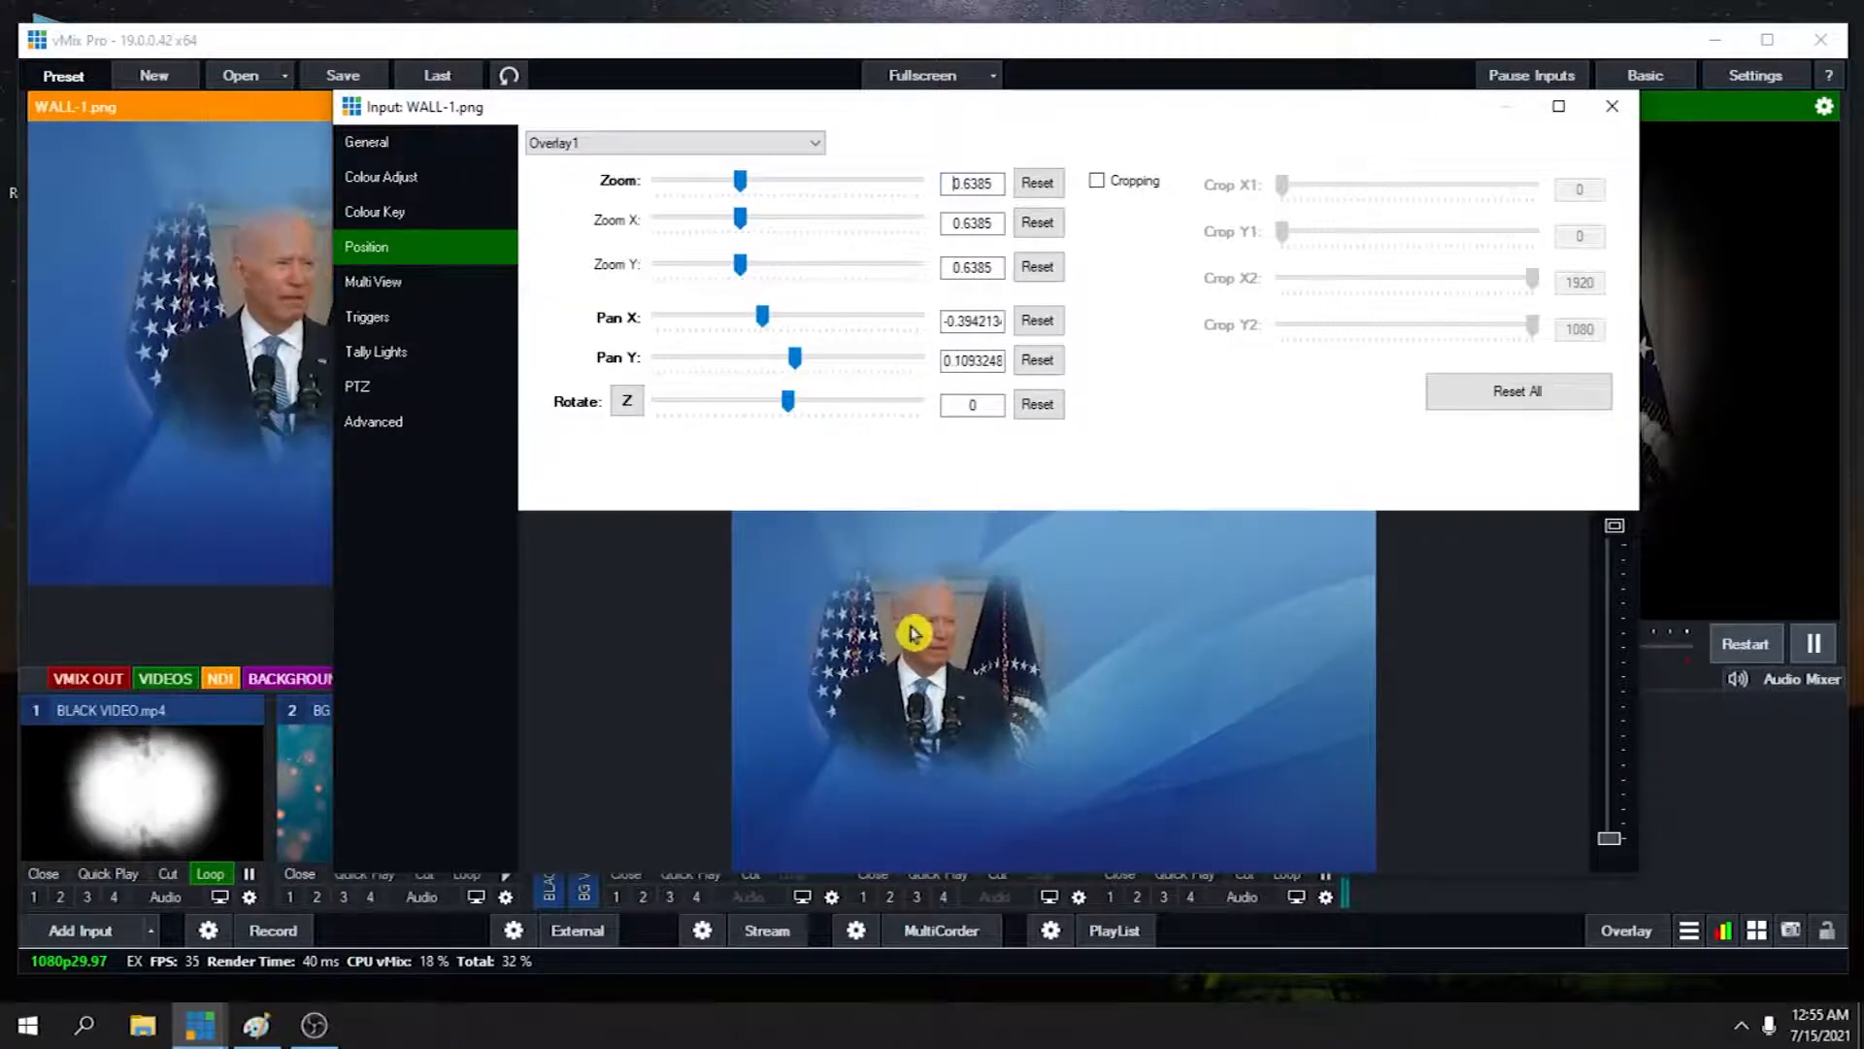
click(1611, 106)
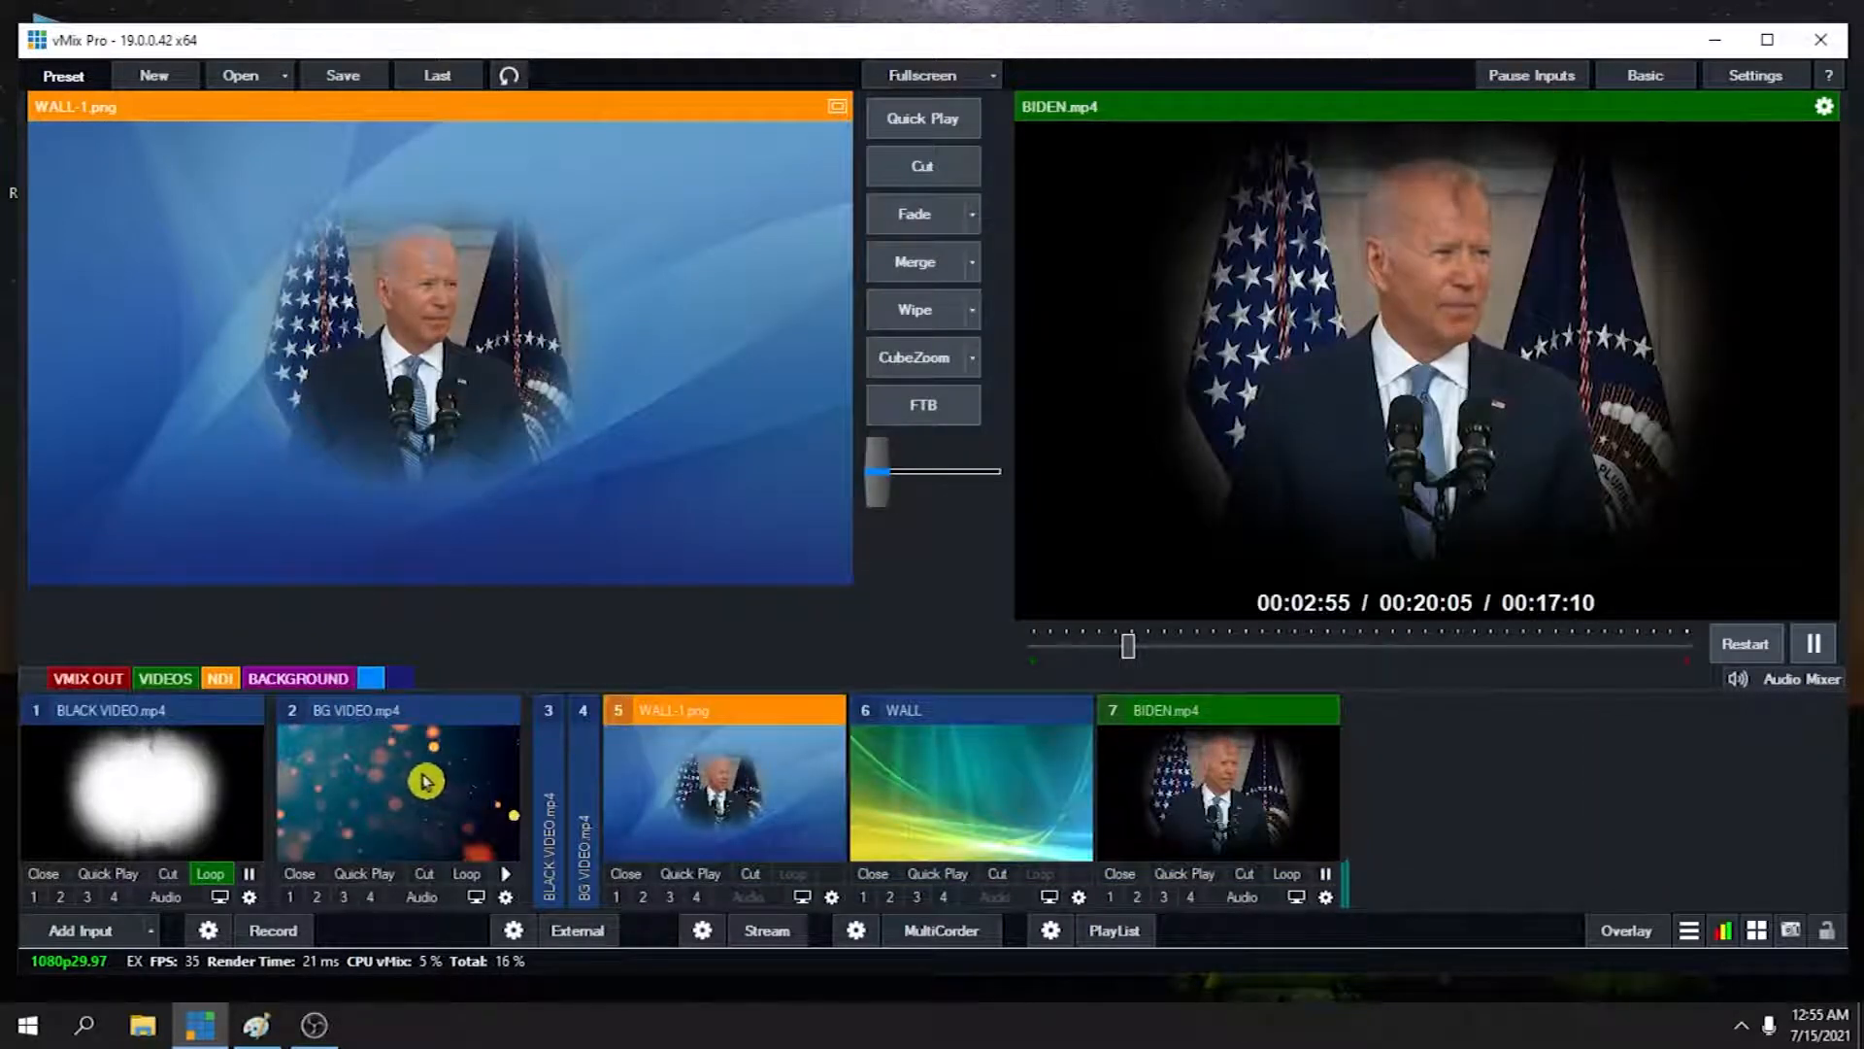
click(396, 778)
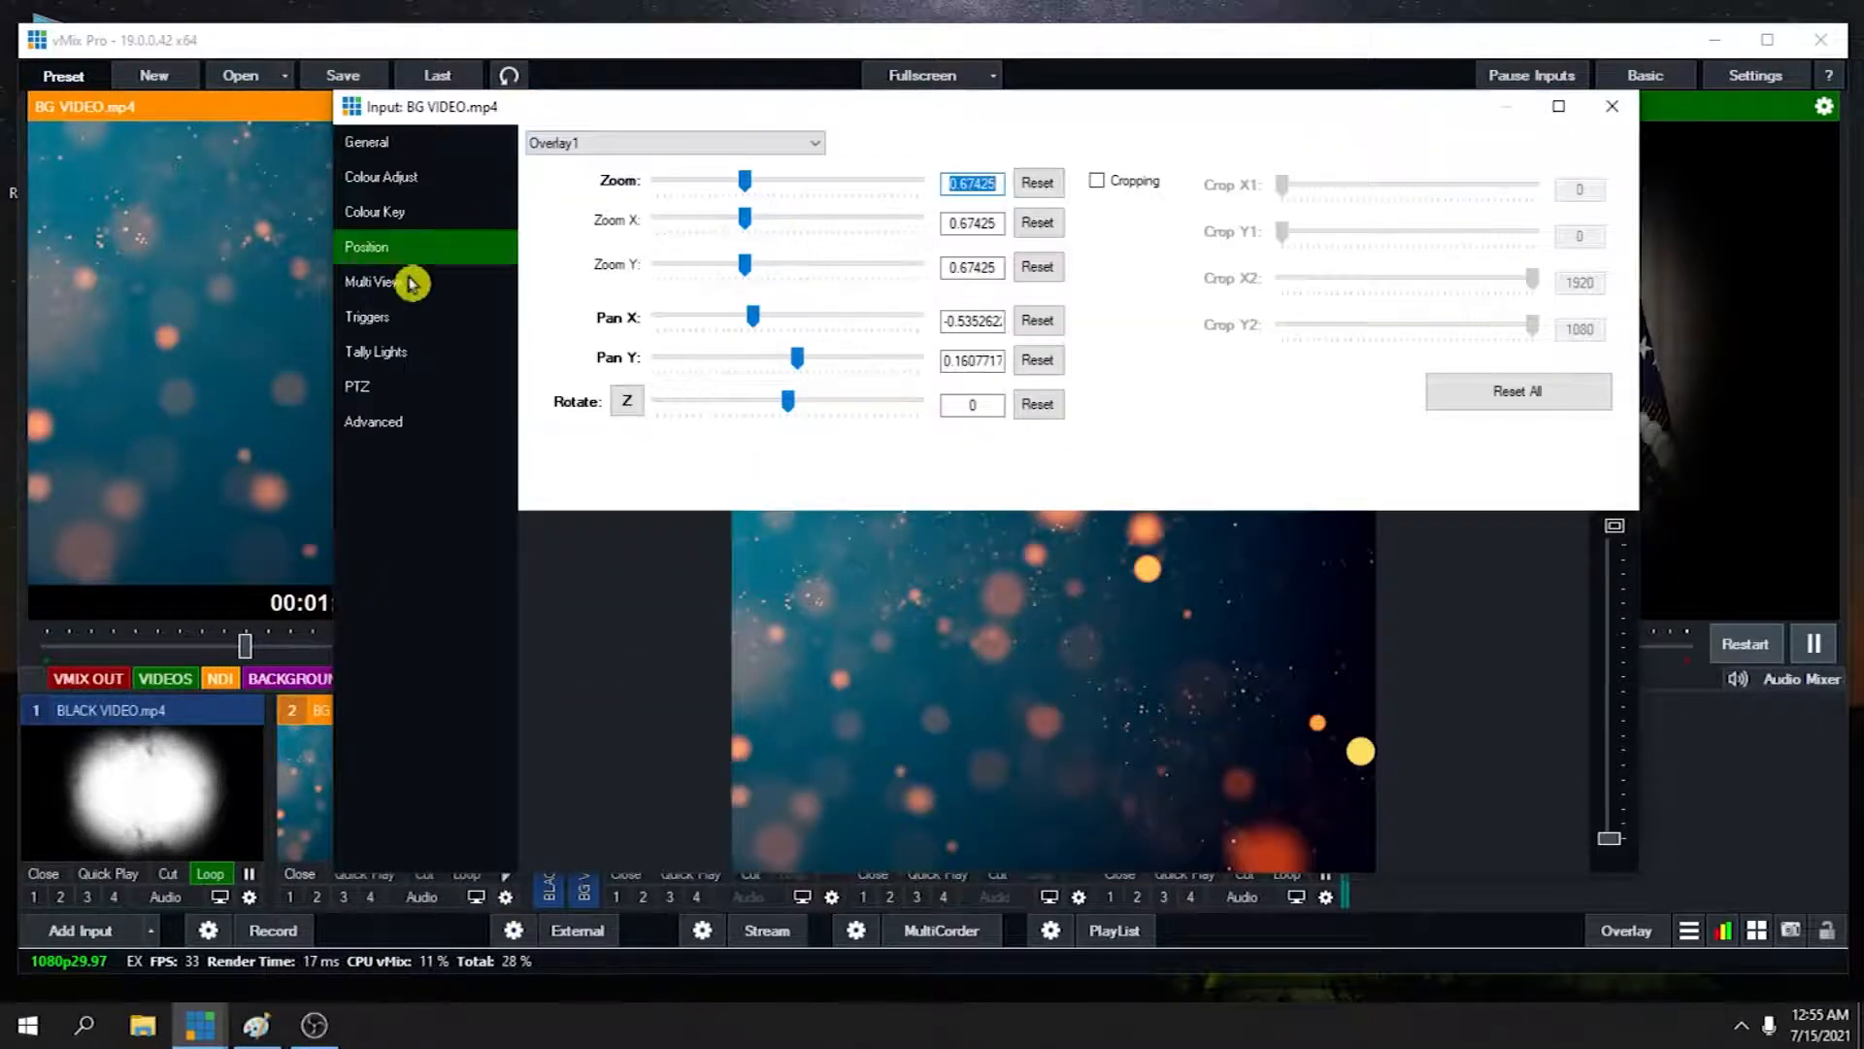
Set BG VIDEO.mp4's layer 1 to 7 BIDEN.mp4, then preview WALL-1.png
click(372, 282)
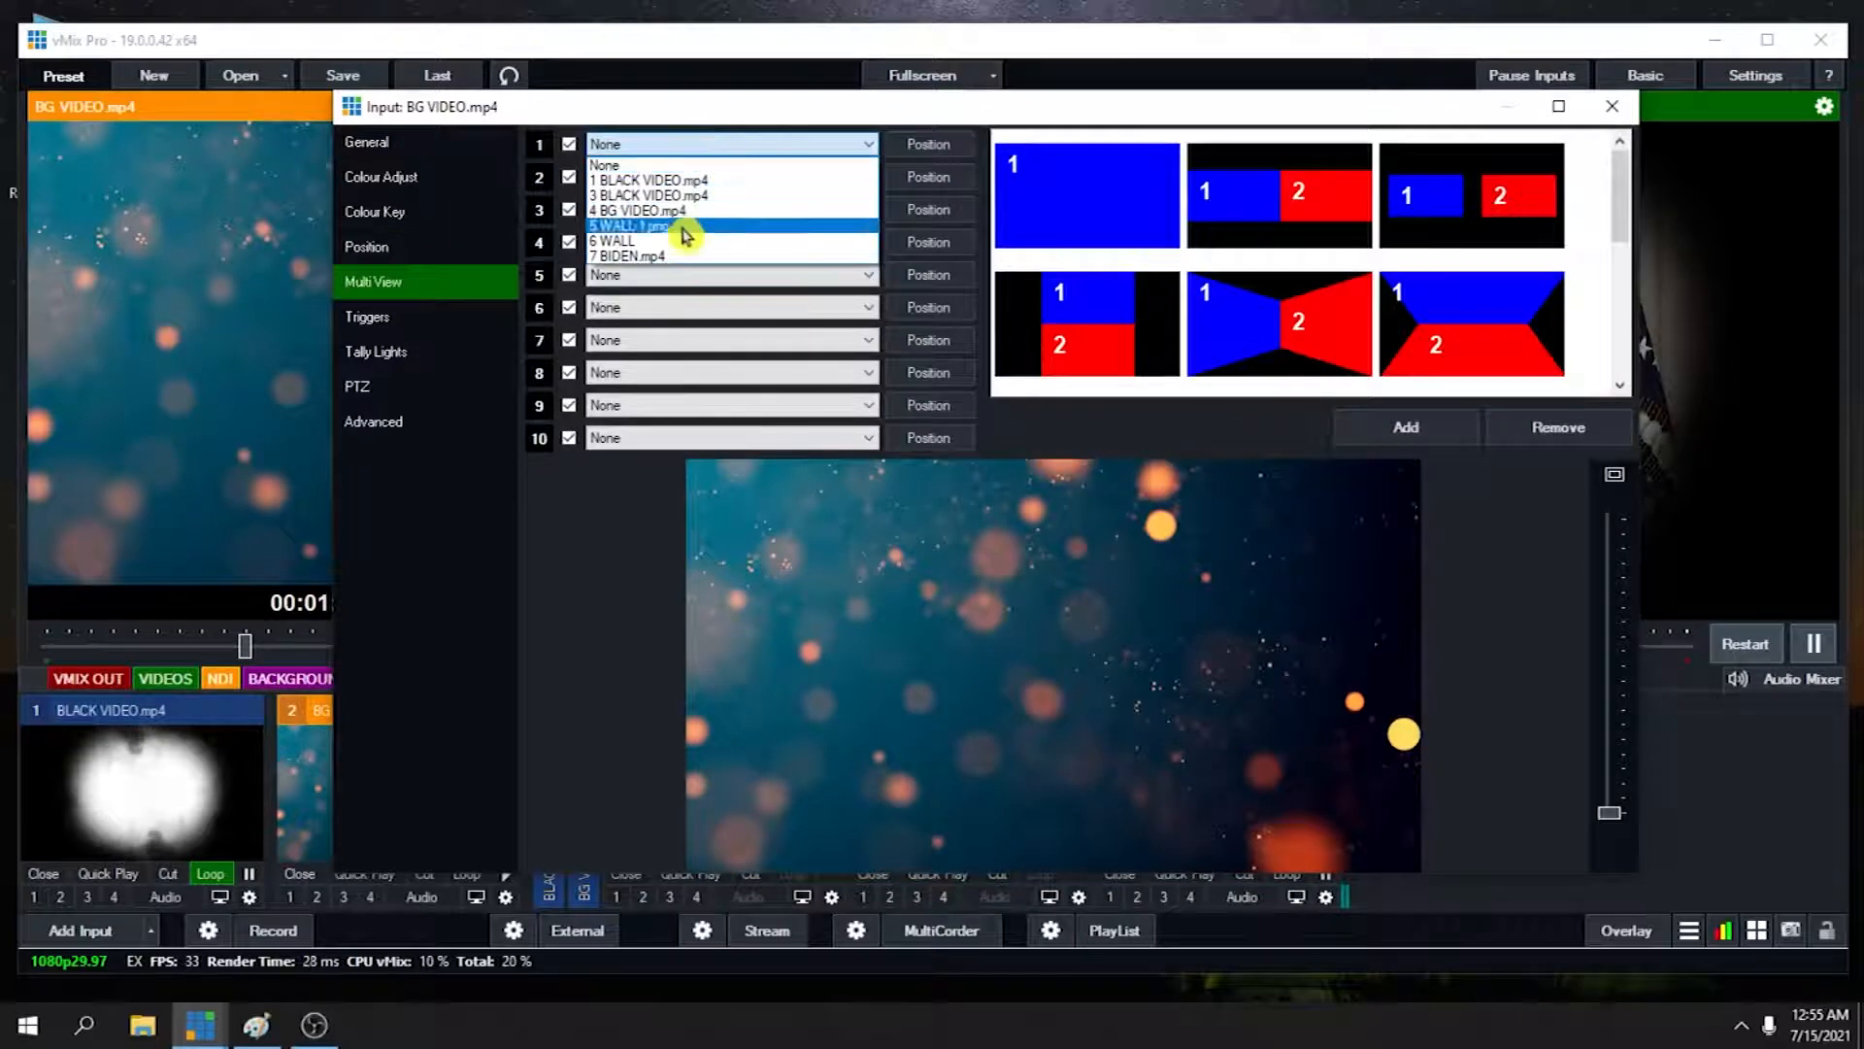
click(626, 255)
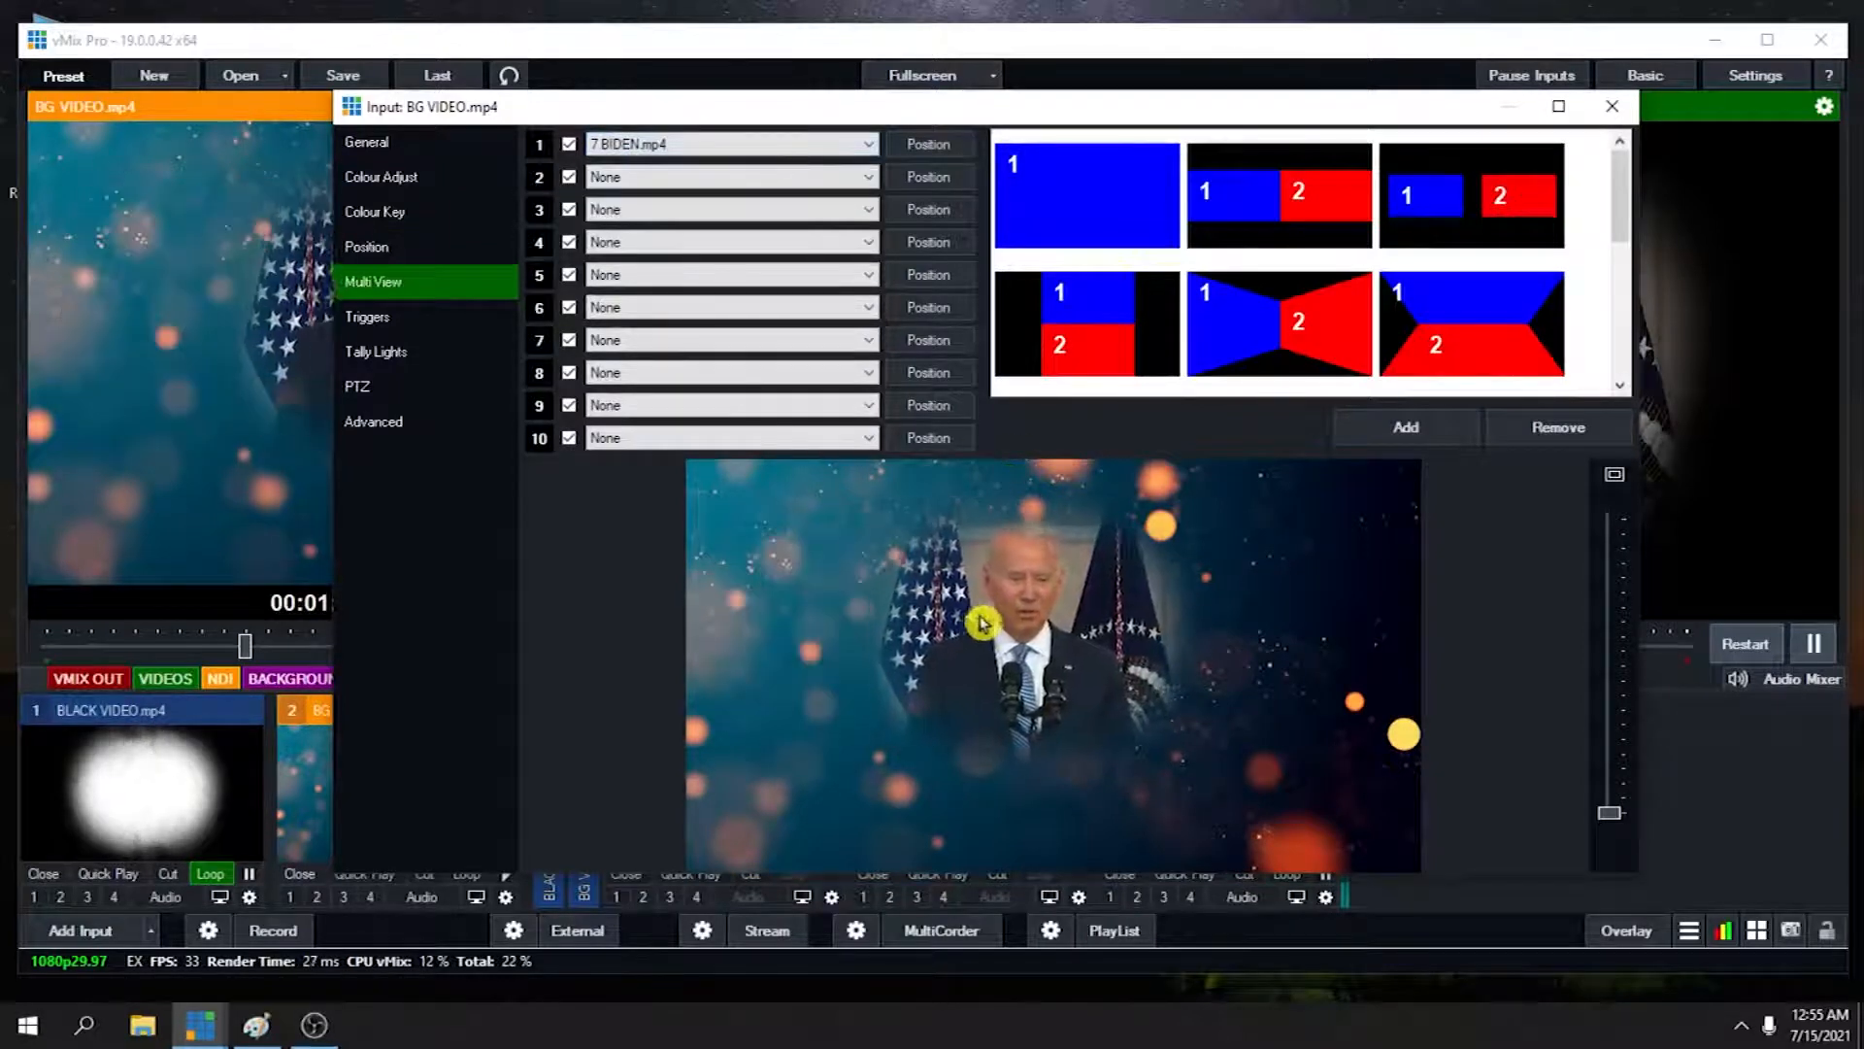
click(1611, 106)
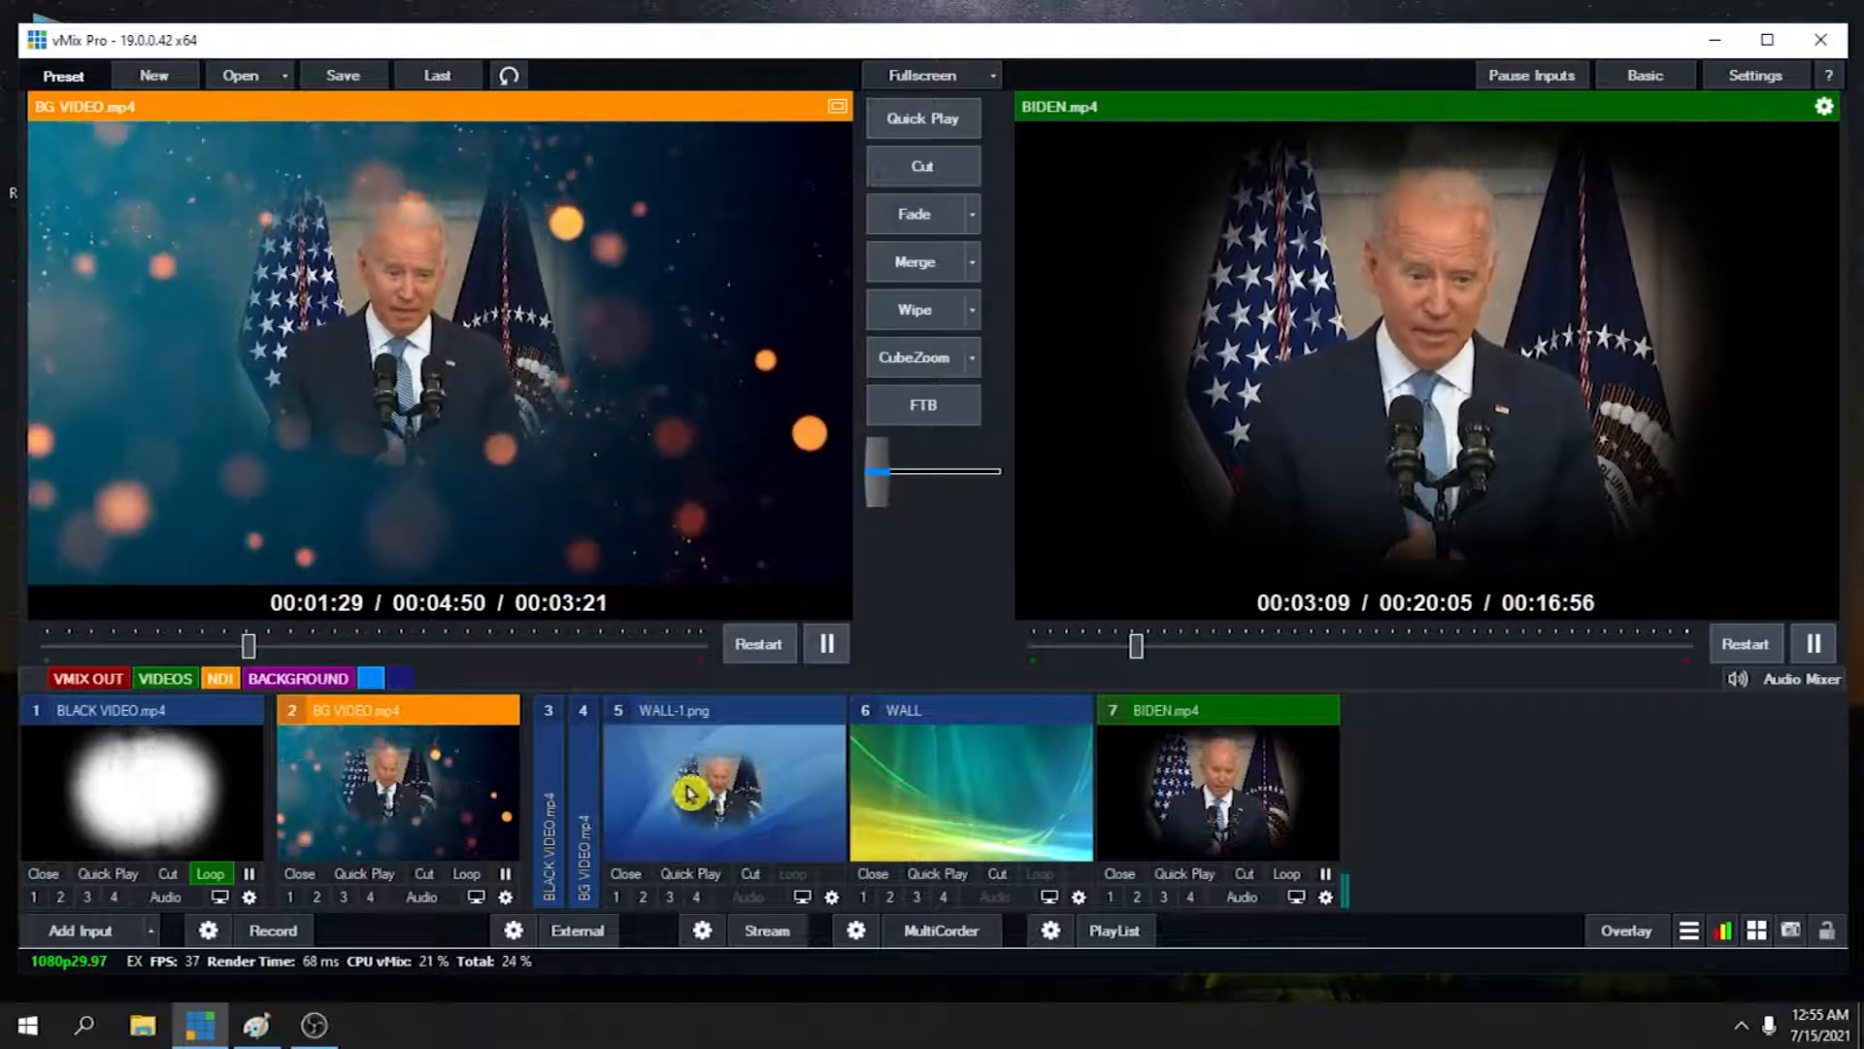
click(722, 790)
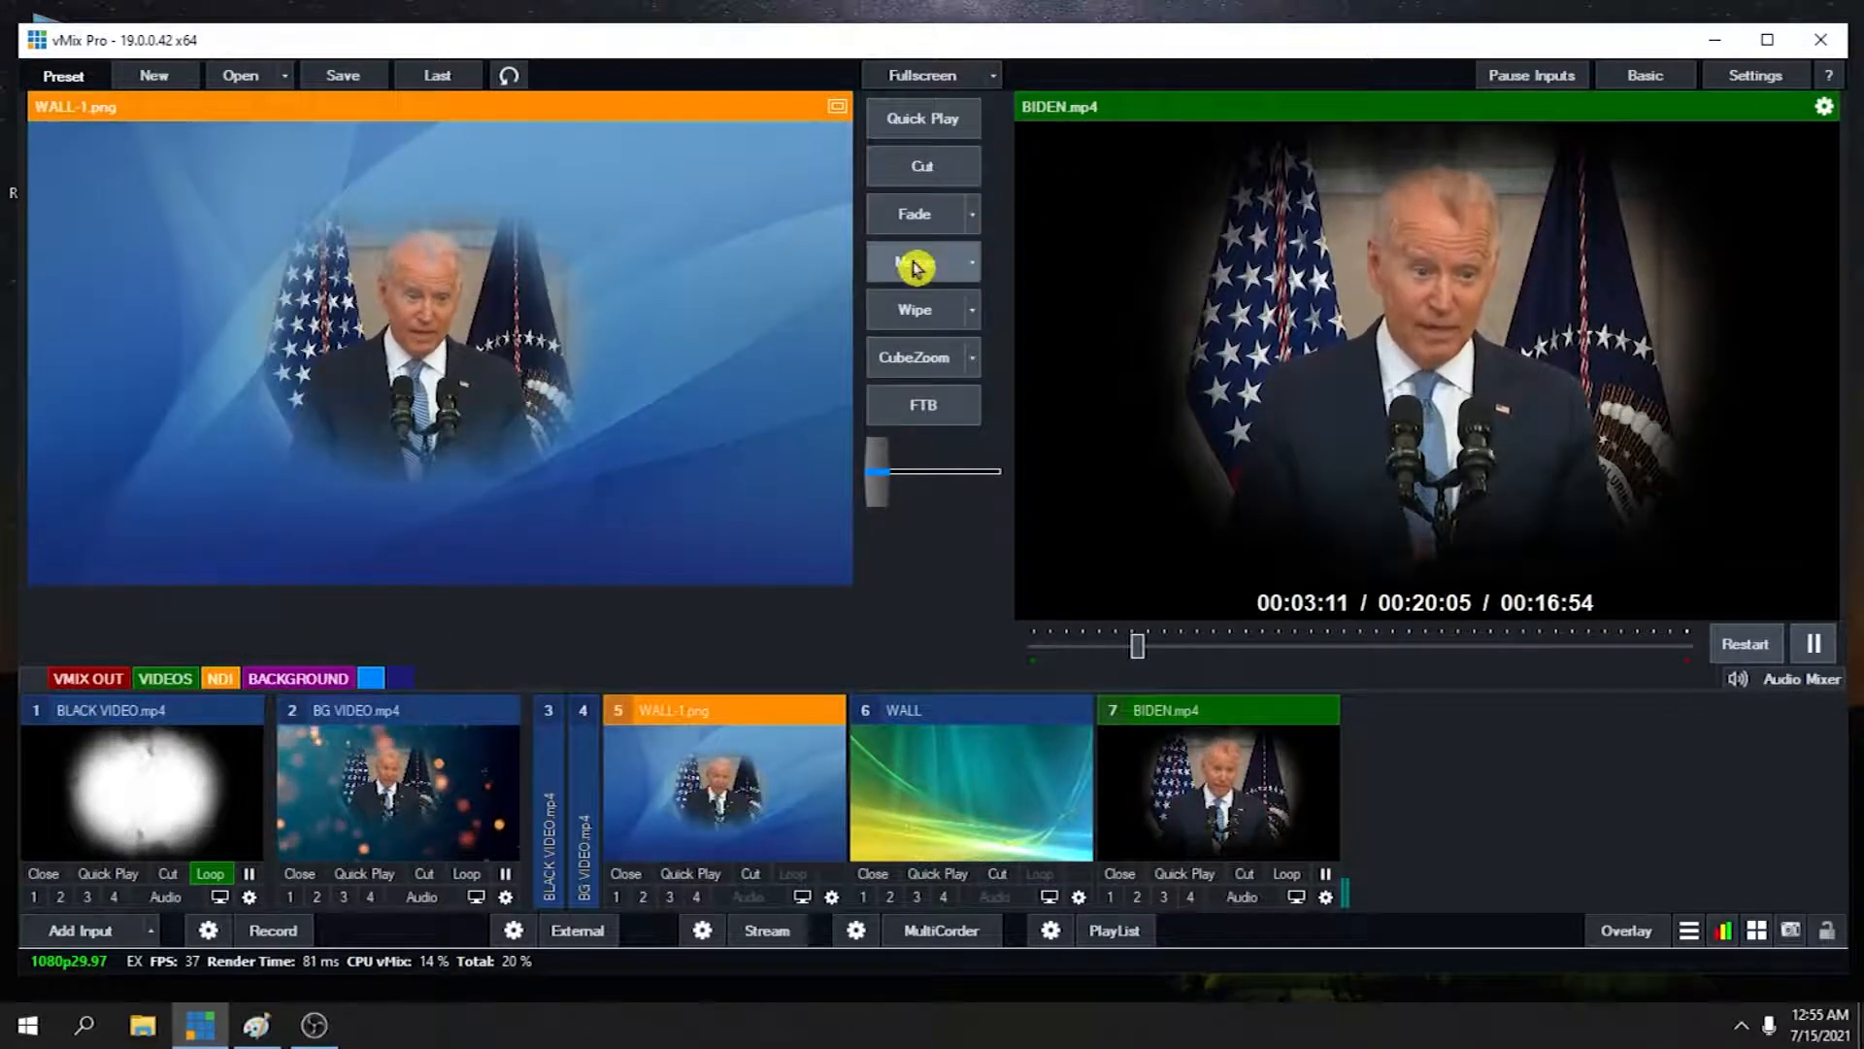